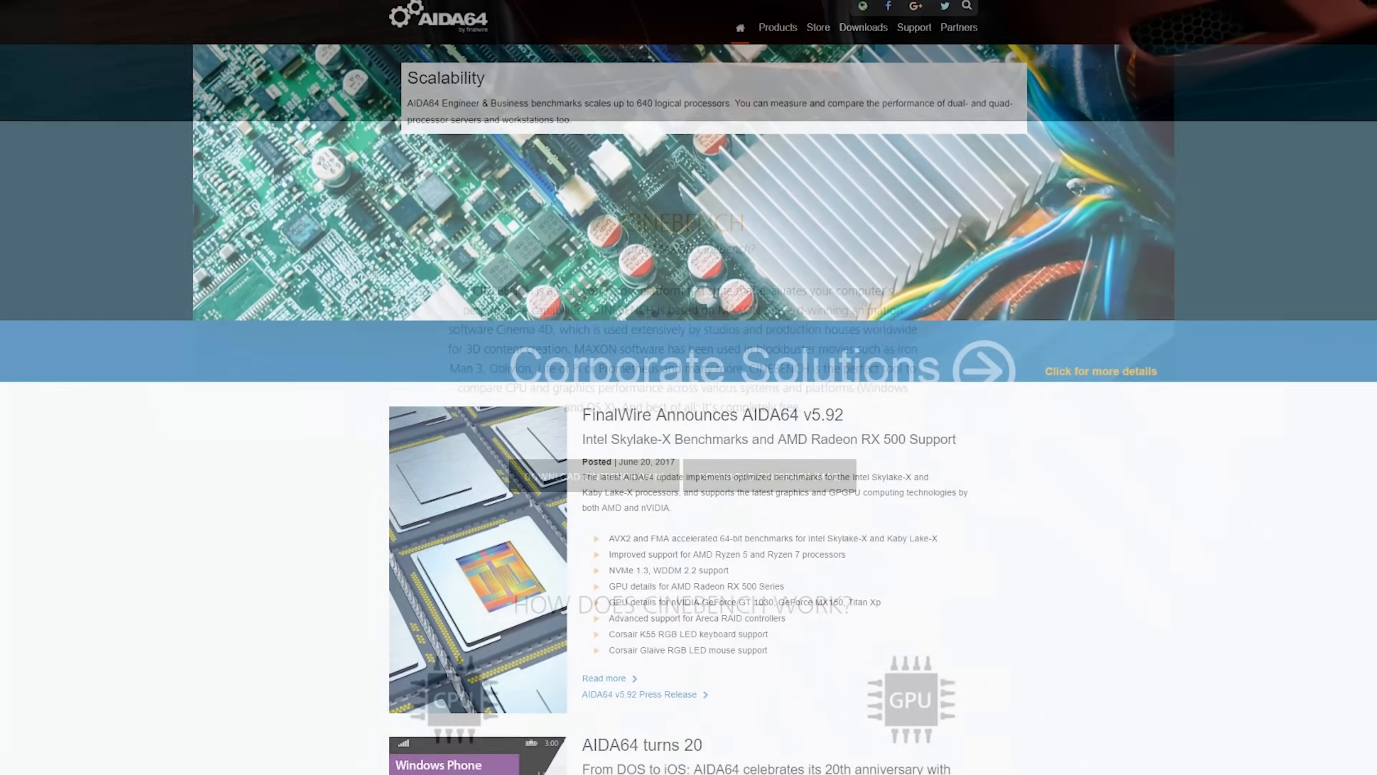
Step: Launch aida64.exe from the Aida64Latest folder and allow it through UAC
scroll(up, 3)
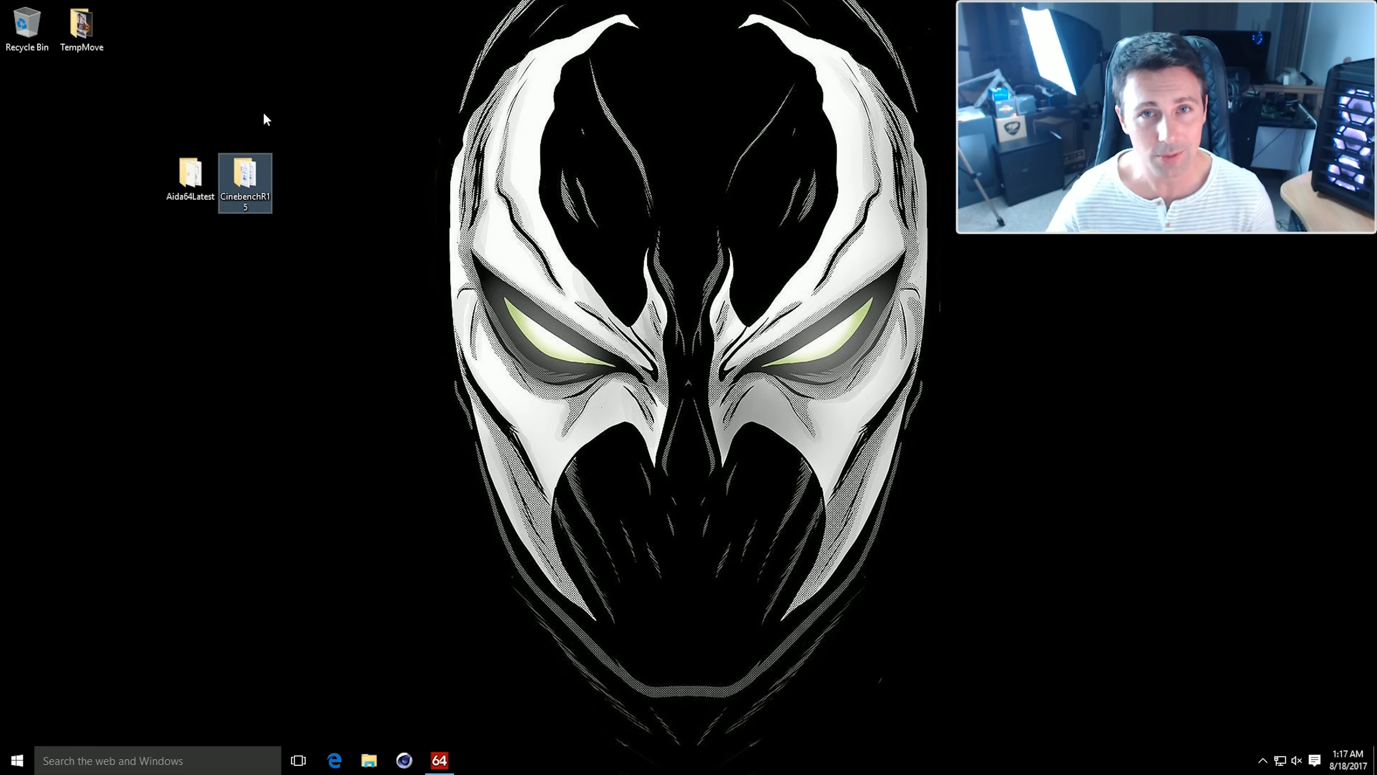
double_click(189, 174)
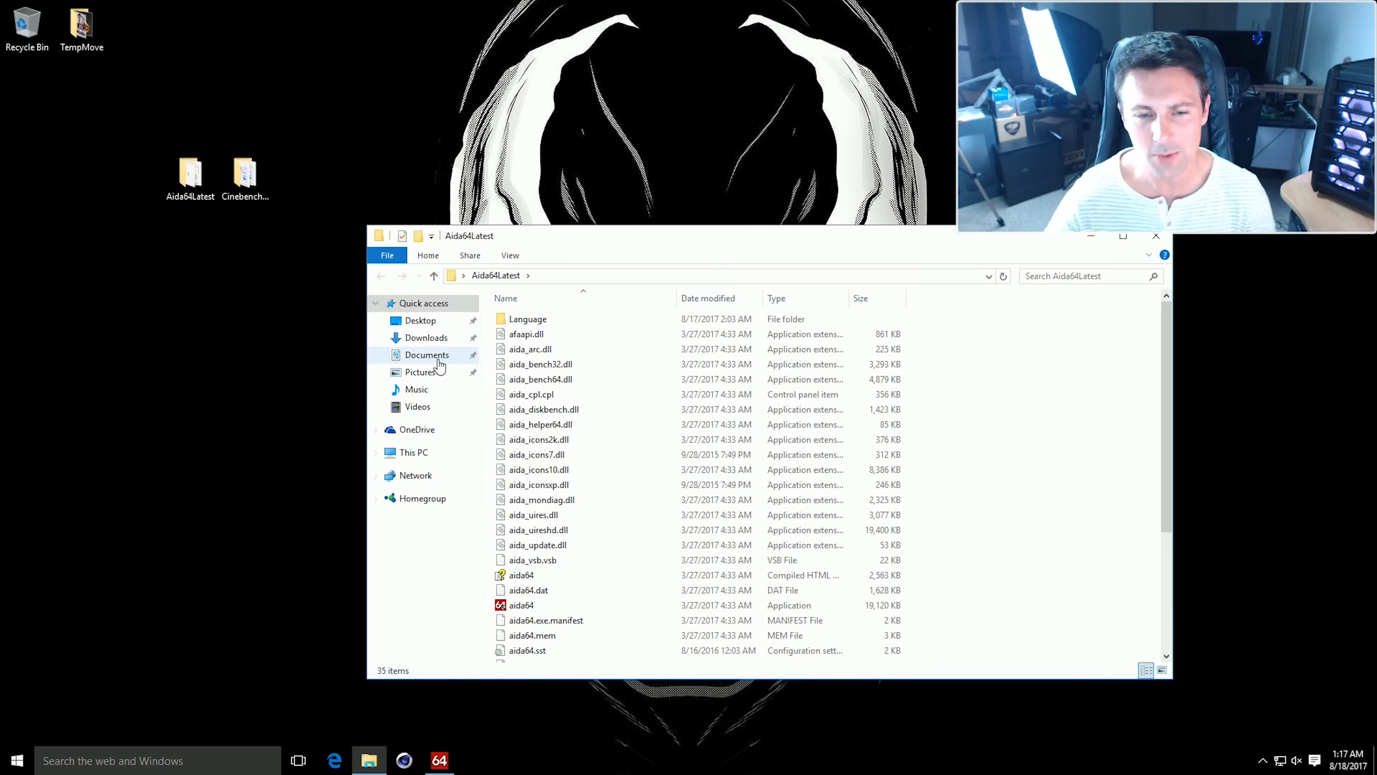
double_click(521, 604)
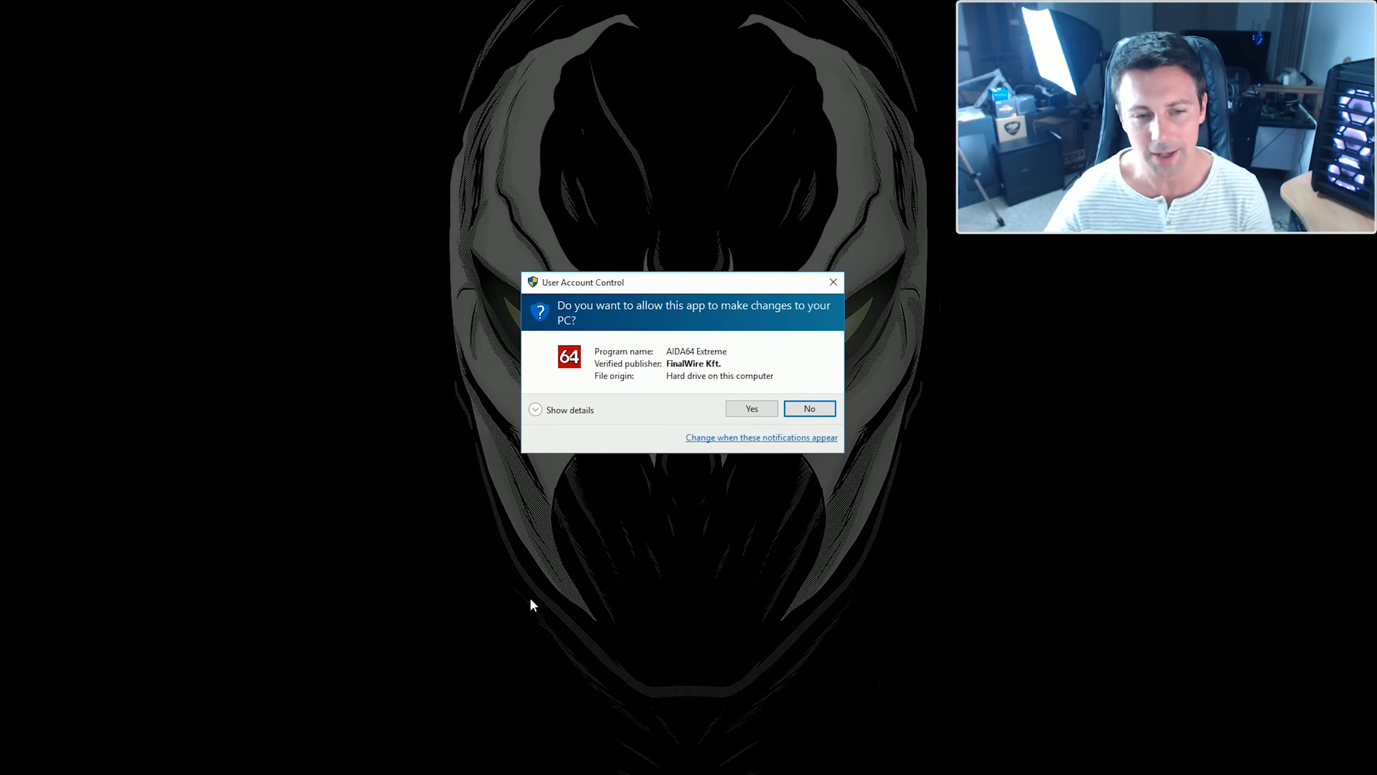
click(751, 407)
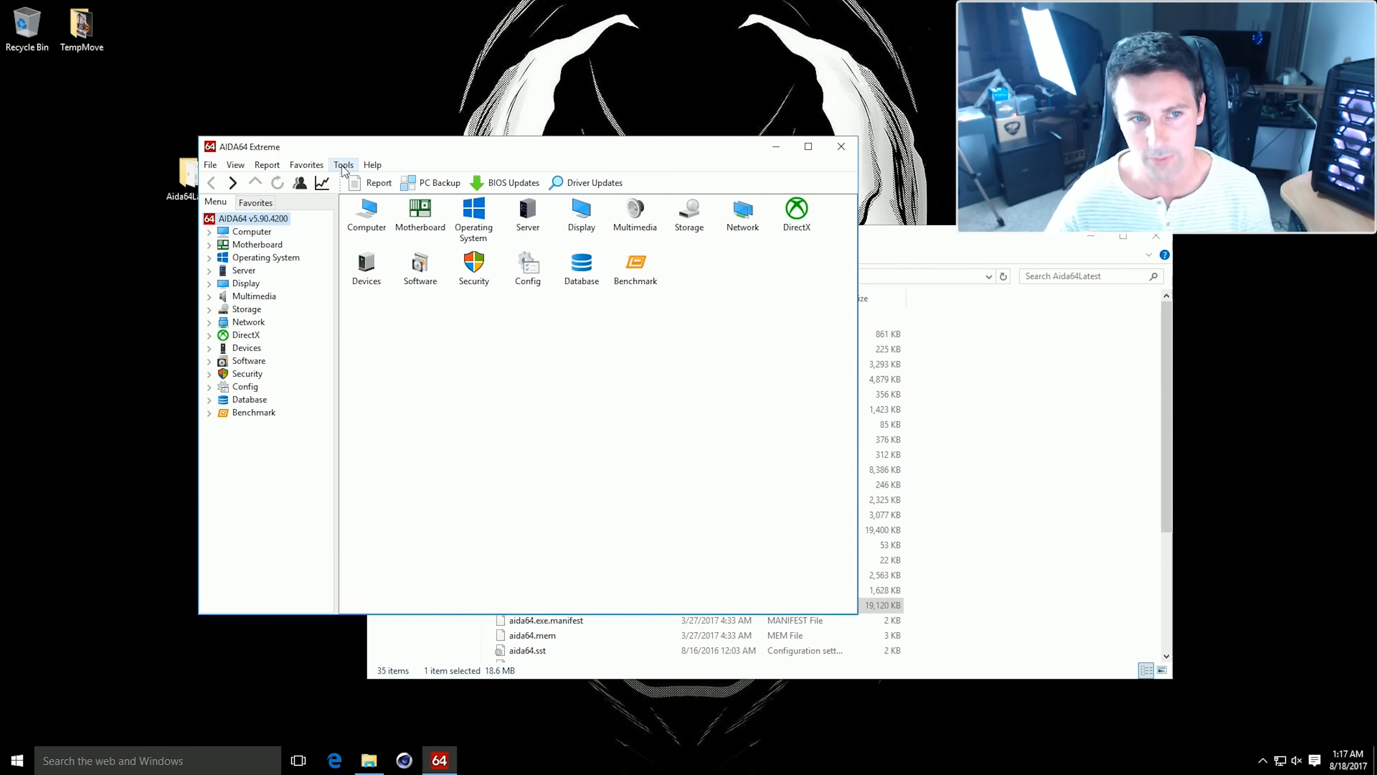
Step: Start the System Stability Test from the Tools menu to stress CPU, FPU, cache and memory
click(343, 164)
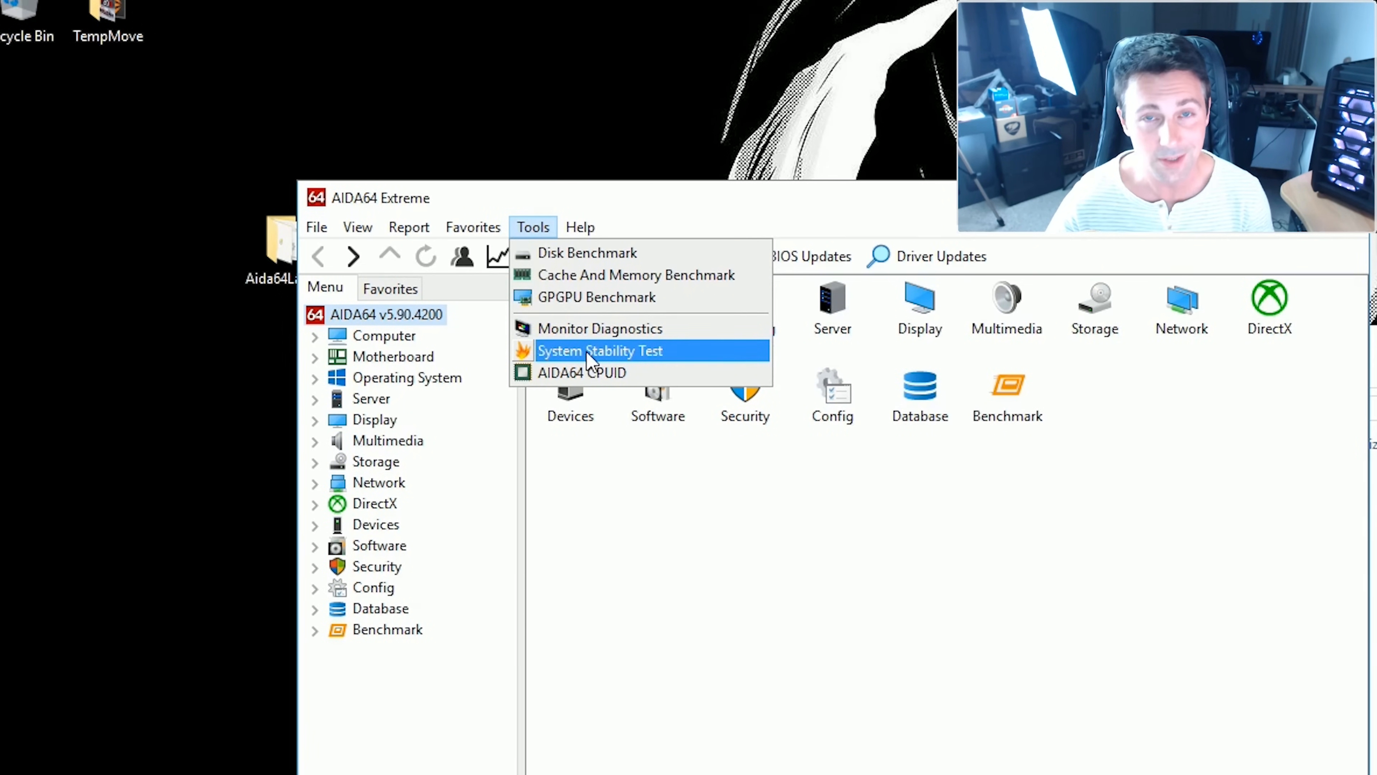
click(600, 351)
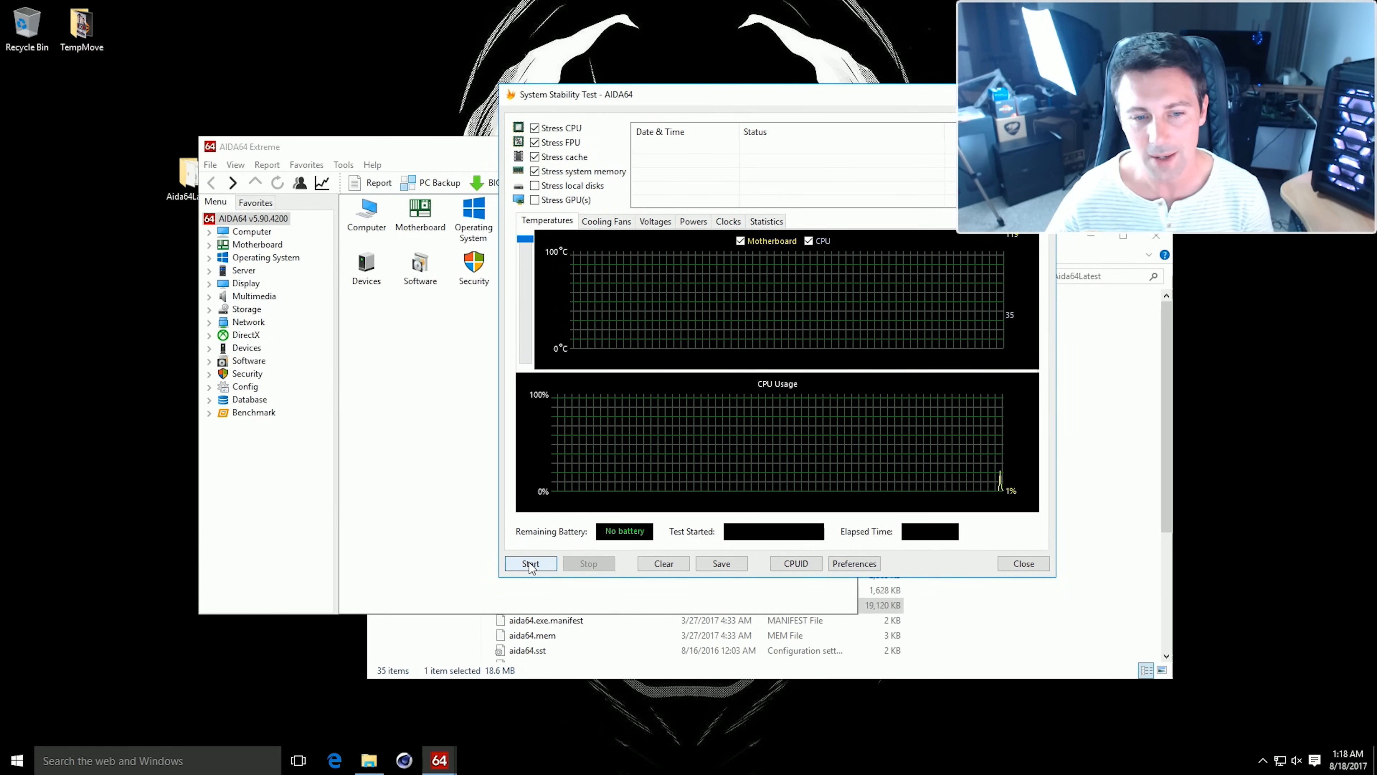
click(531, 563)
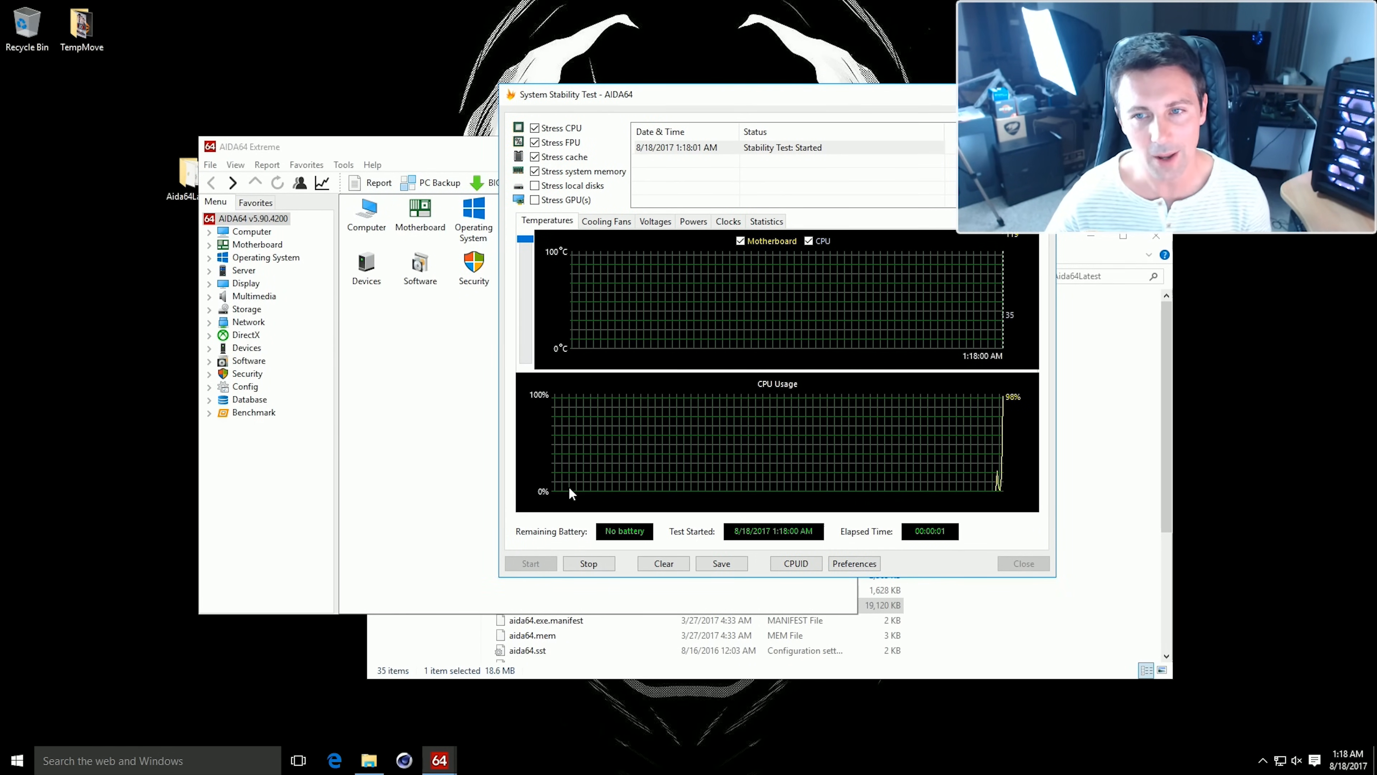
mouse_move(744, 322)
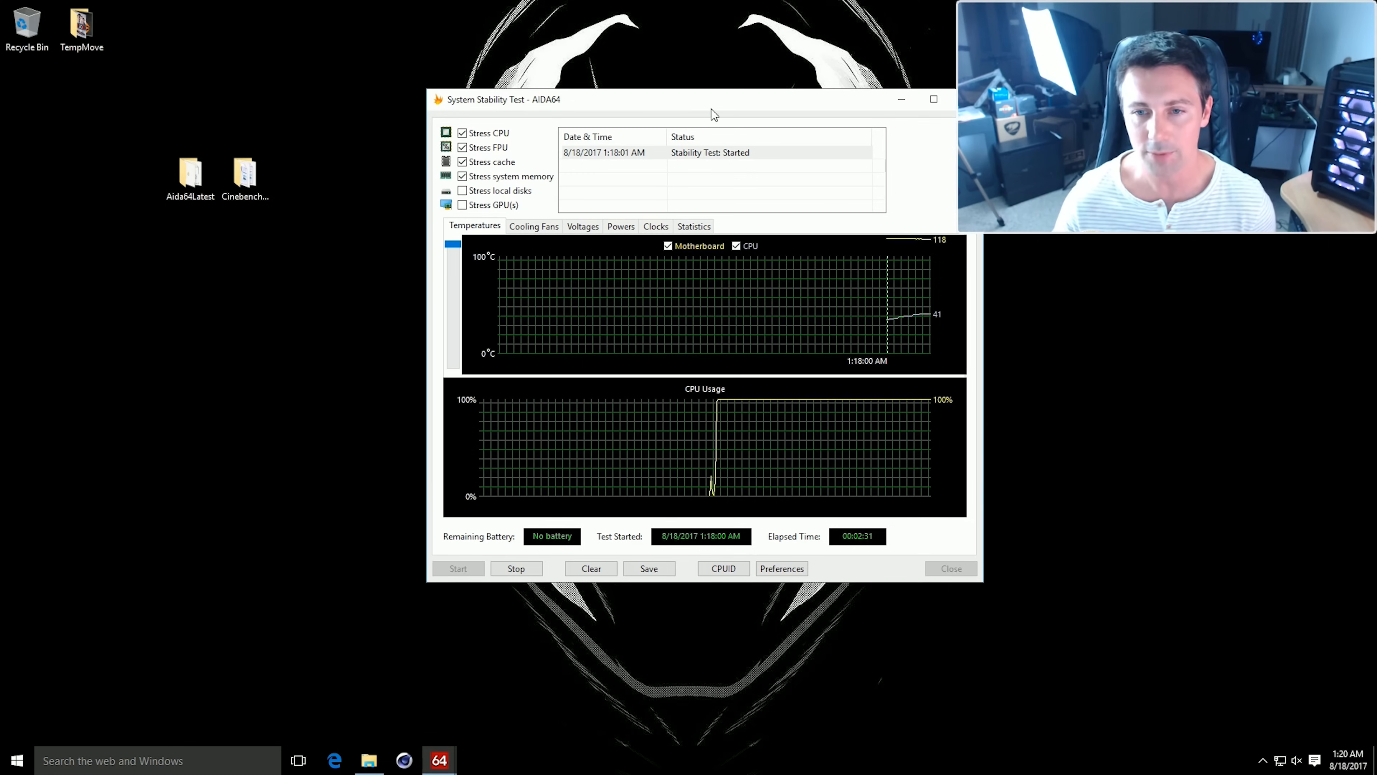
mouse_move(936, 322)
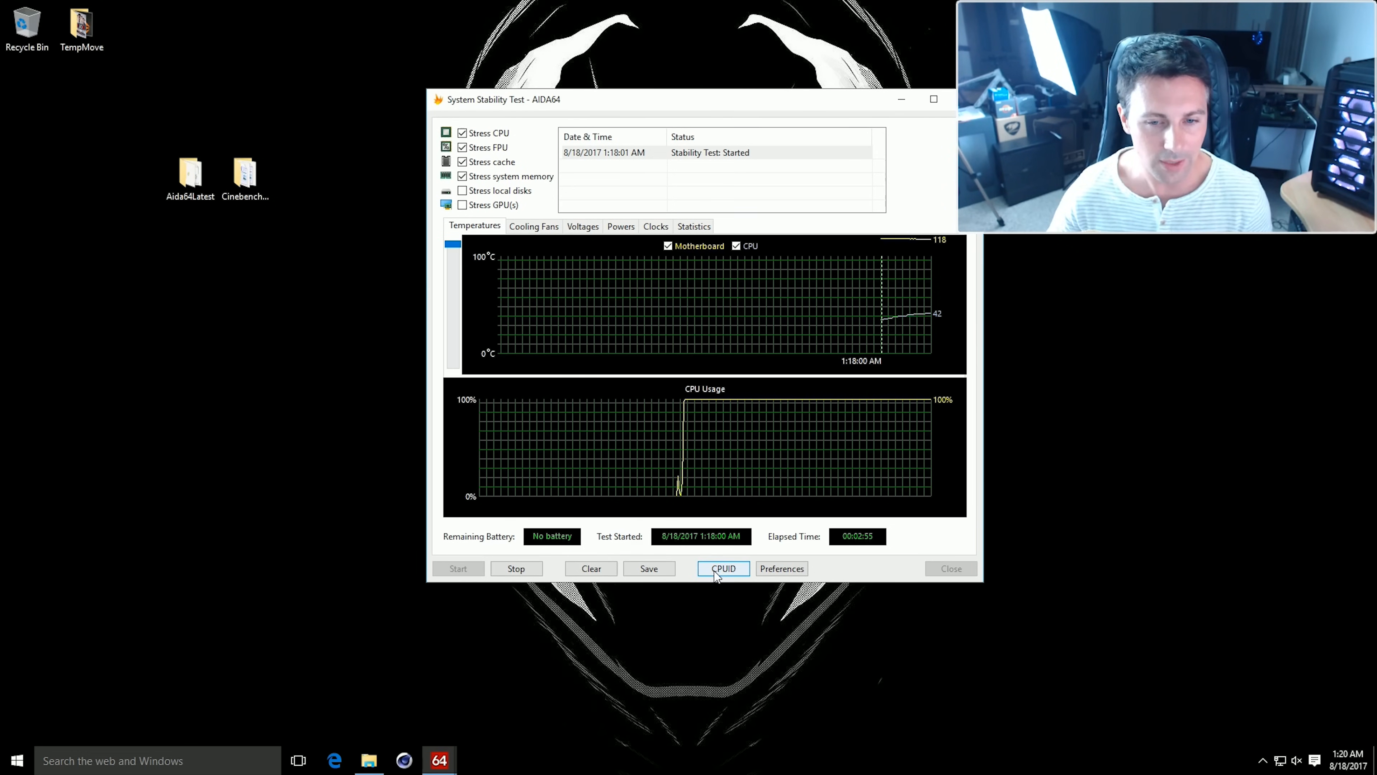
Step: Show the CPUID panel with the Ryzen 3 1200 at 3093 MHz and DDR4-2133 memory
click(722, 568)
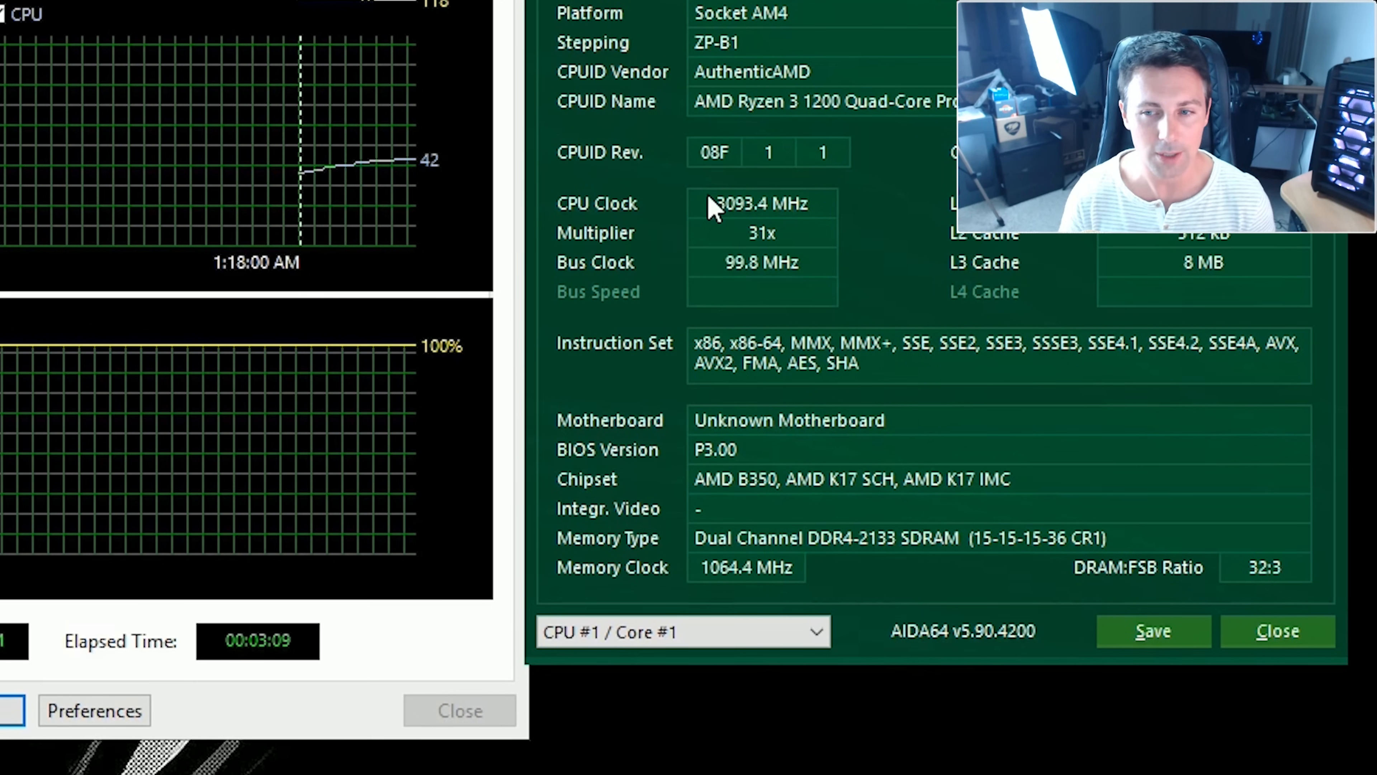
mouse_move(821, 562)
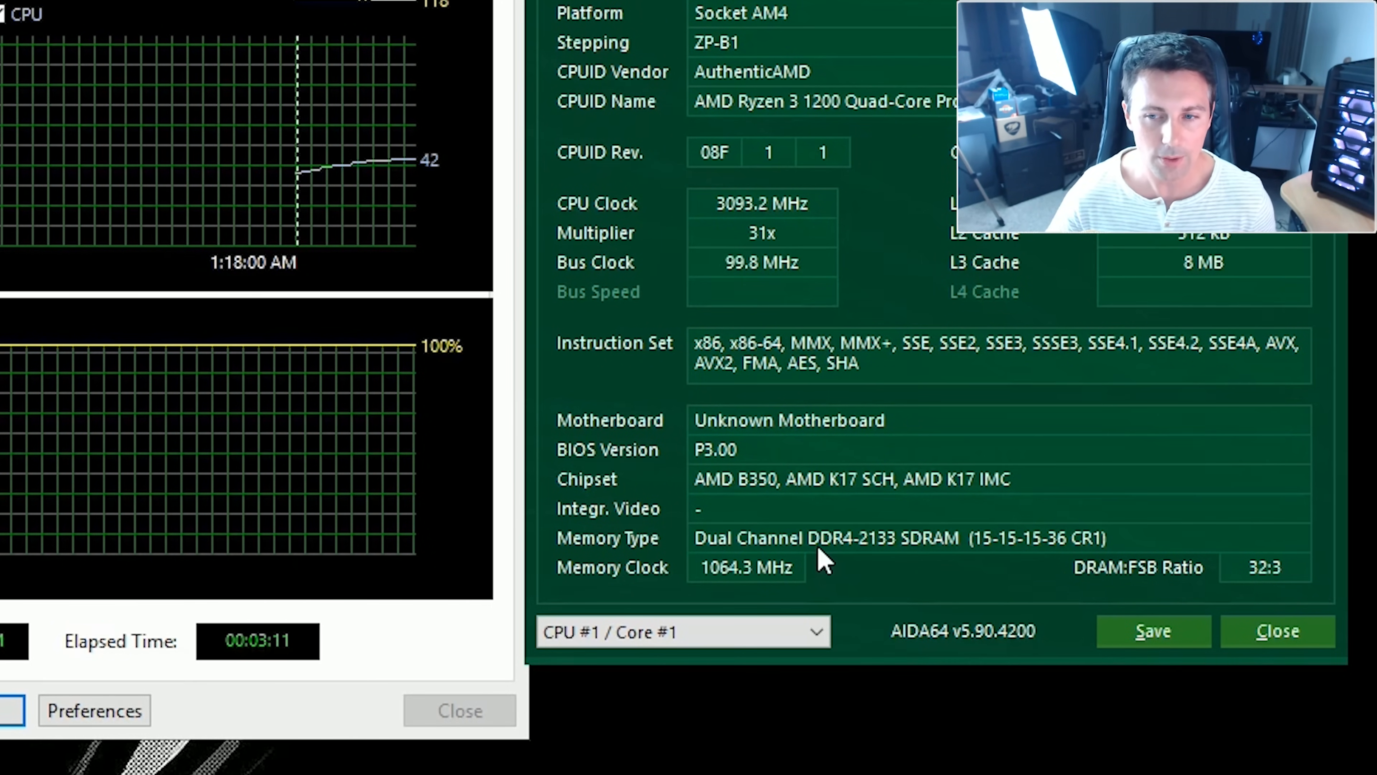
mouse_move(883, 567)
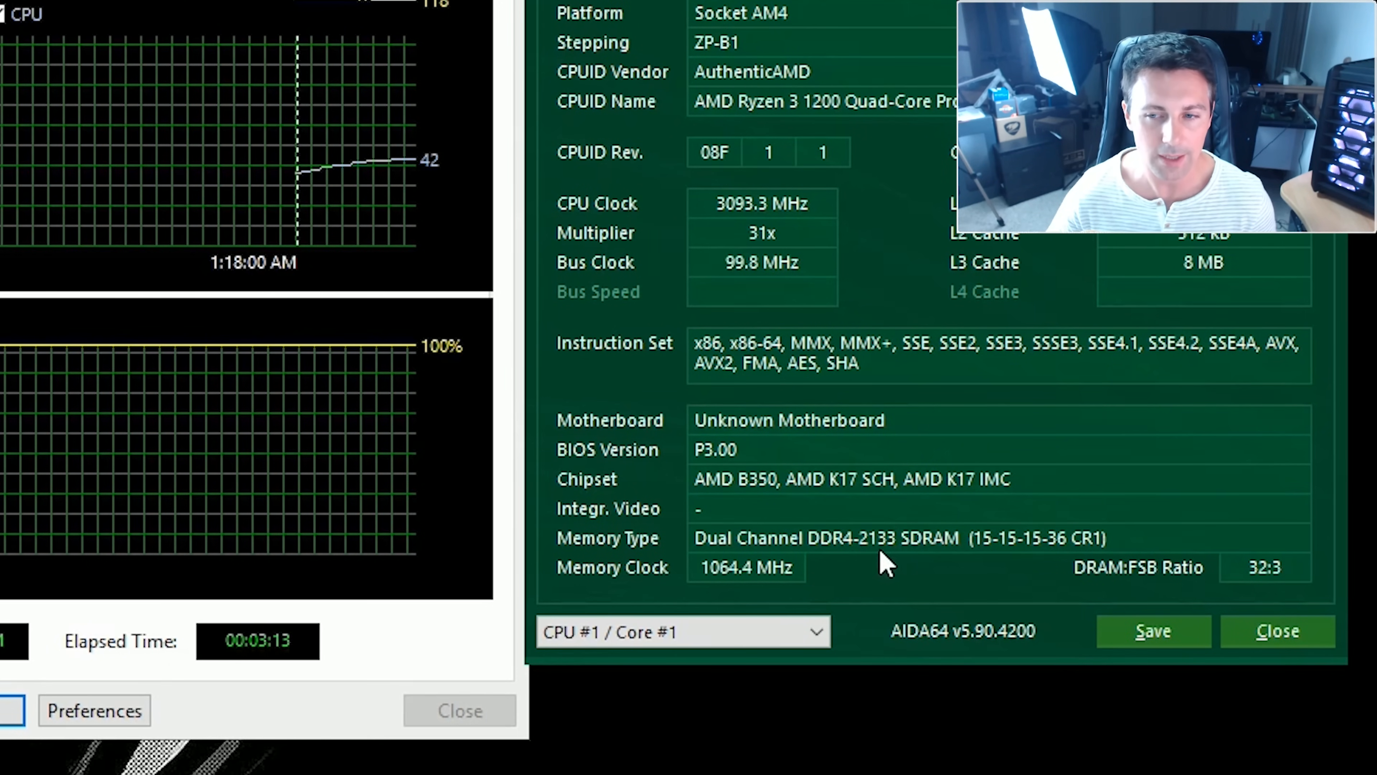
mouse_move(817, 386)
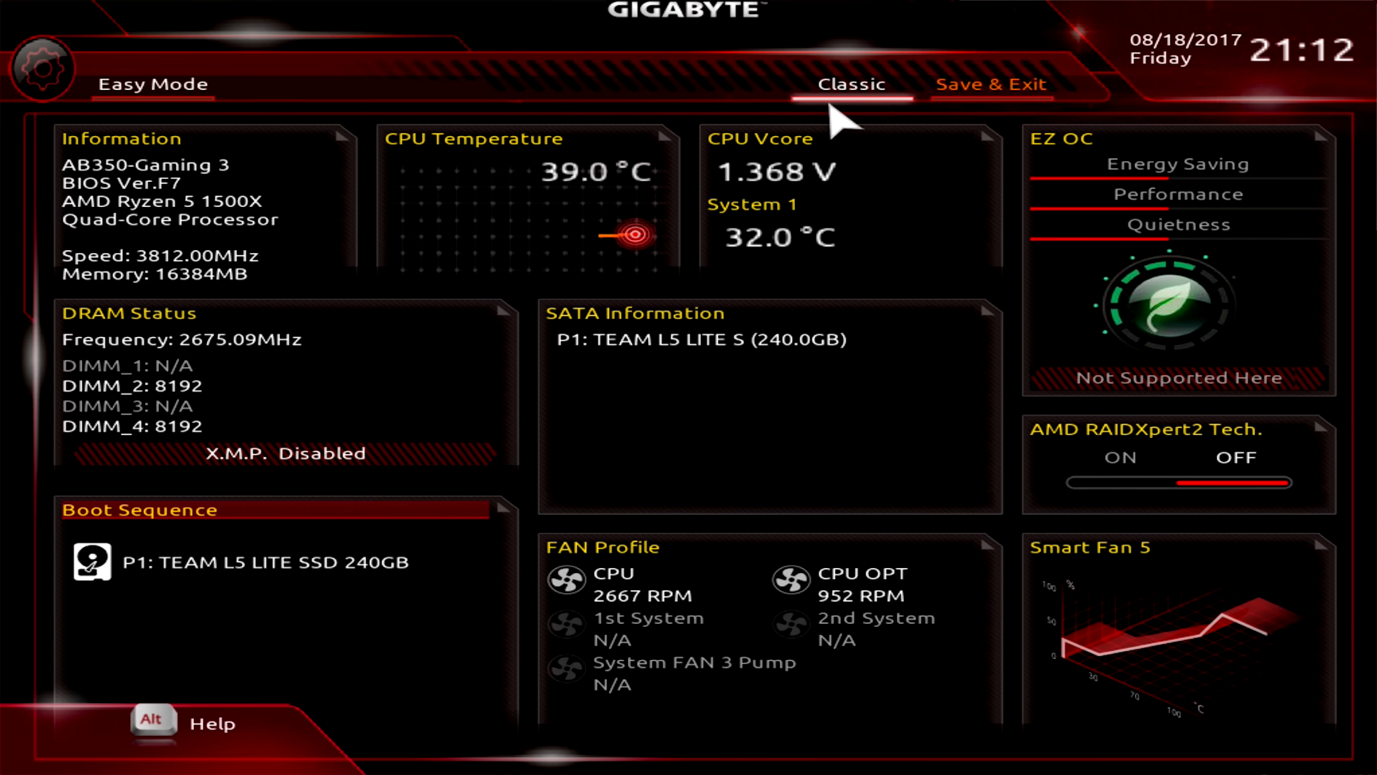
Step: Switch from easy mode to the advanced view and go to the OC Tweaker page
click(850, 84)
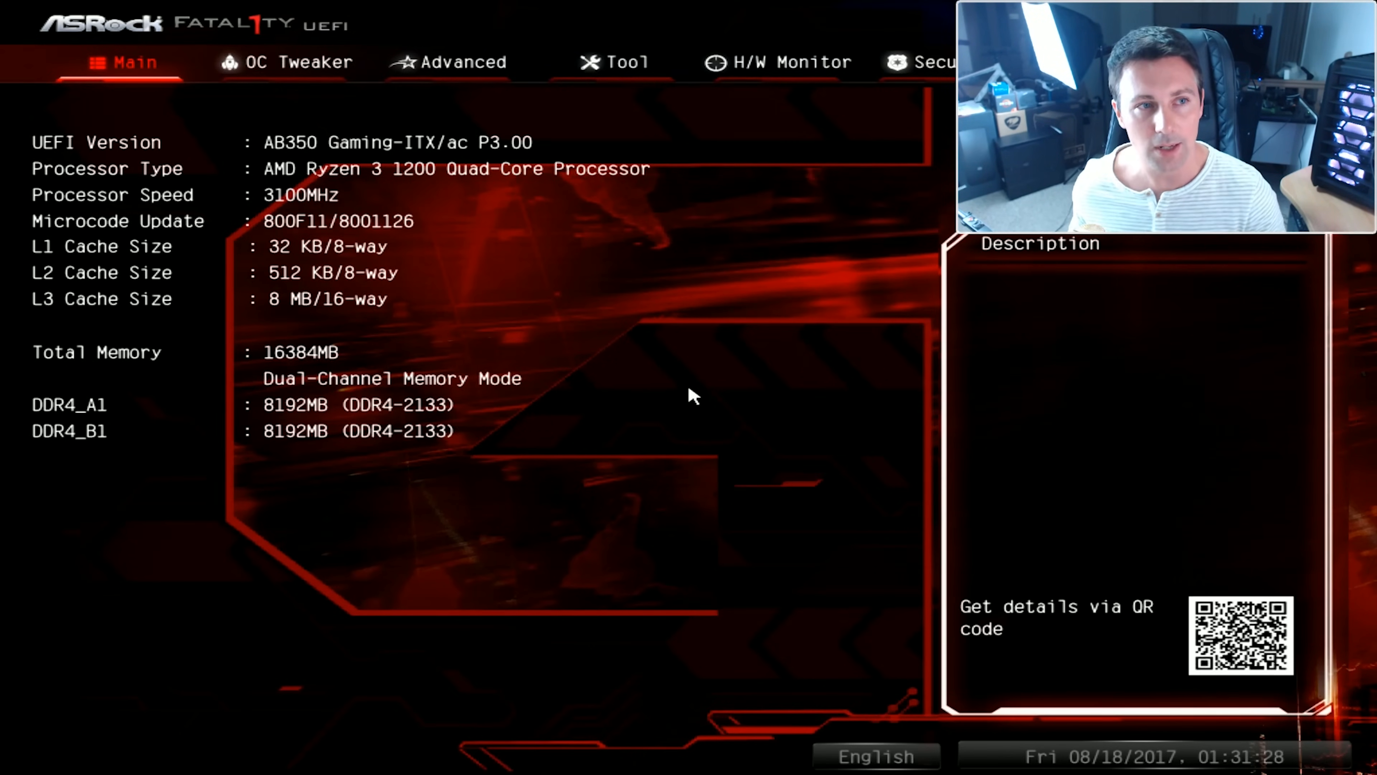
click(297, 63)
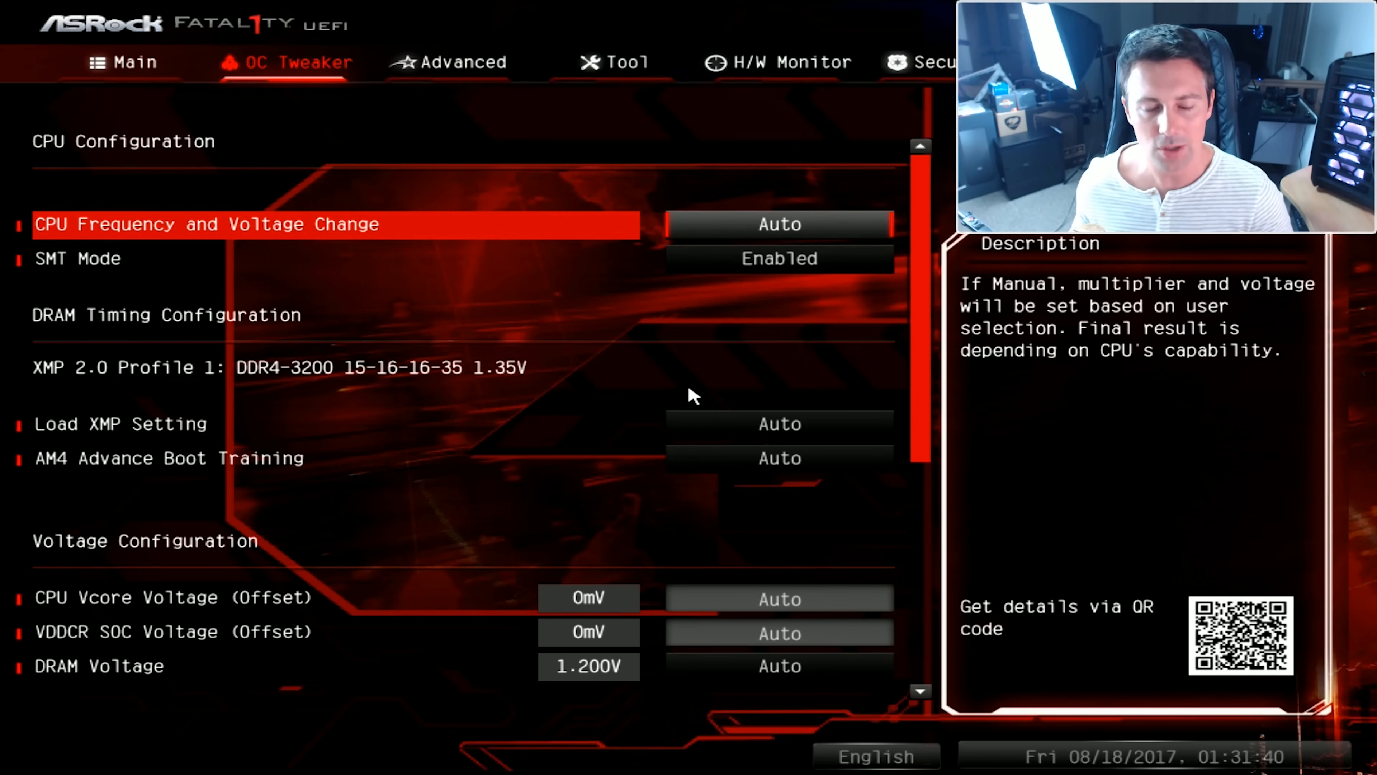
Step: Set CPU Frequency and Voltage Change to Manual with CPU frequency at 3800 MHz
click(778, 223)
text(3800)
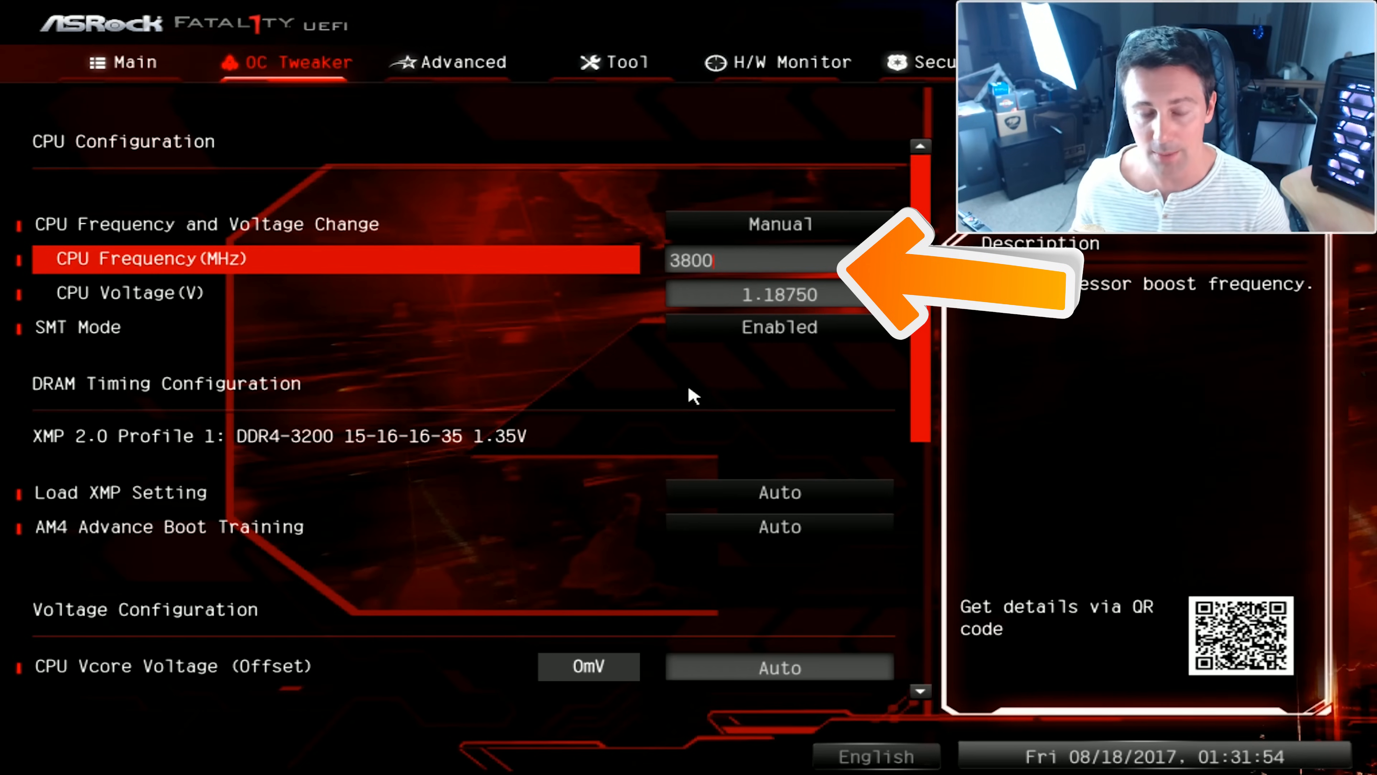
click(778, 259)
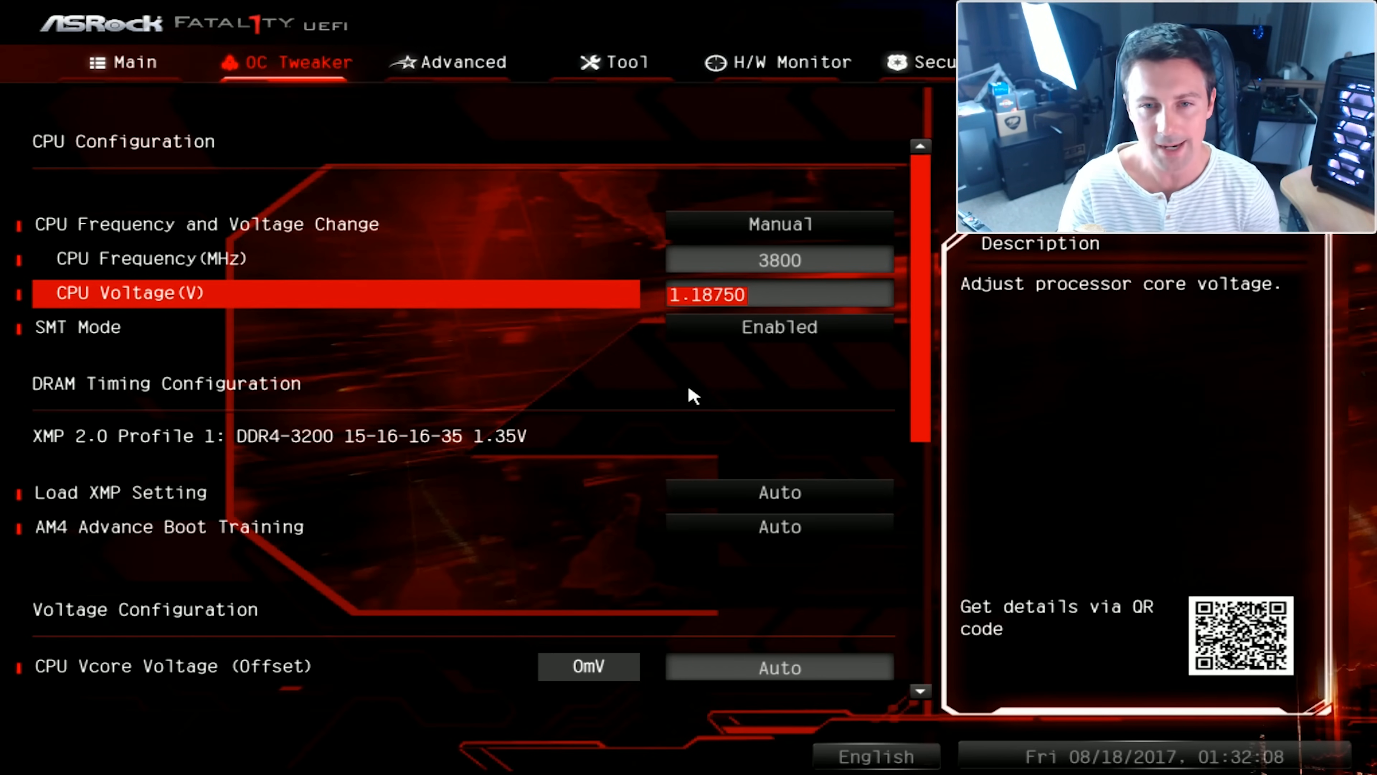
key(up)
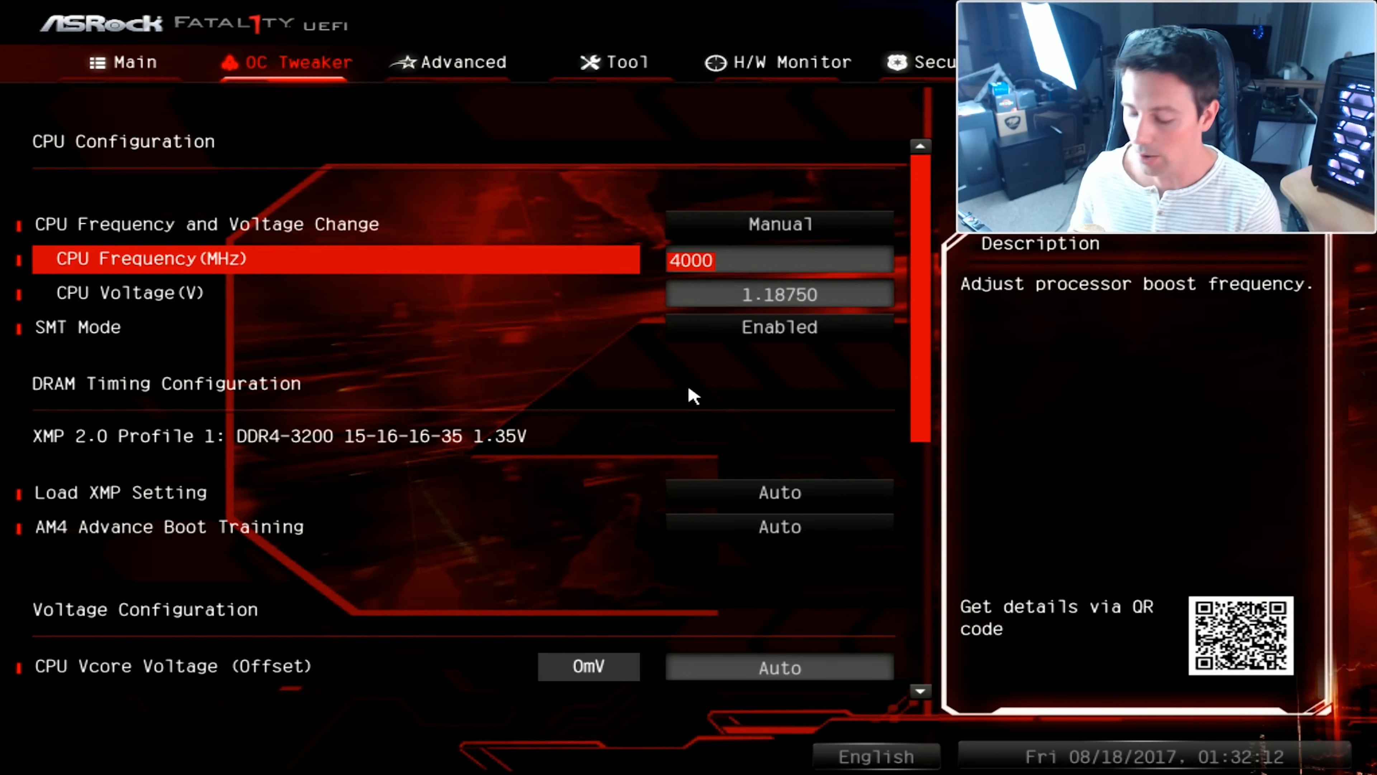
key(Down)
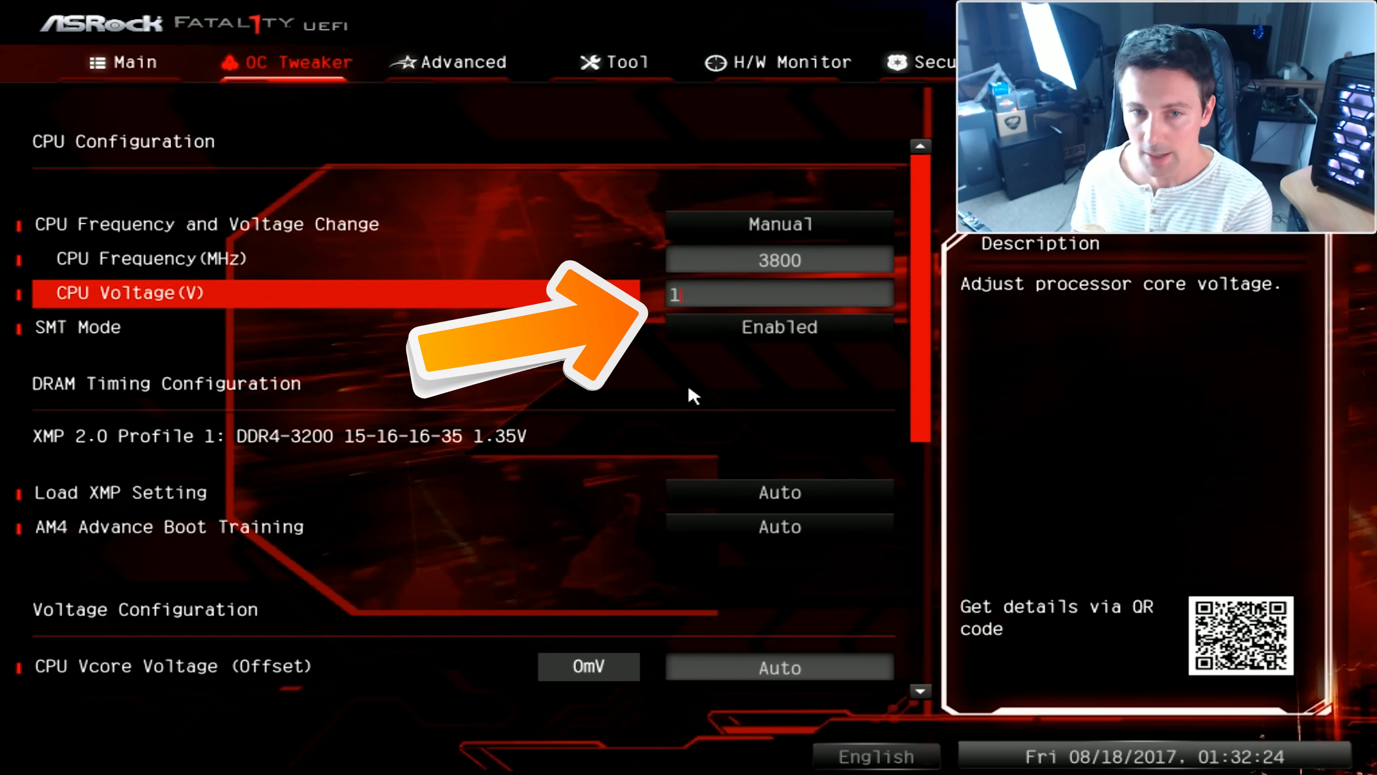
Step: Enter a CPU voltage of 1.28750 V and commit it, keeping 3800 MHz
text(.28750)
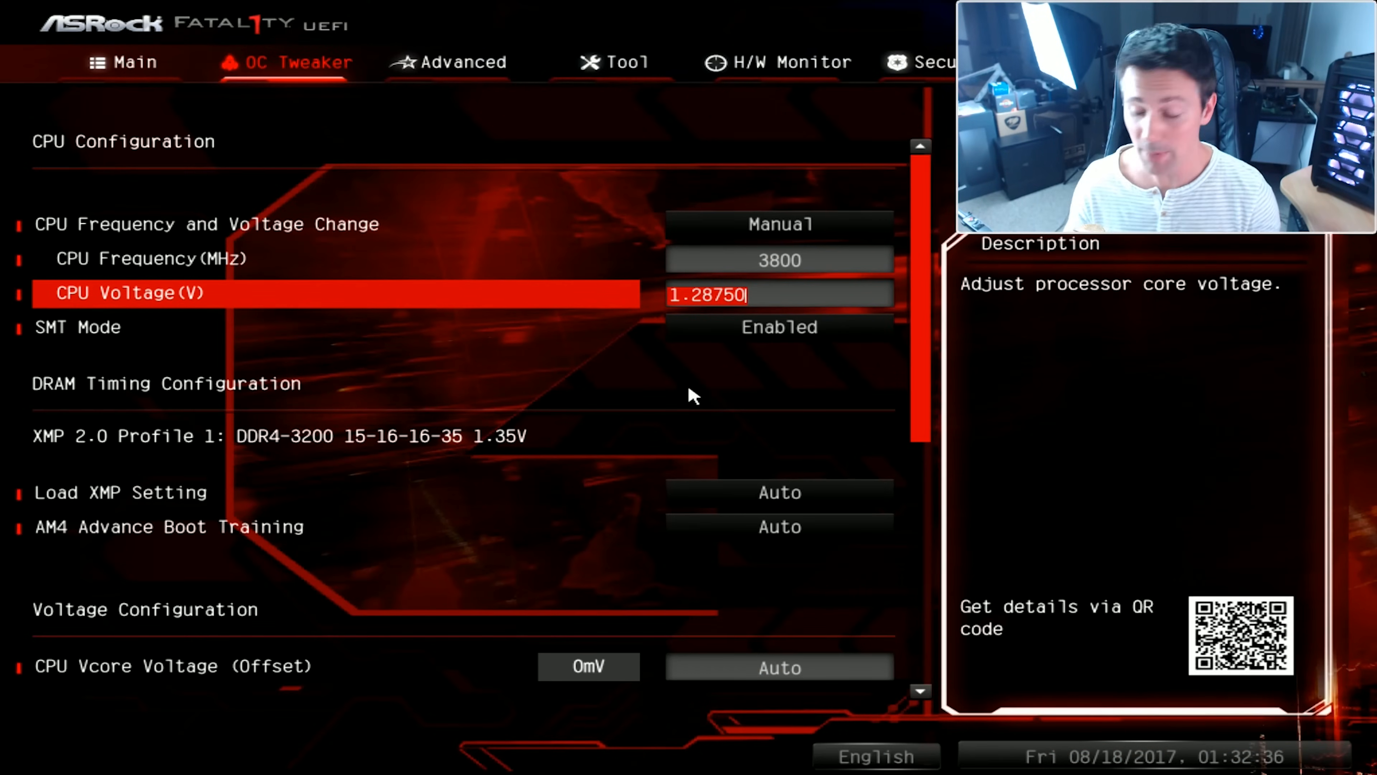
key(Up)
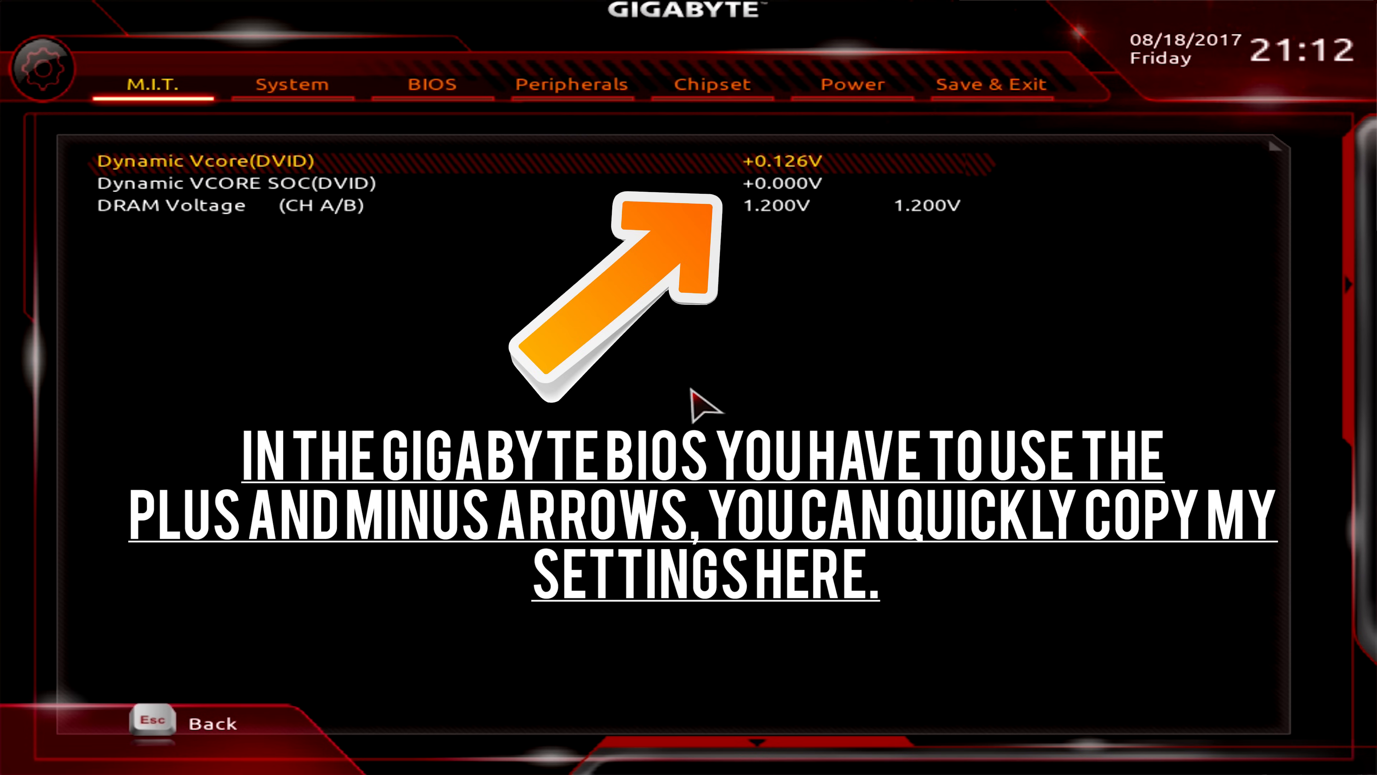
key(down)
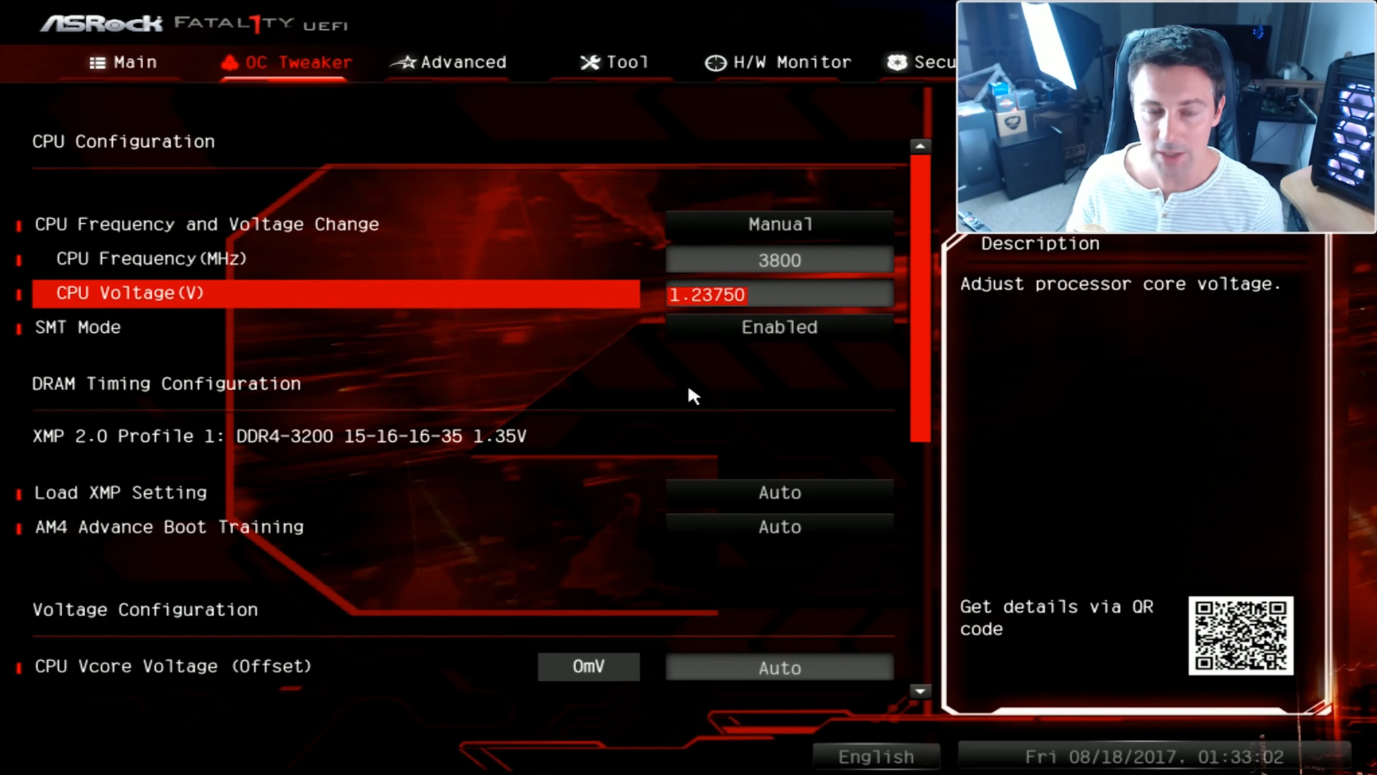
key(up)
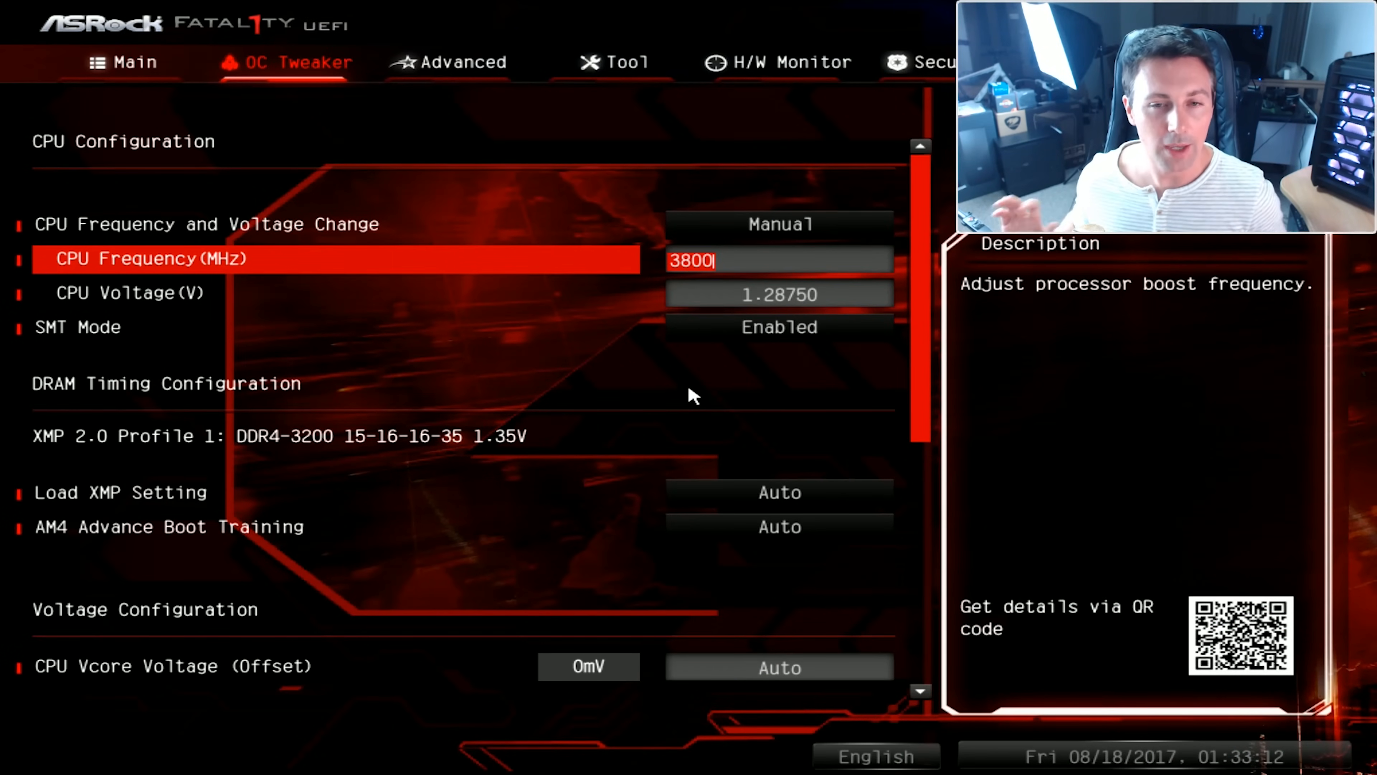
Step: Save the settings as User Default profile named '3800mhzover...'
key(down)
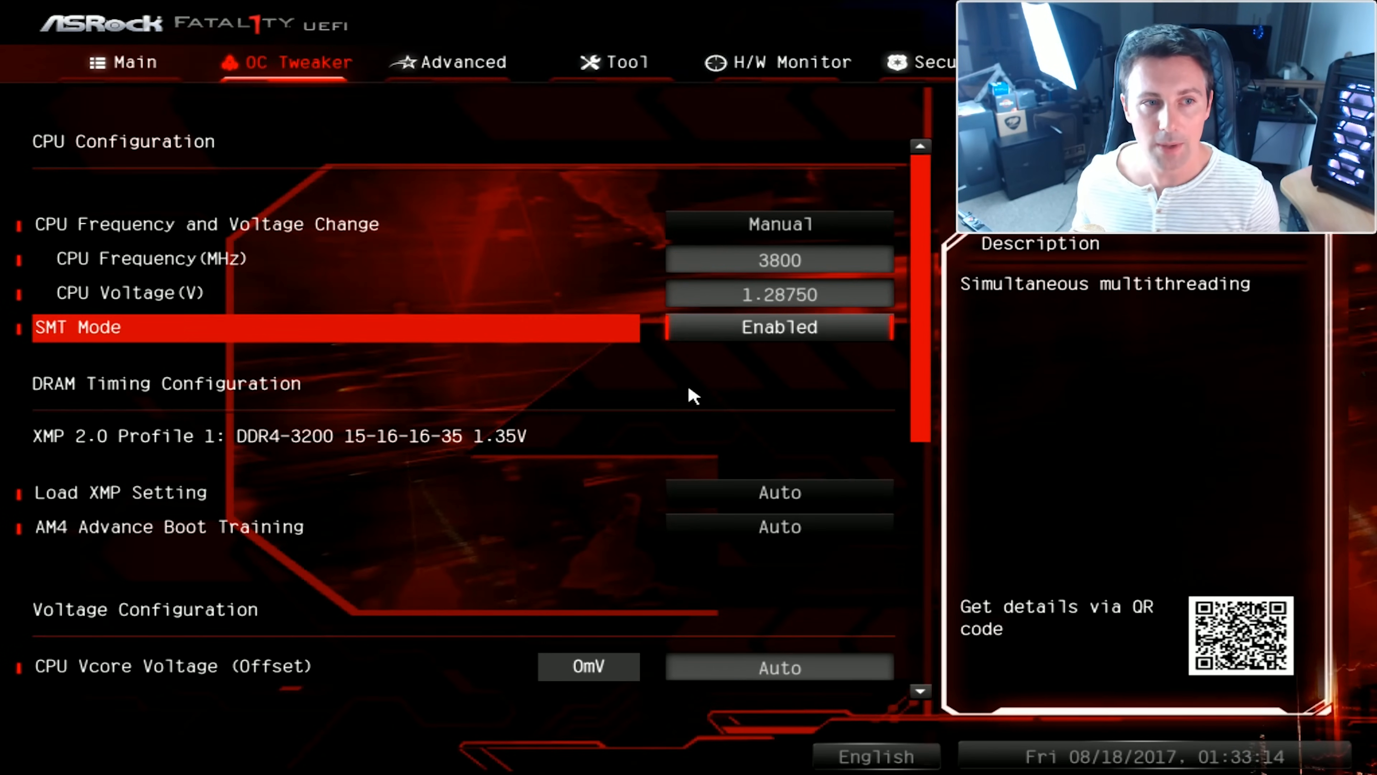
scroll(down, 3)
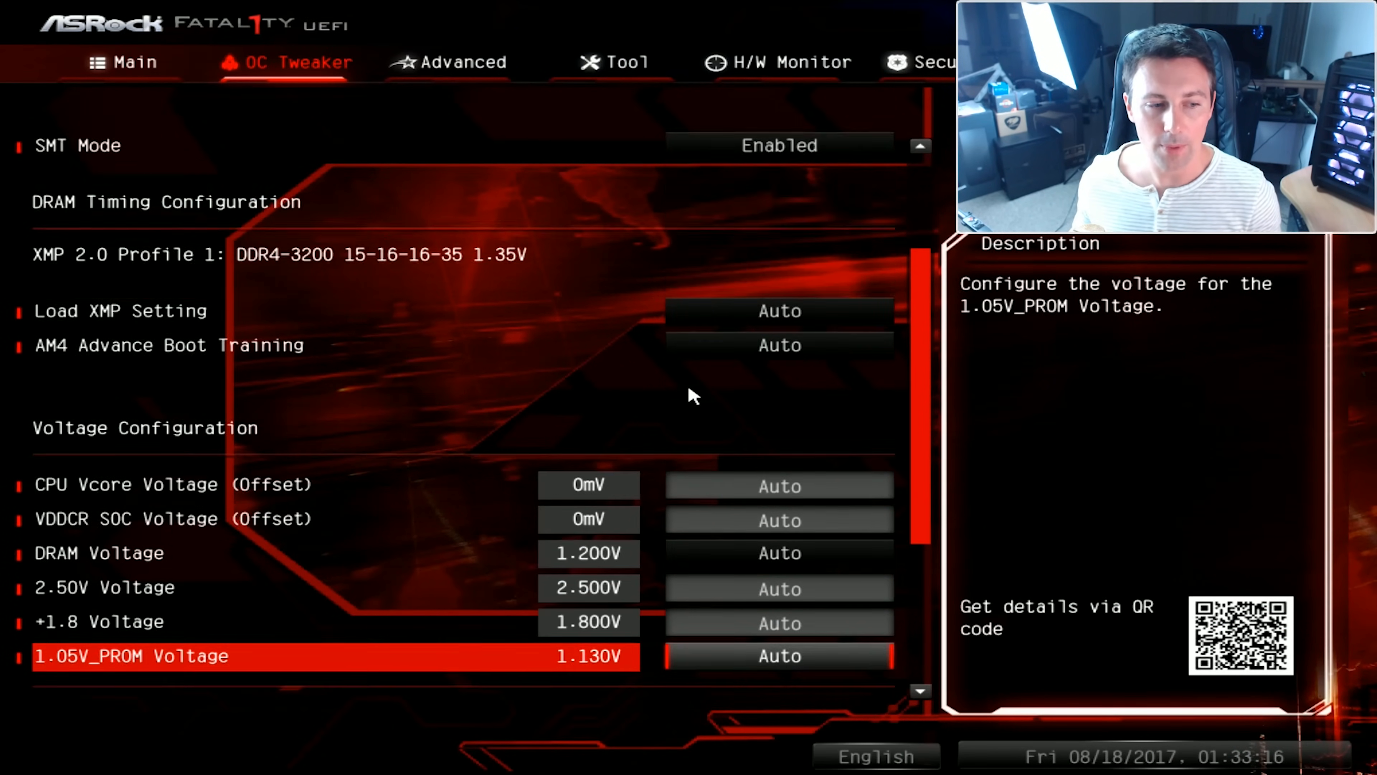
scroll(down, 3)
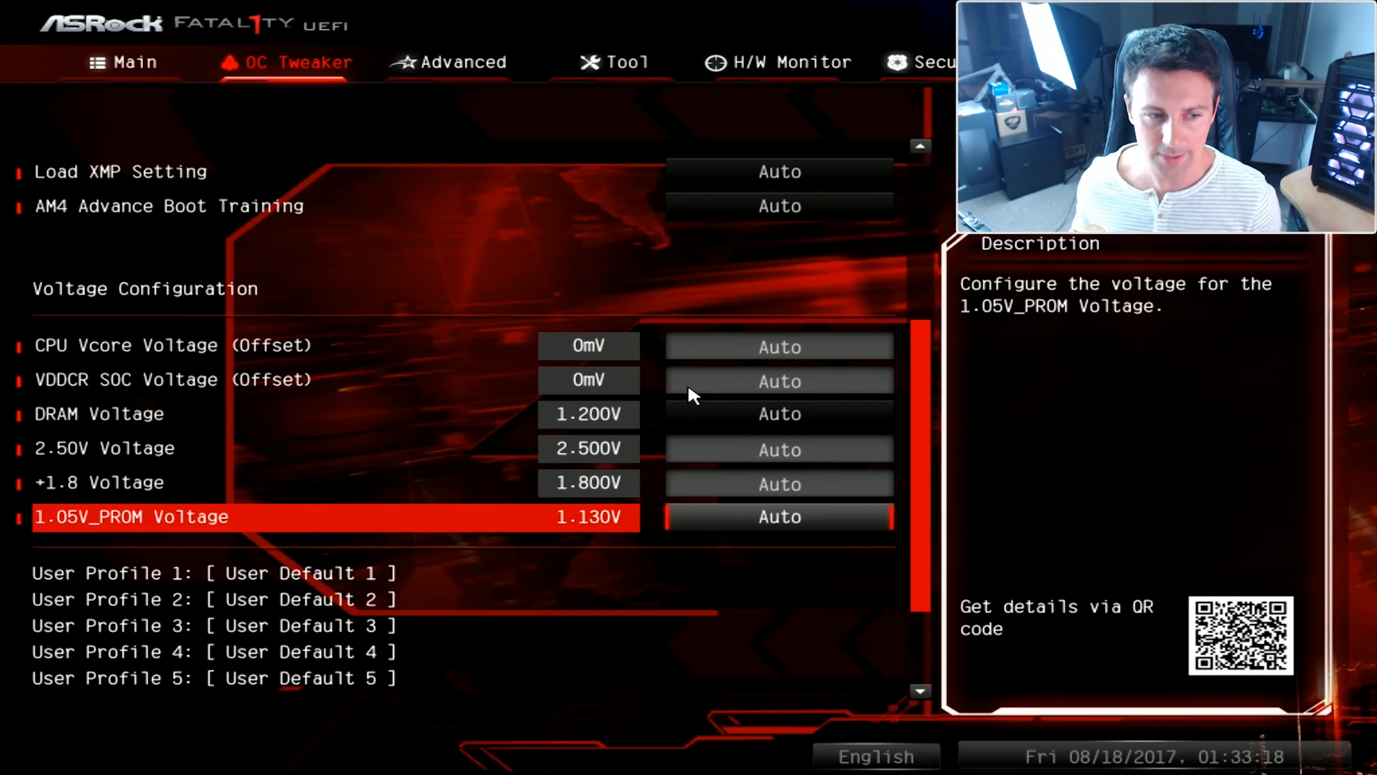
scroll(down, 3)
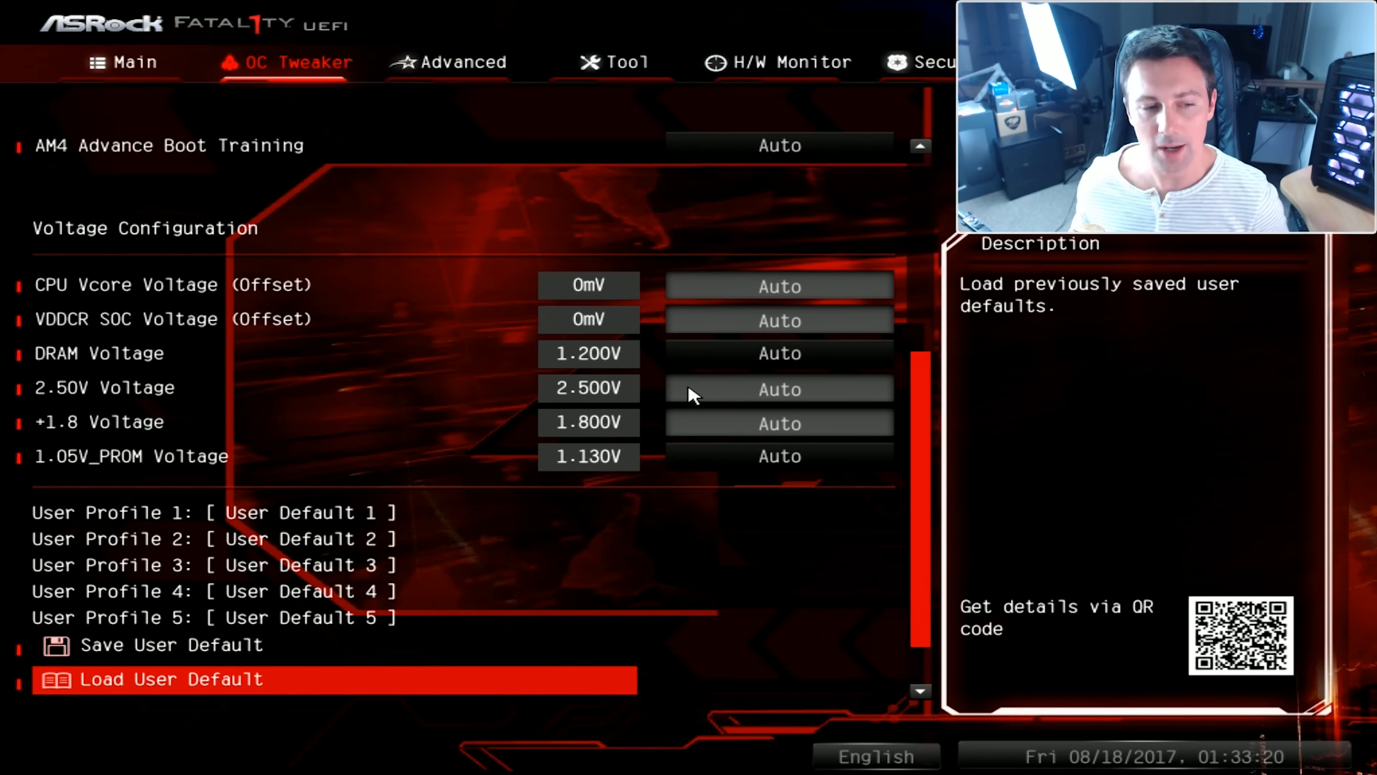
key(up)
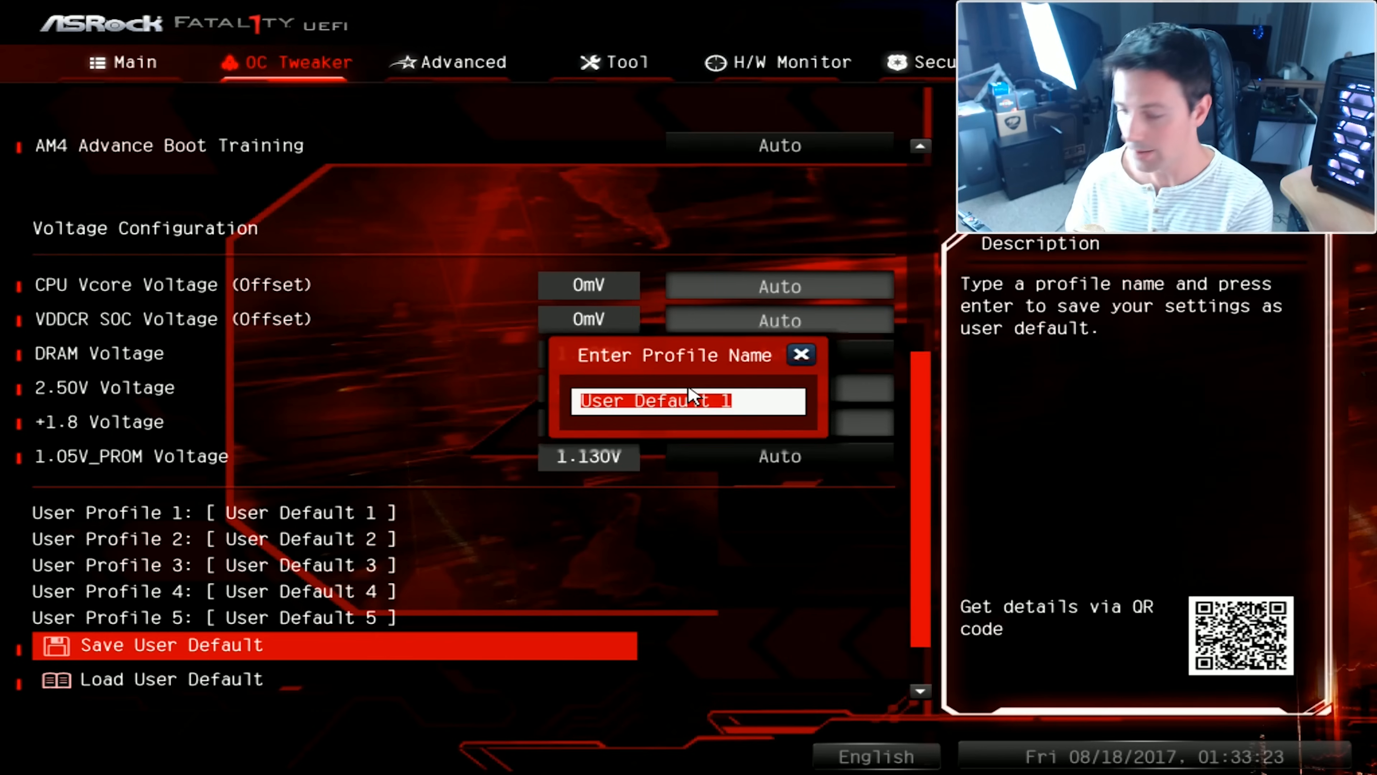
text(3800)
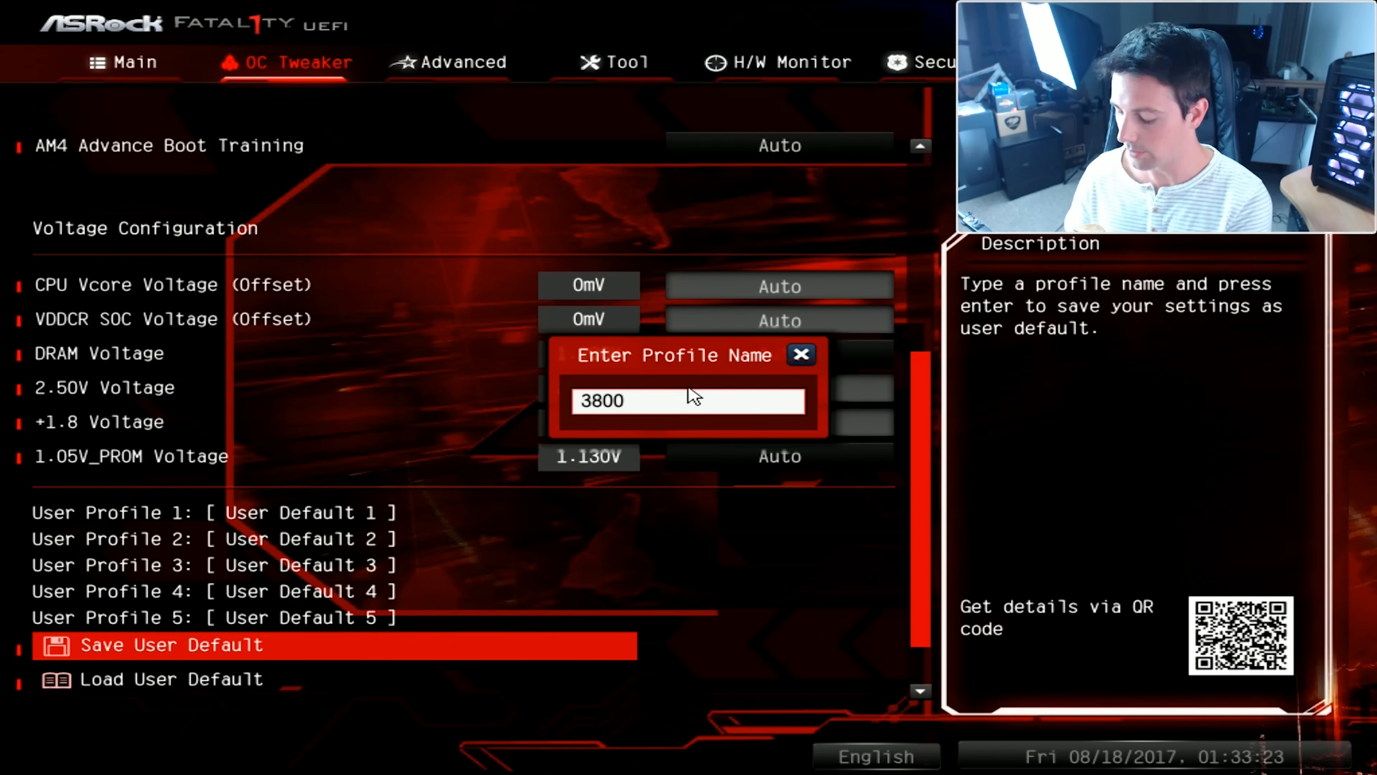
text(mhzover)
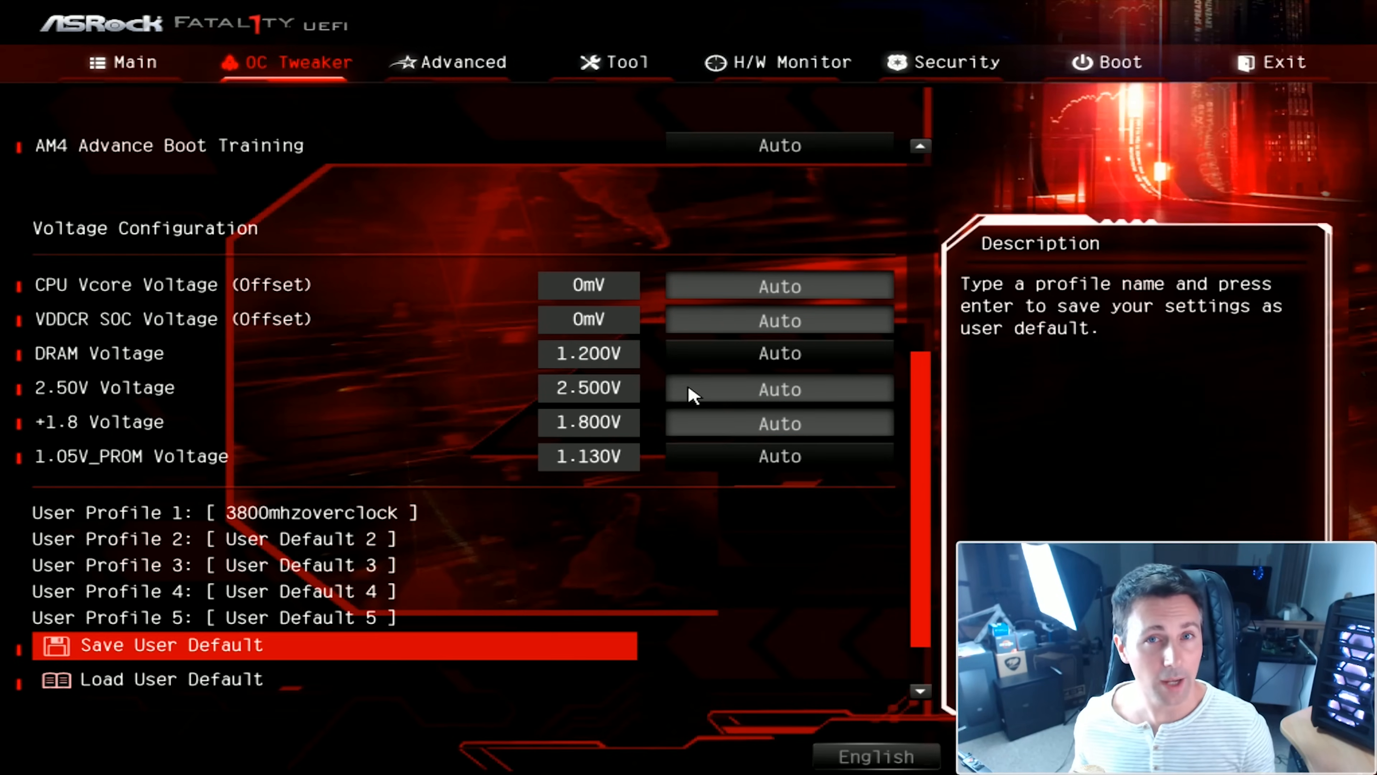
Step: Save changes and exit the UEFI from the Exit tab, confirming with Yes so the PC reboots
click(1279, 62)
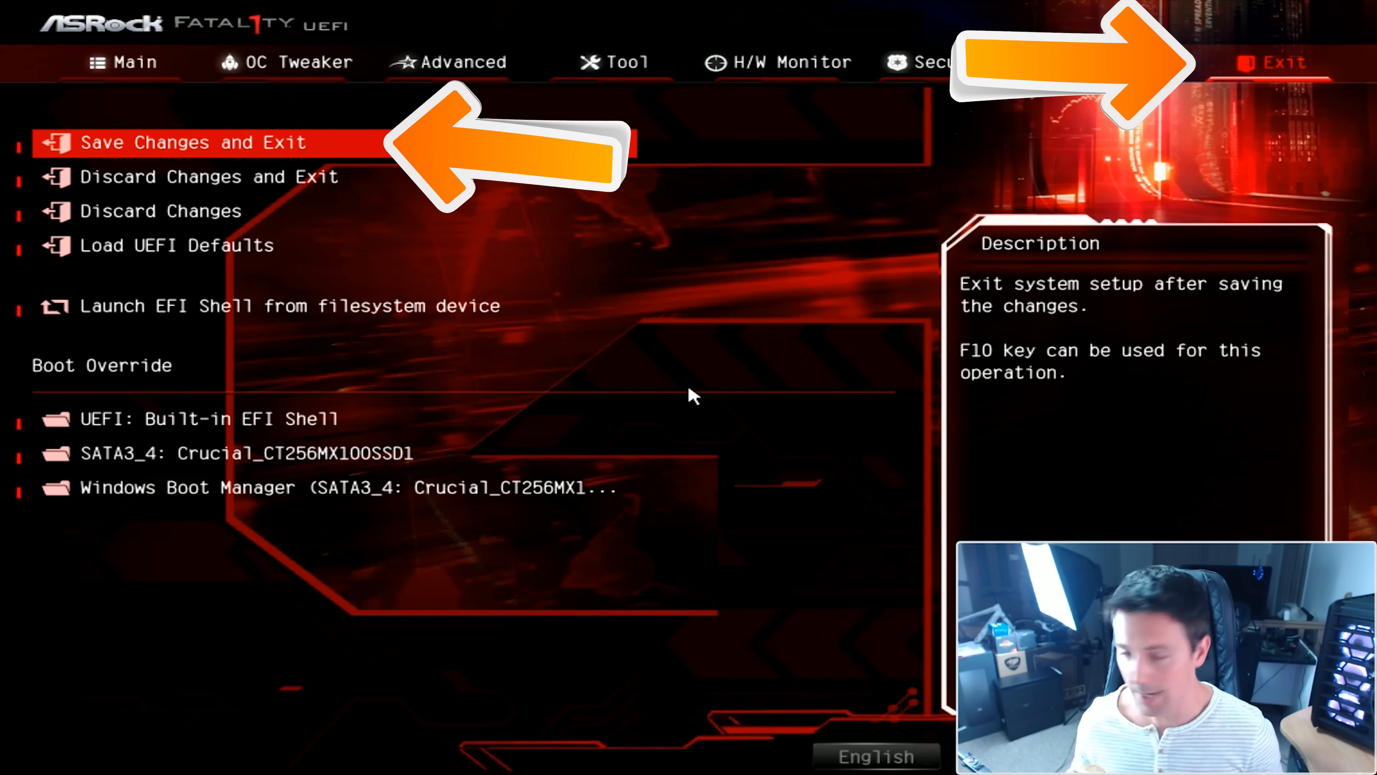
click(191, 142)
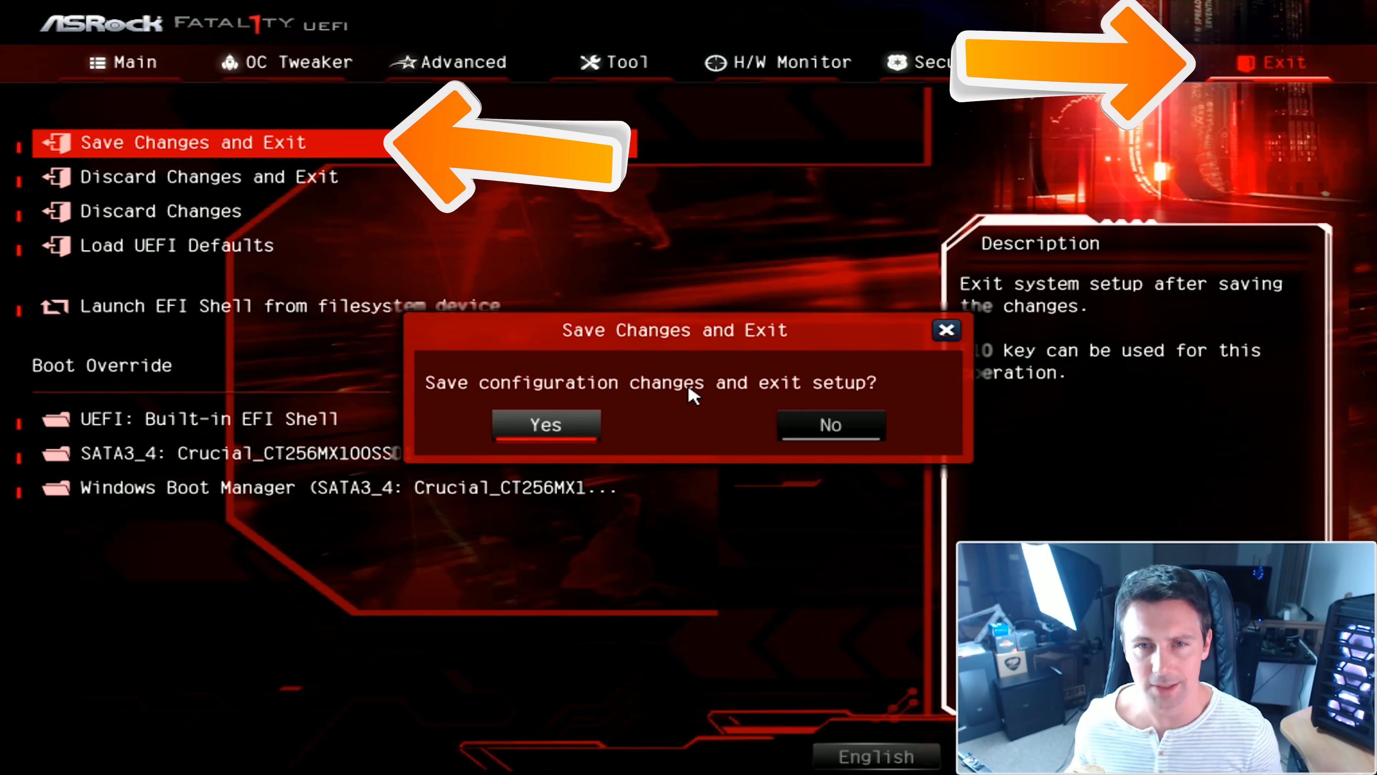
click(545, 424)
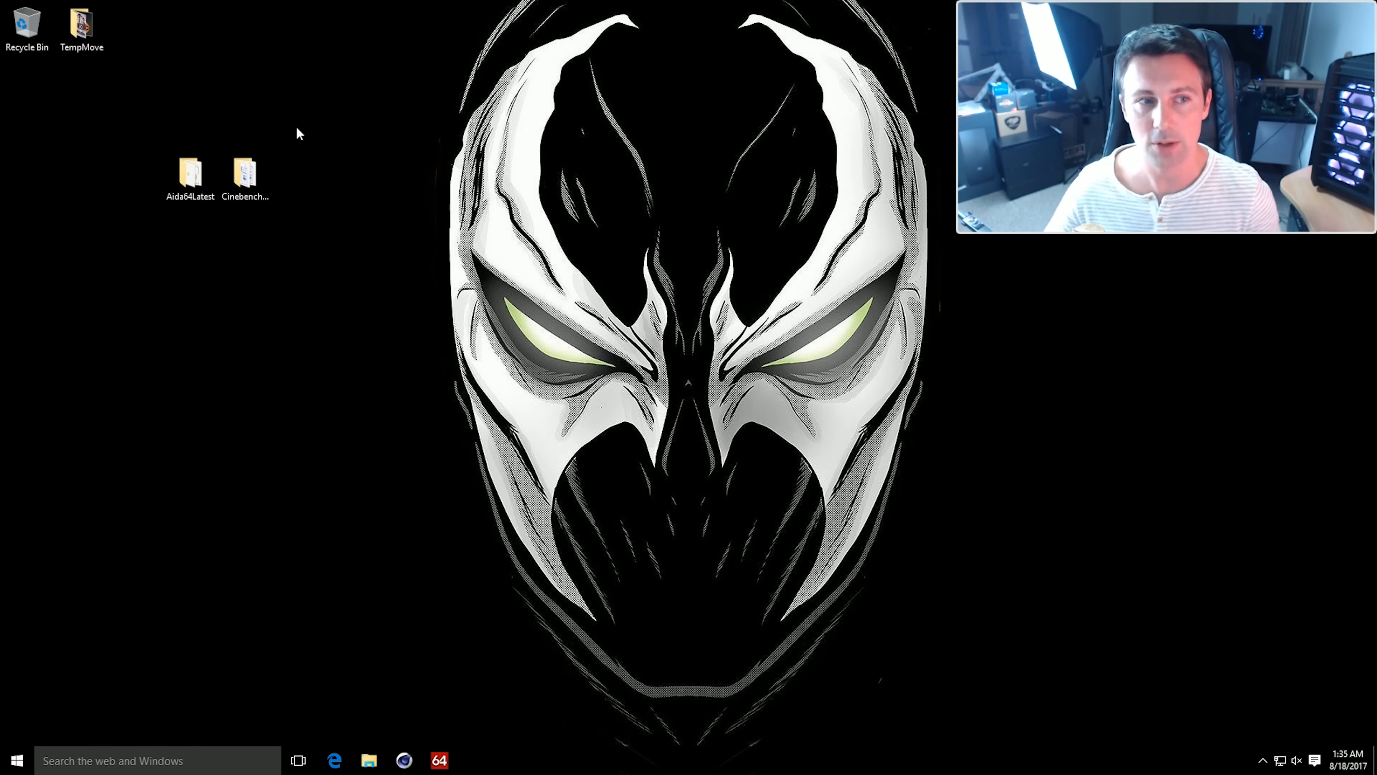
Step: Relaunch AIDA64 from the Aida64Latest folder and bring up the System Stability Test
double_click(189, 173)
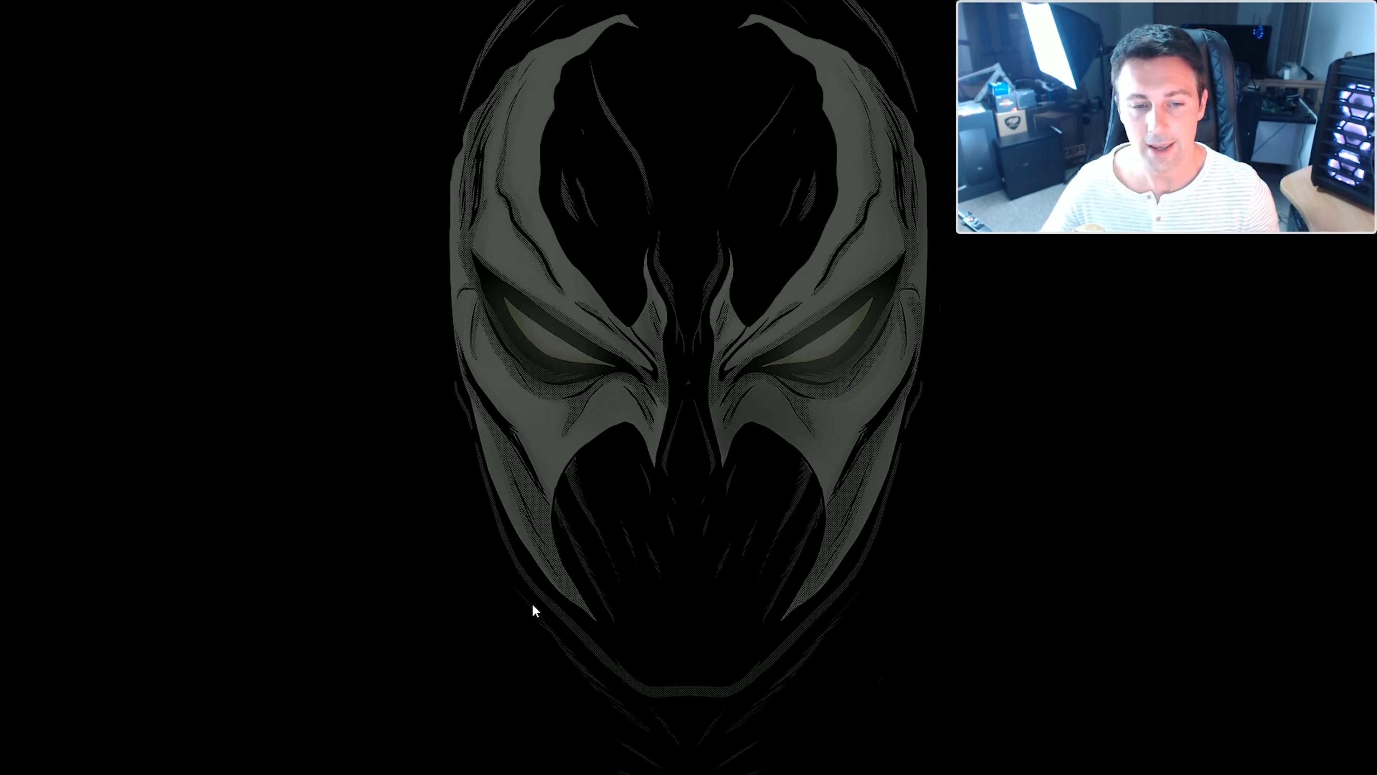
double_click(520, 604)
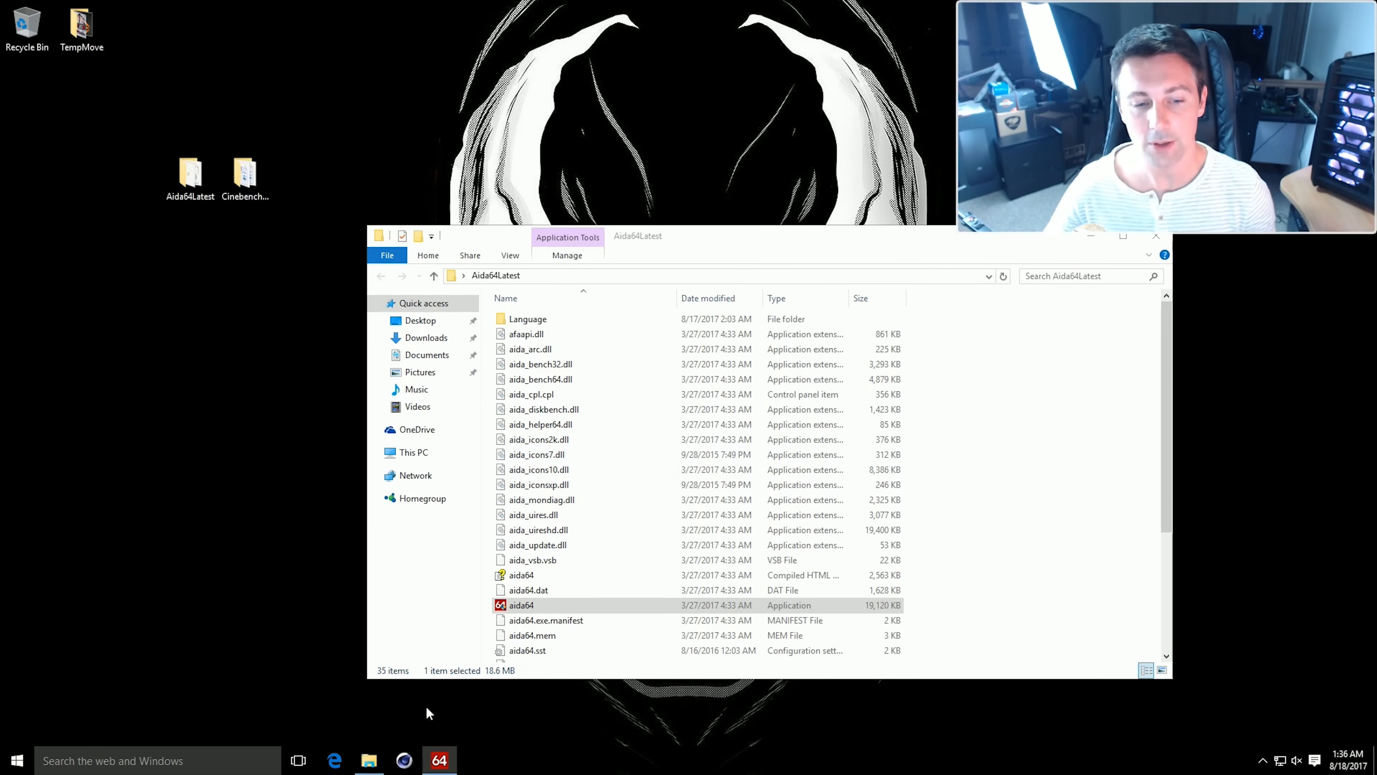
click(342, 165)
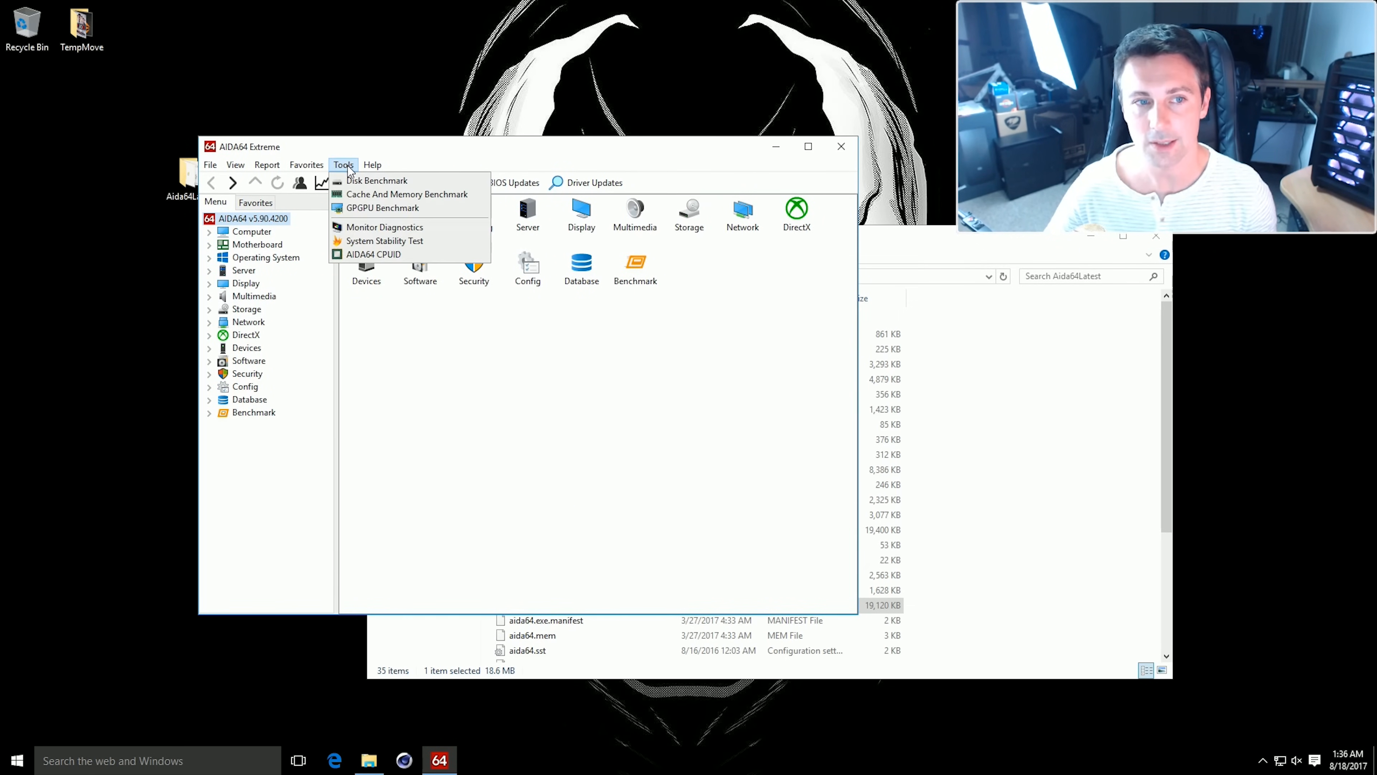
click(384, 241)
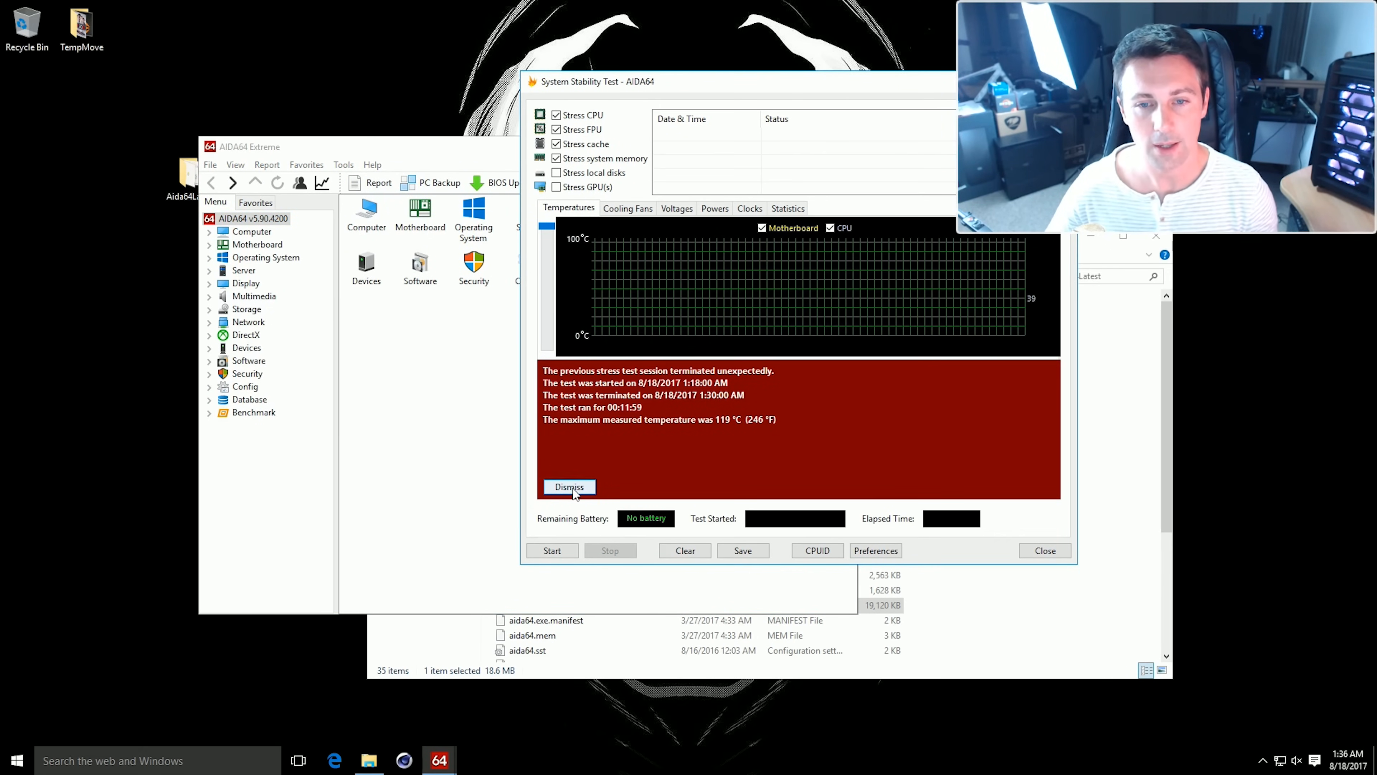
Step: Dismiss the previous-crash warning and start the stress test at 100% CPU
click(569, 486)
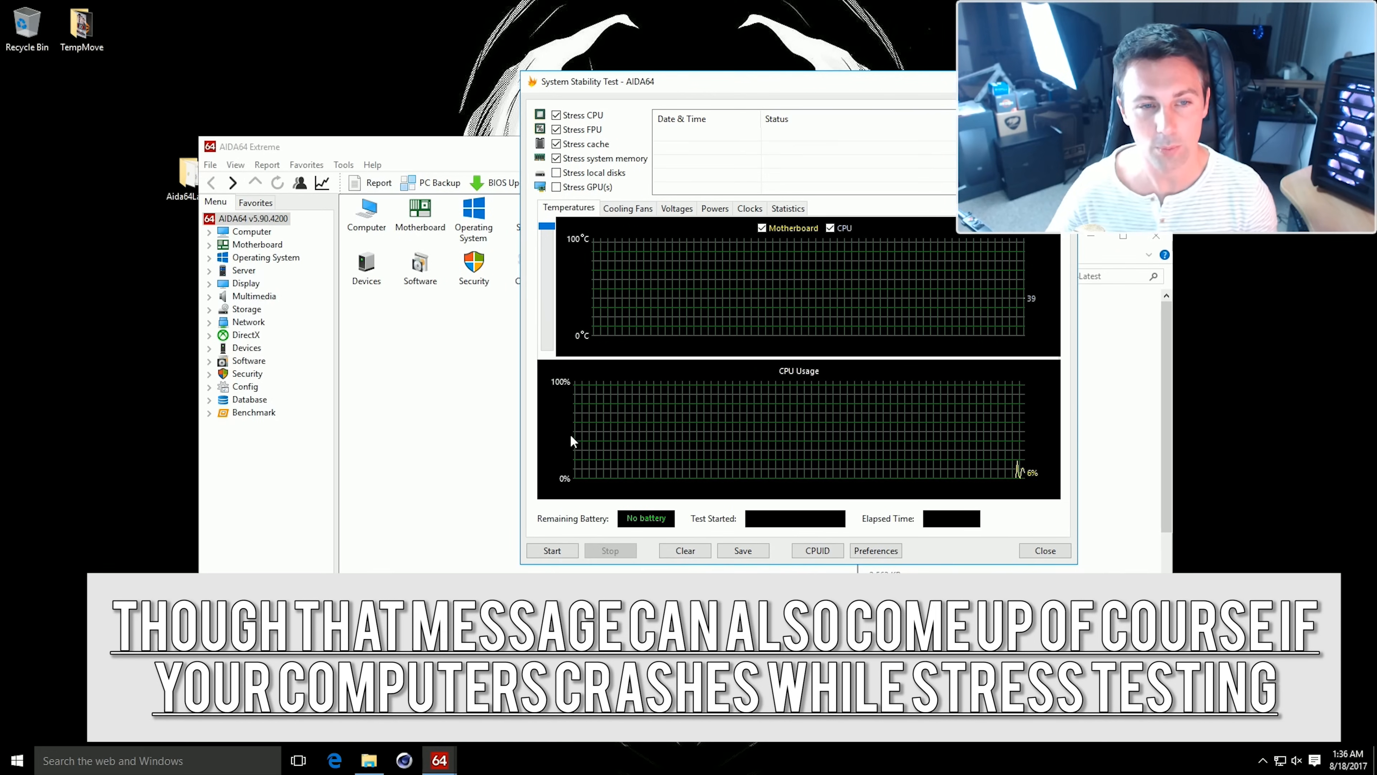
mouse_move(584, 480)
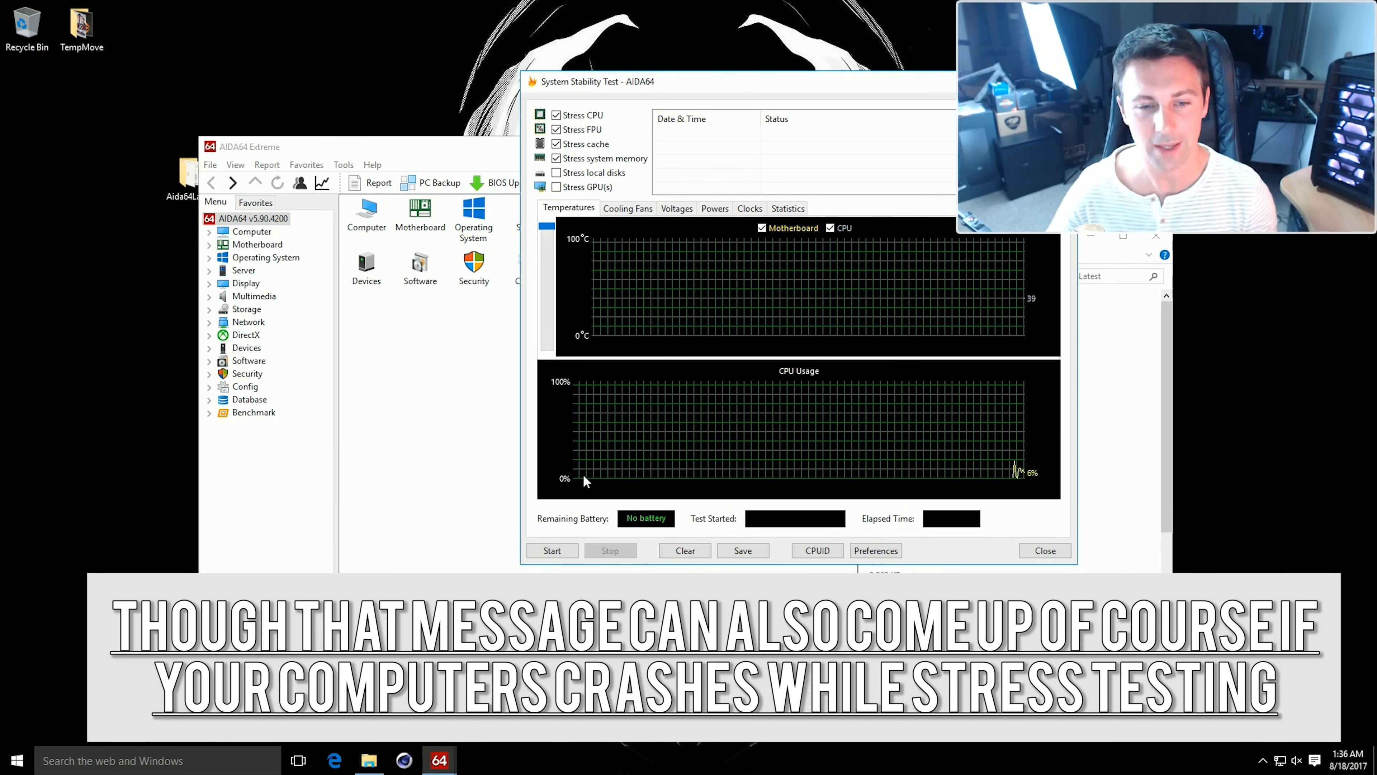
click(551, 551)
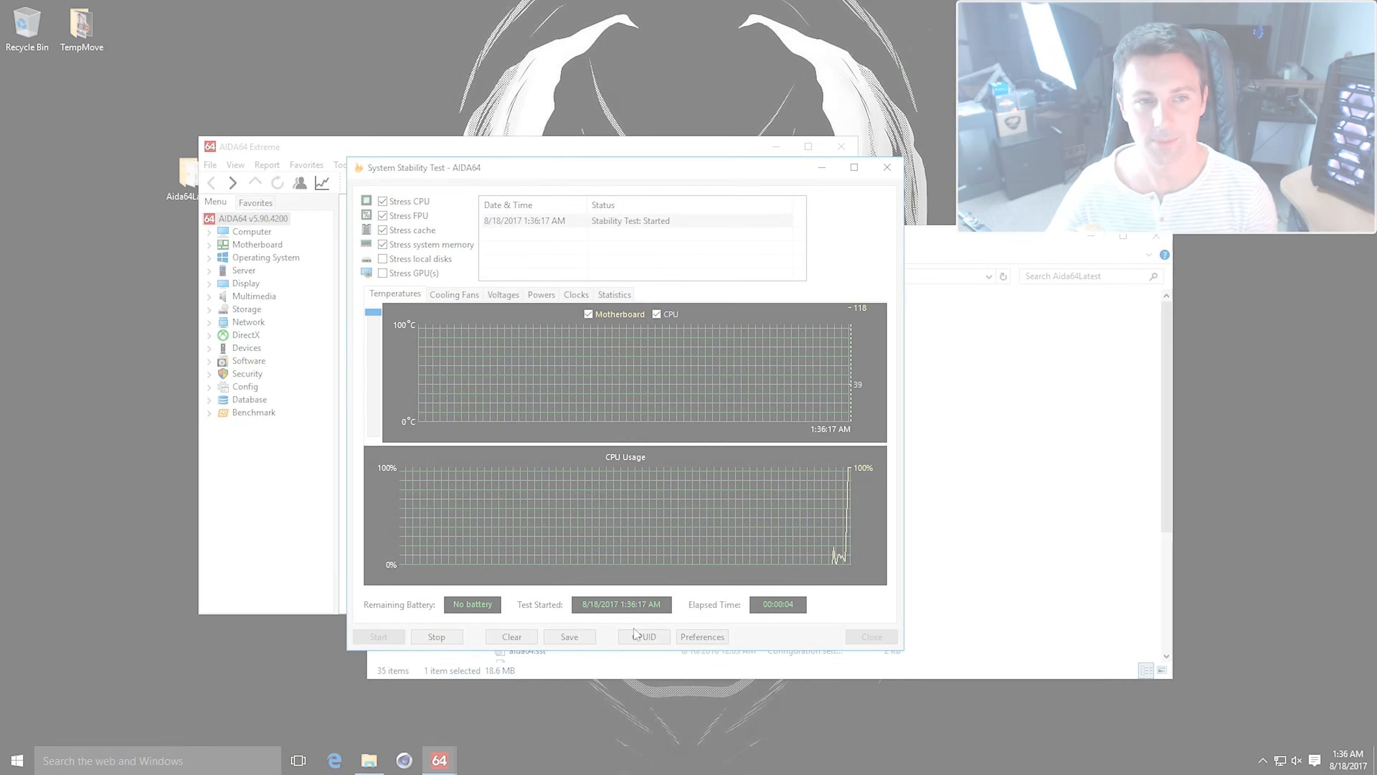
Step: Show the CPUID panel and the test Statistics, holding about 3792 MHz at 56 °C
click(643, 636)
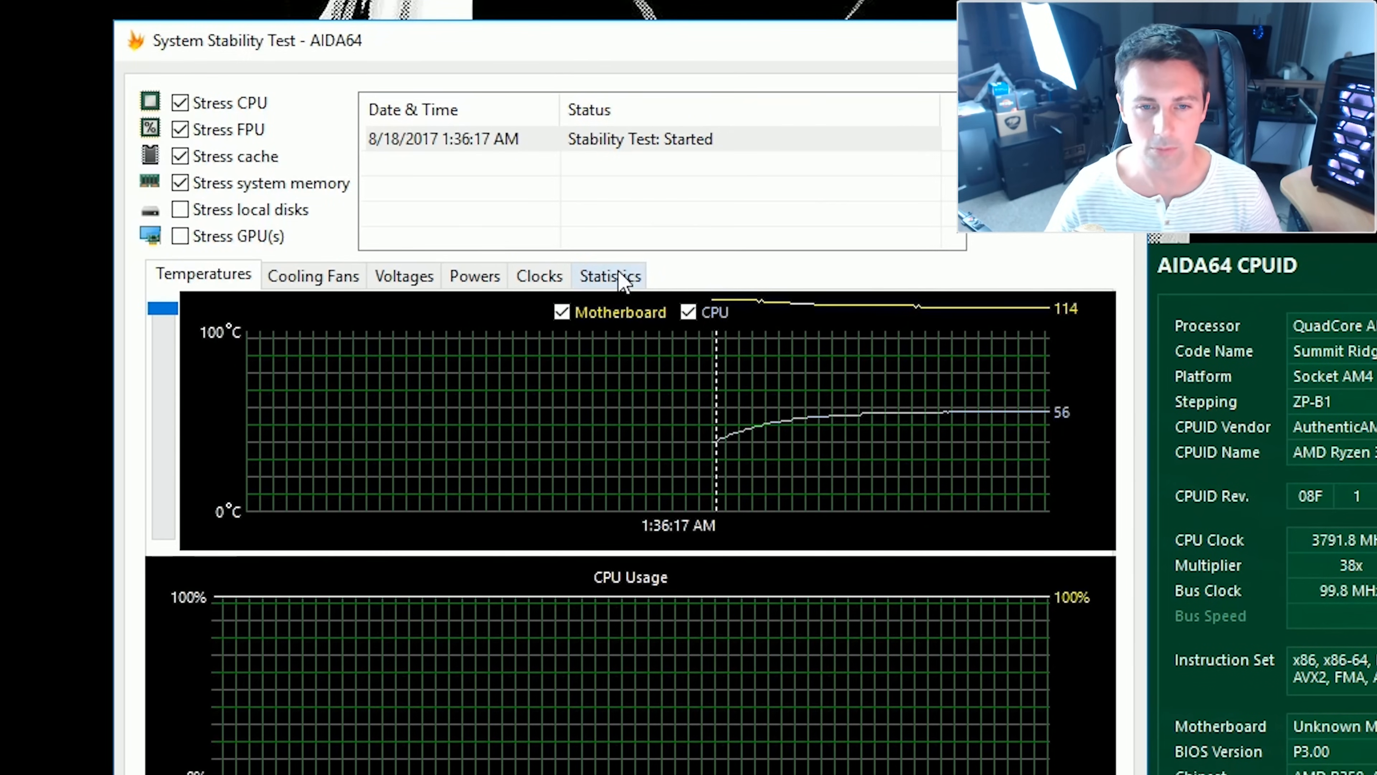
click(609, 274)
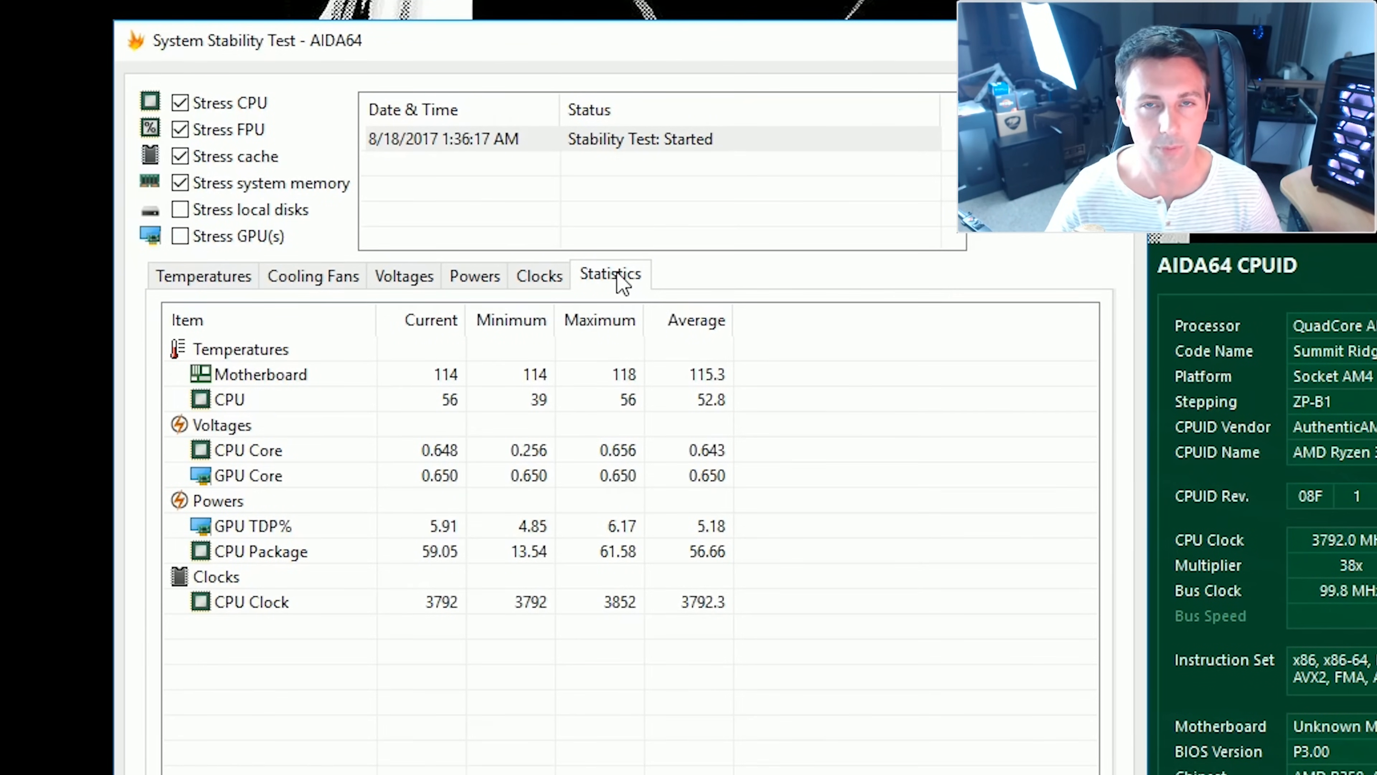
mouse_move(623, 429)
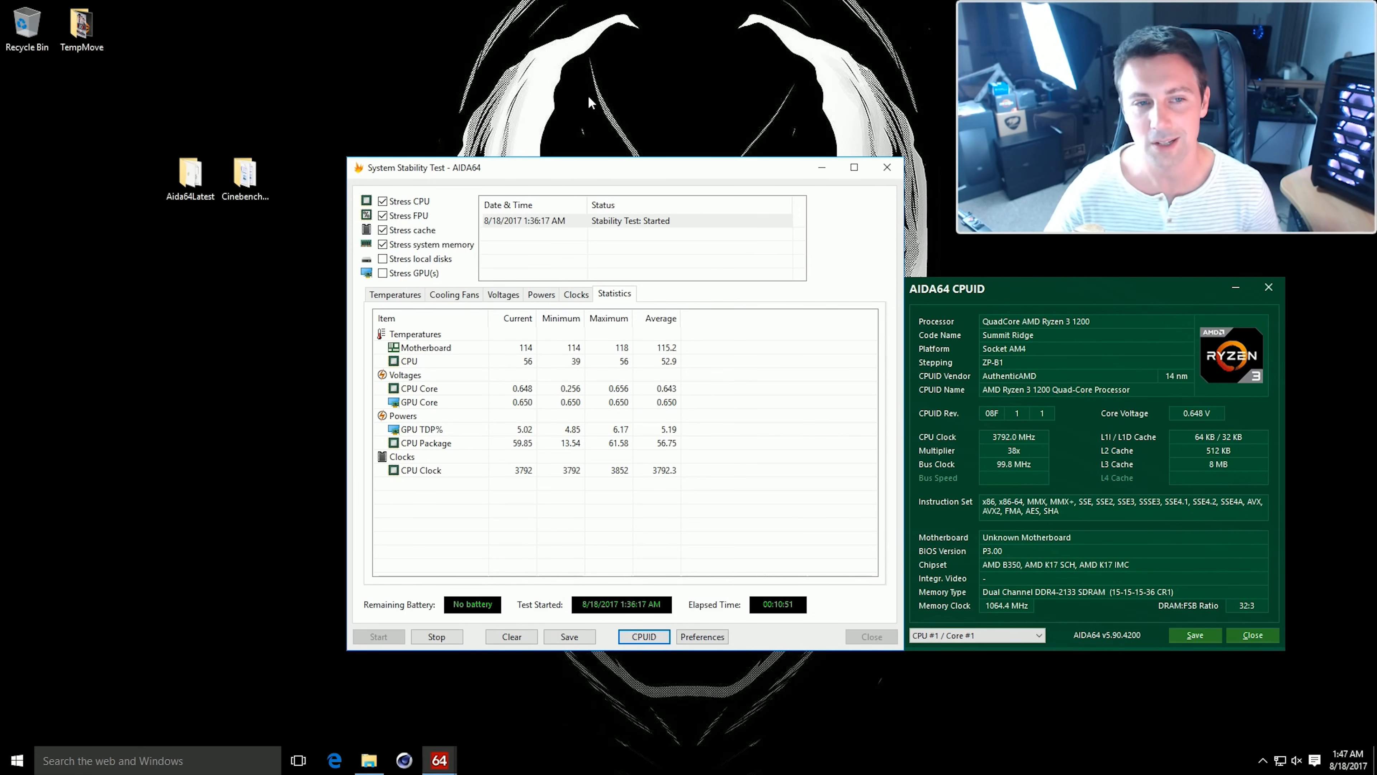
Step: Stop the stability test and open the CinebenchR15 folder from the desktop
click(853, 167)
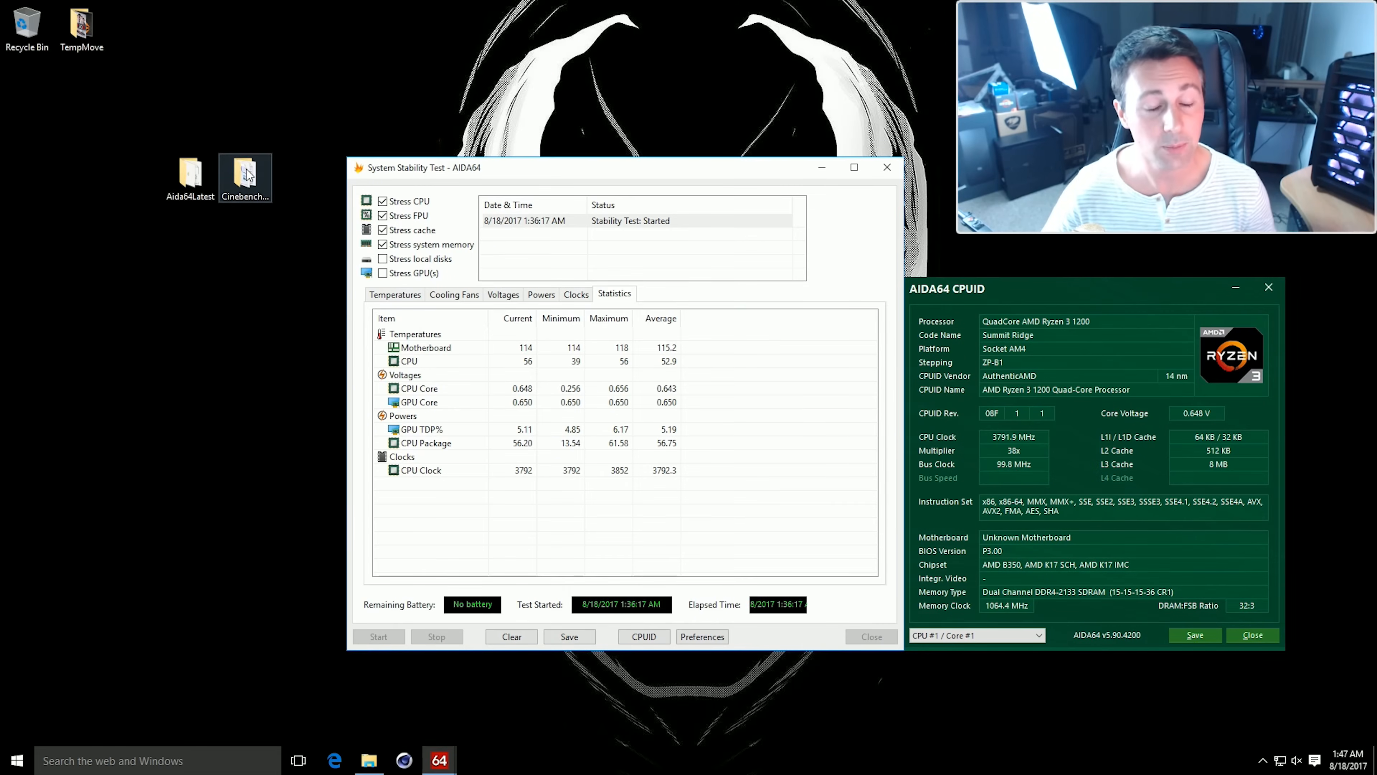
click(437, 636)
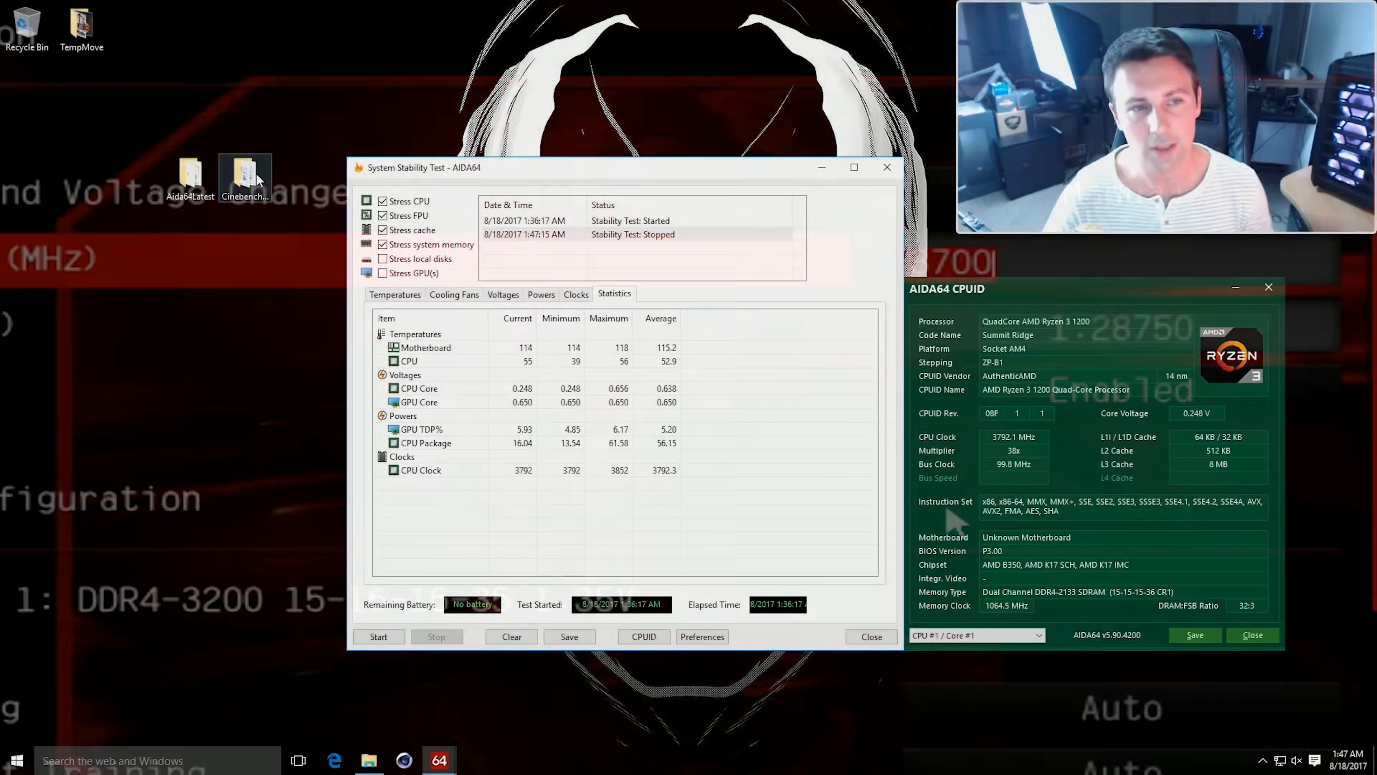
double_click(245, 173)
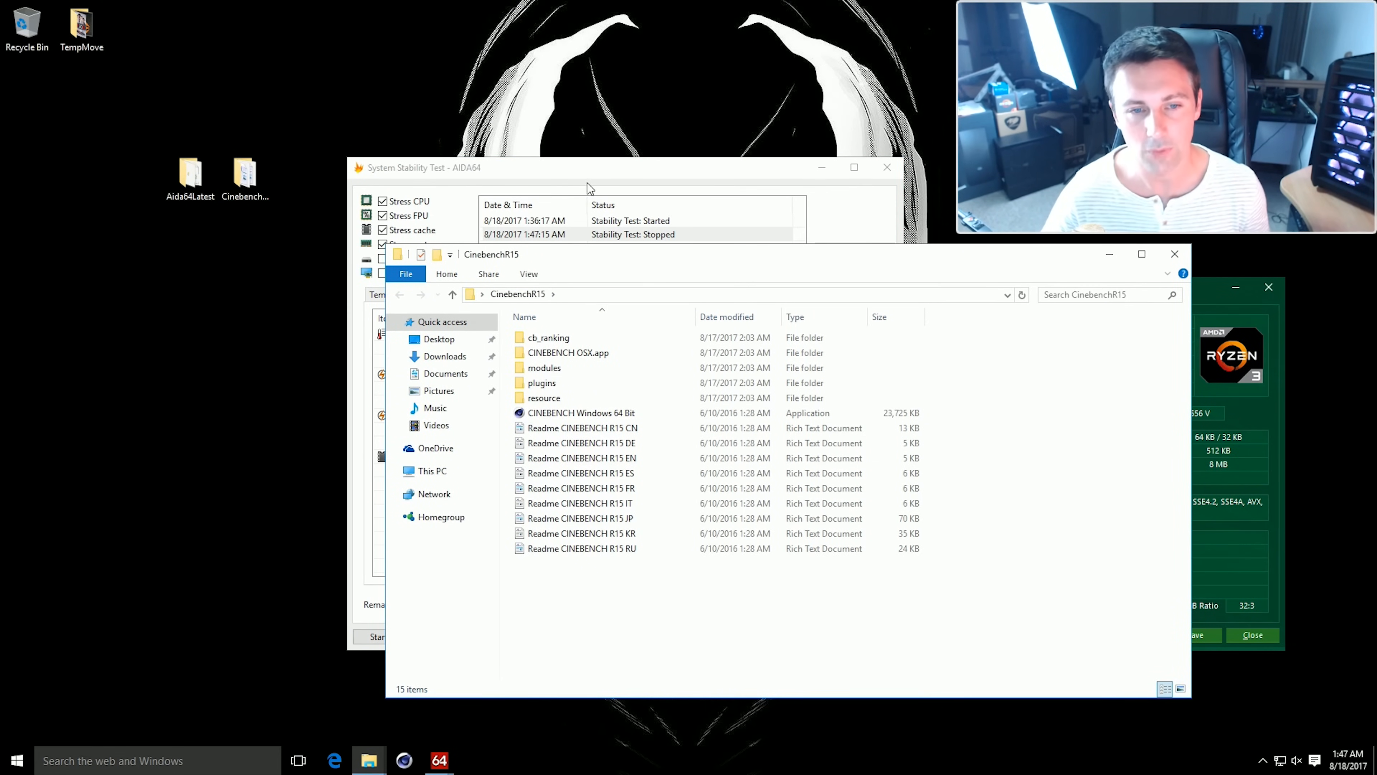
Step: Launch CINEBENCH Windows 64 Bit from the CinebenchR15 folder
click(581, 413)
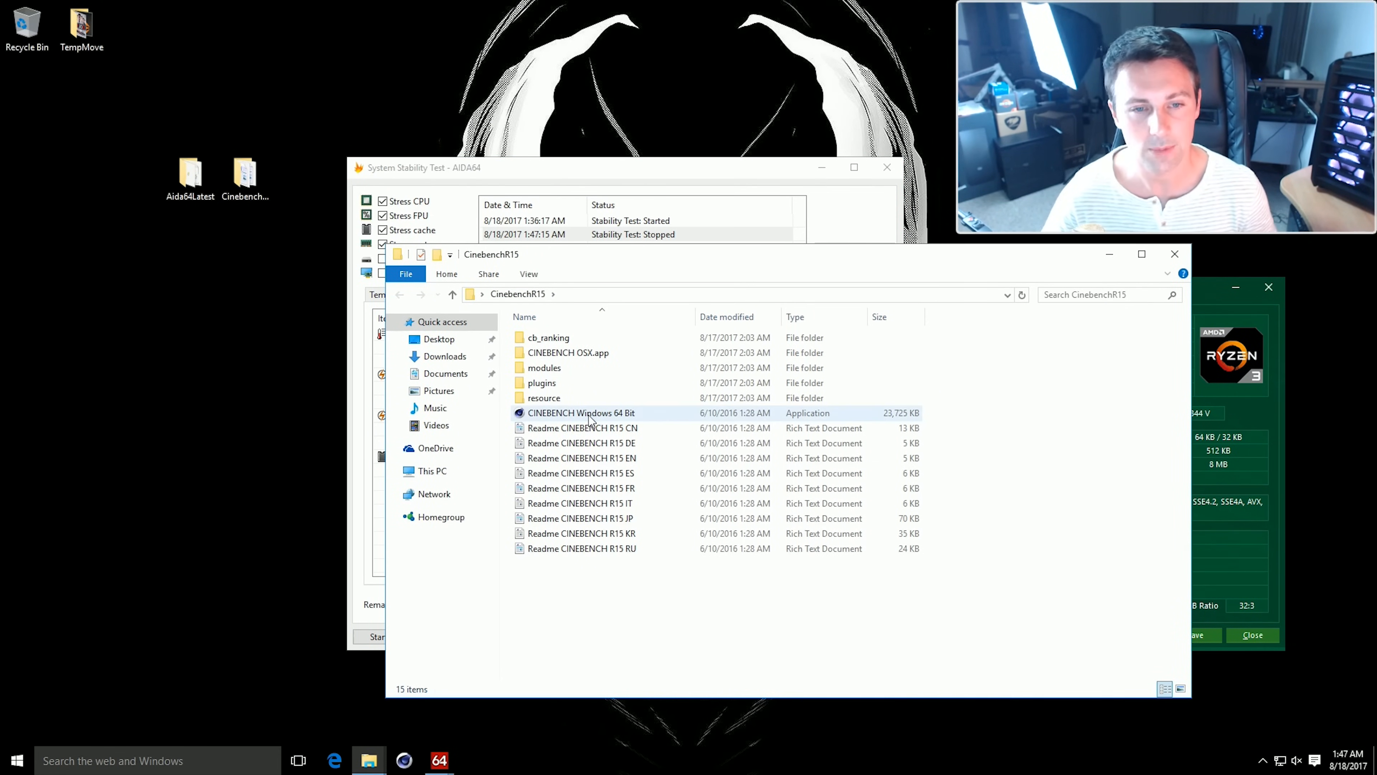
click(580, 413)
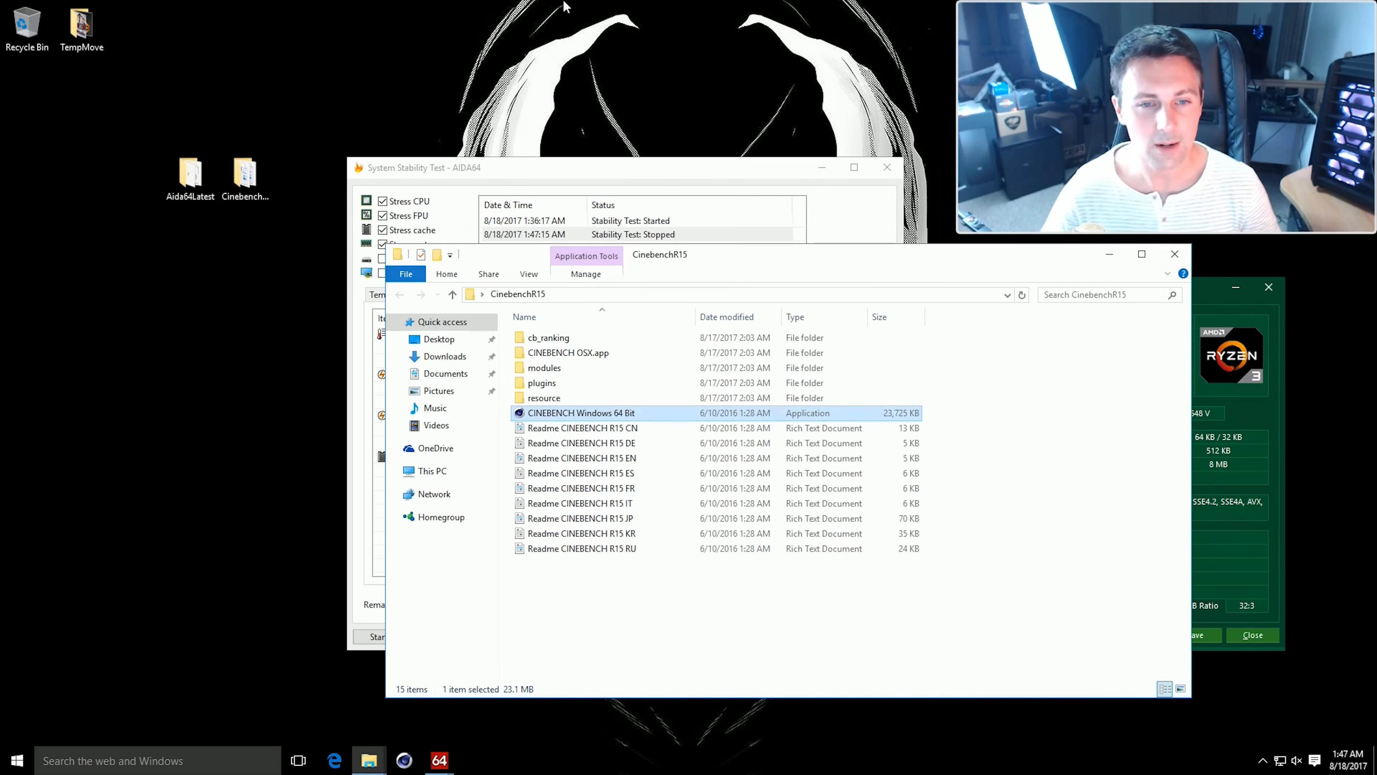
double_click(582, 413)
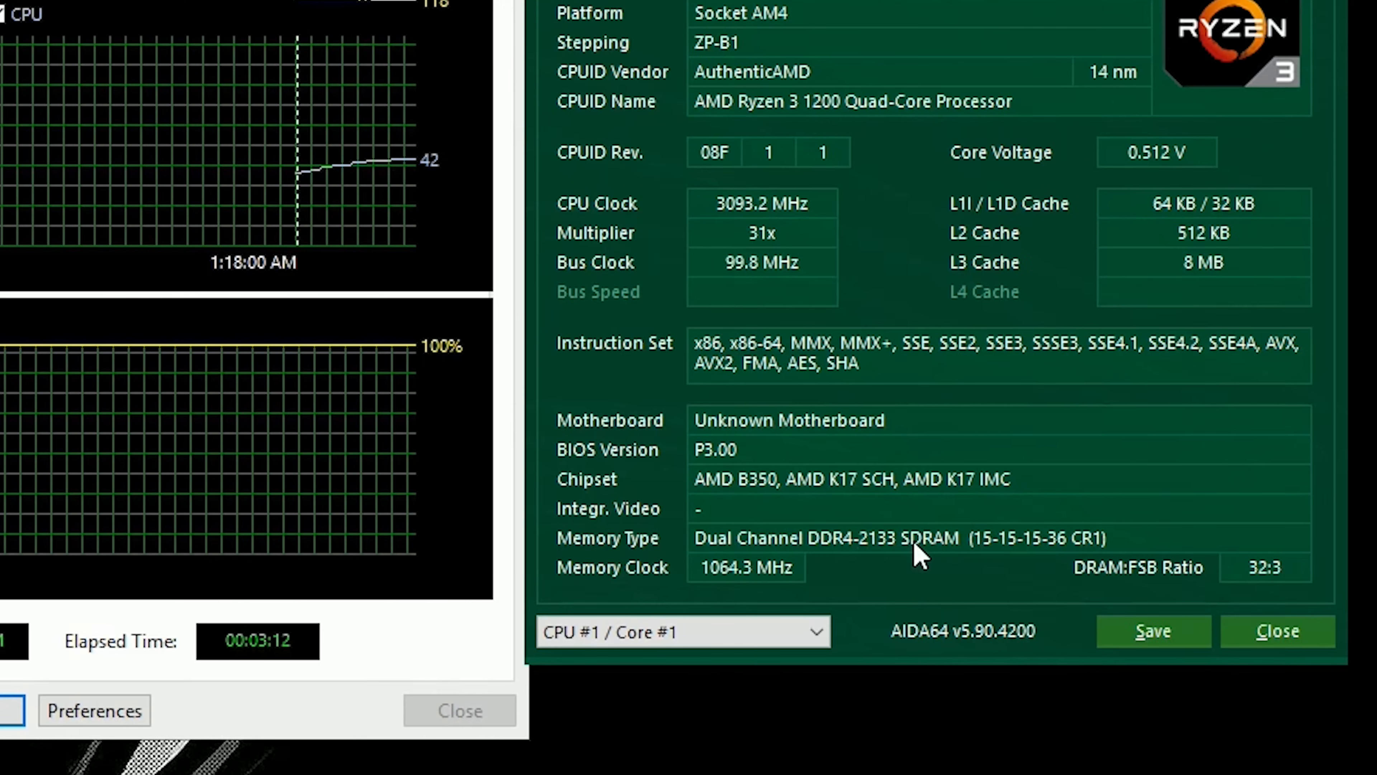
mouse_move(817, 387)
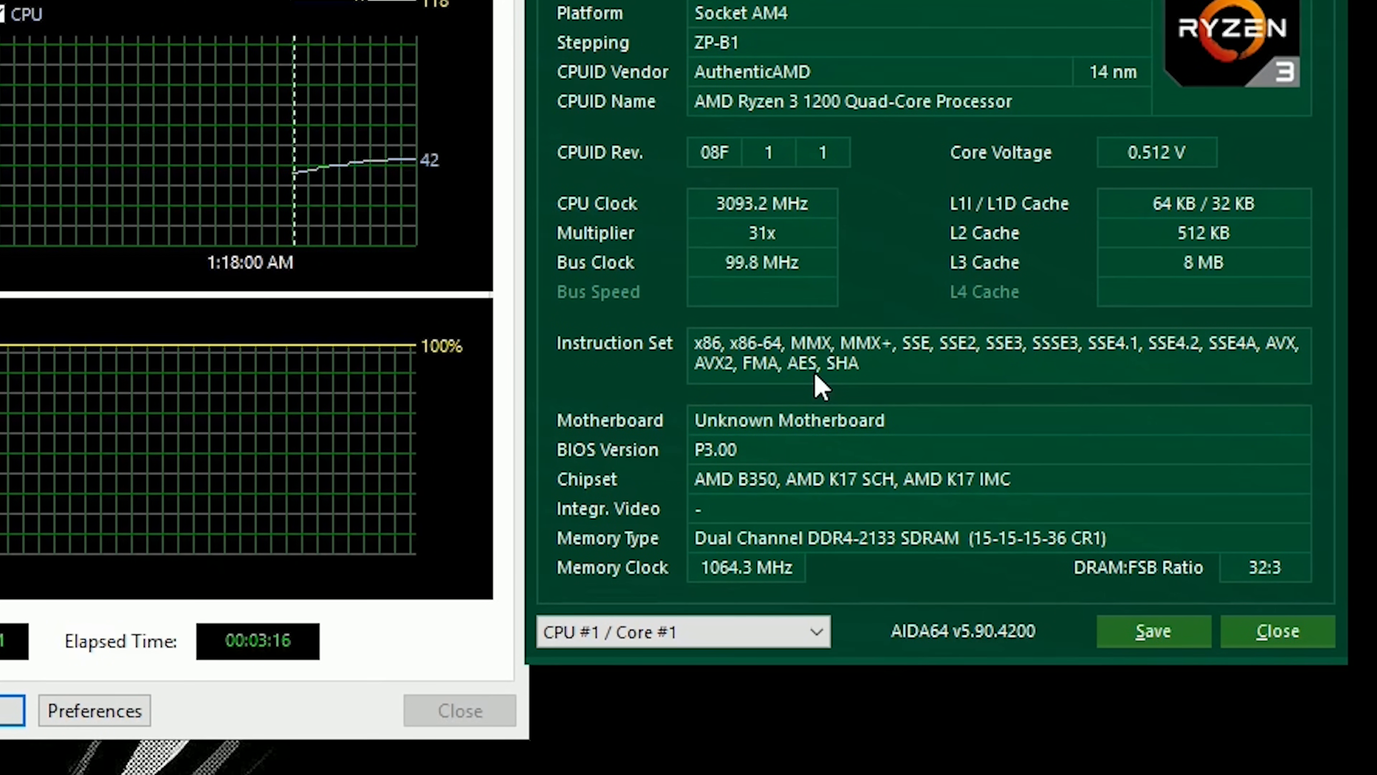
Step: Check AIDA64 CPUID shows memory as DDR4-2133 at 1064 MHz, then reboot into UEFI
click(1276, 630)
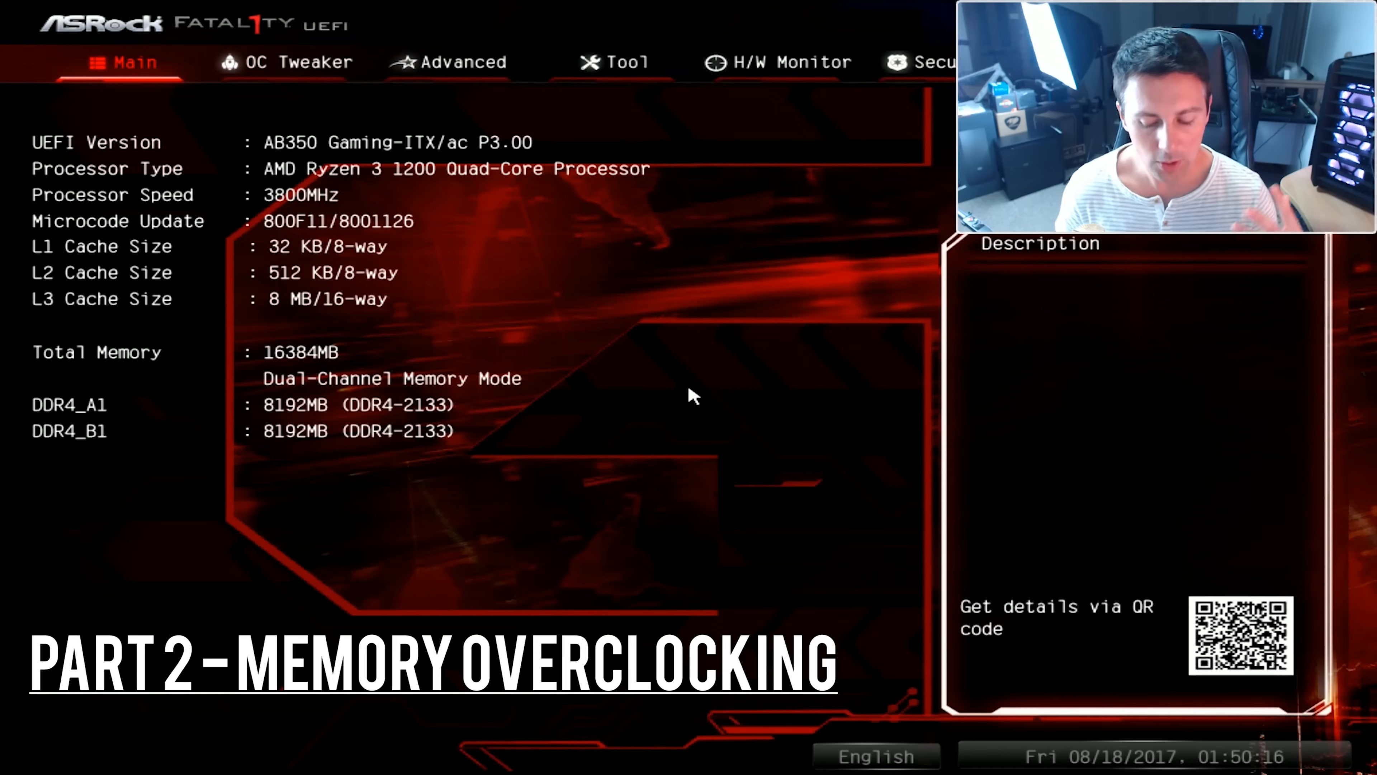
Step: Go to OC Tweaker and move past CPU Frequency 3800 MHz and 1.28750 V to Load XMP Setting
click(285, 62)
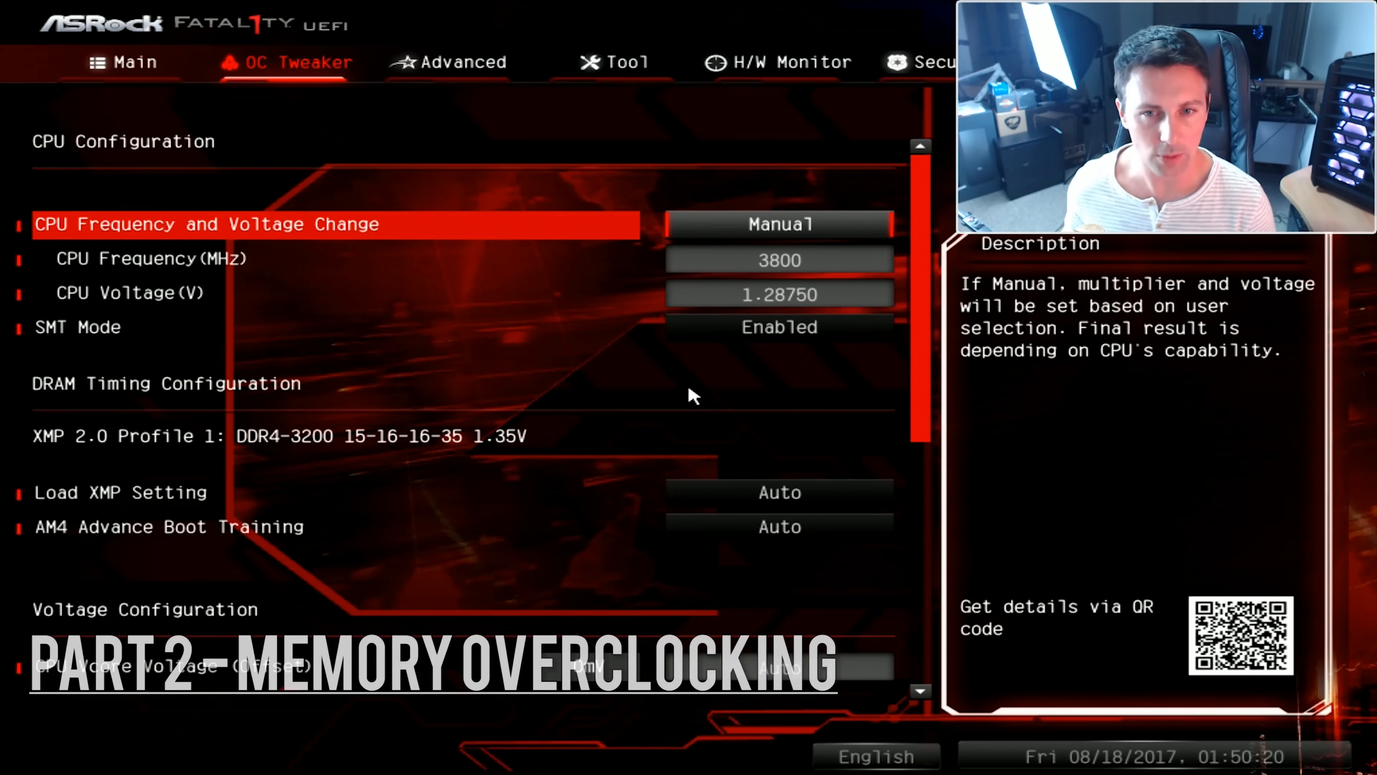
key(Down)
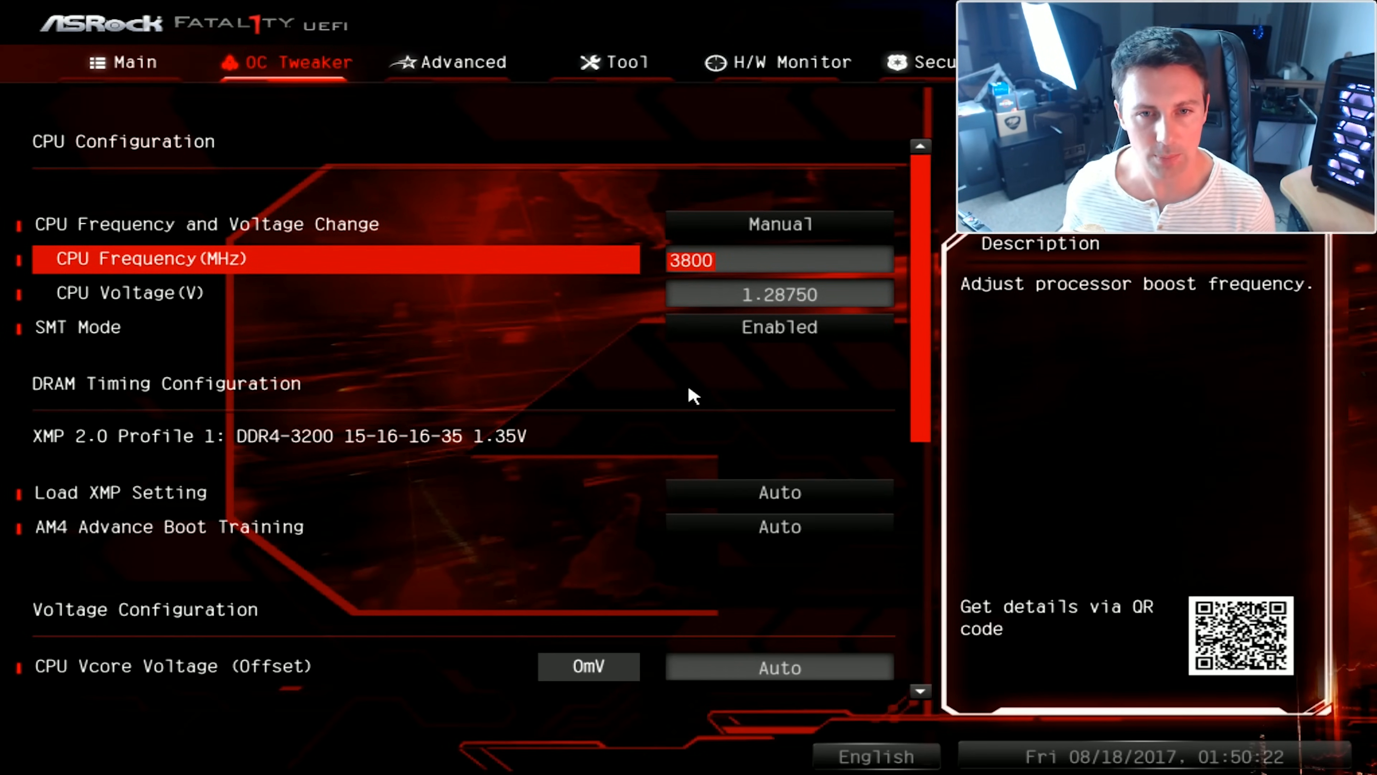
key(Down)
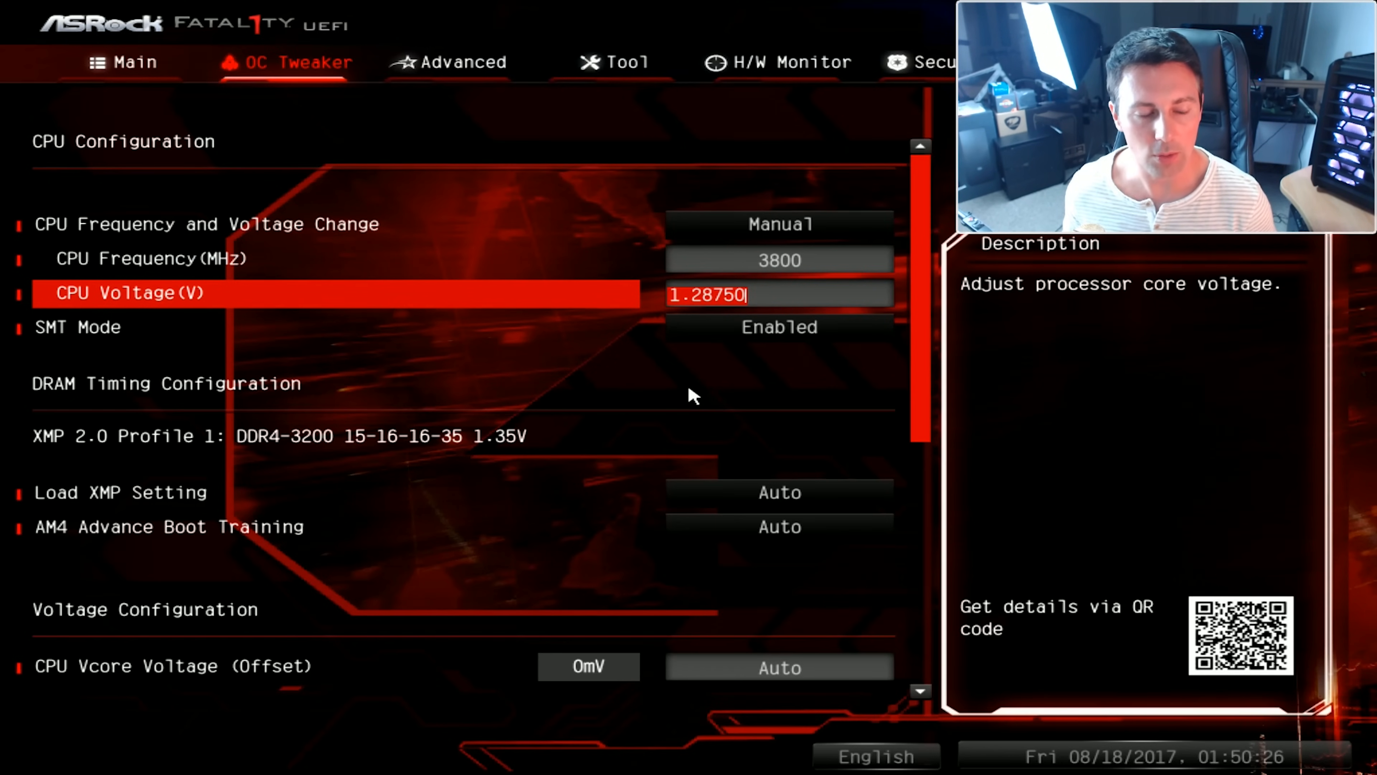
key(down)
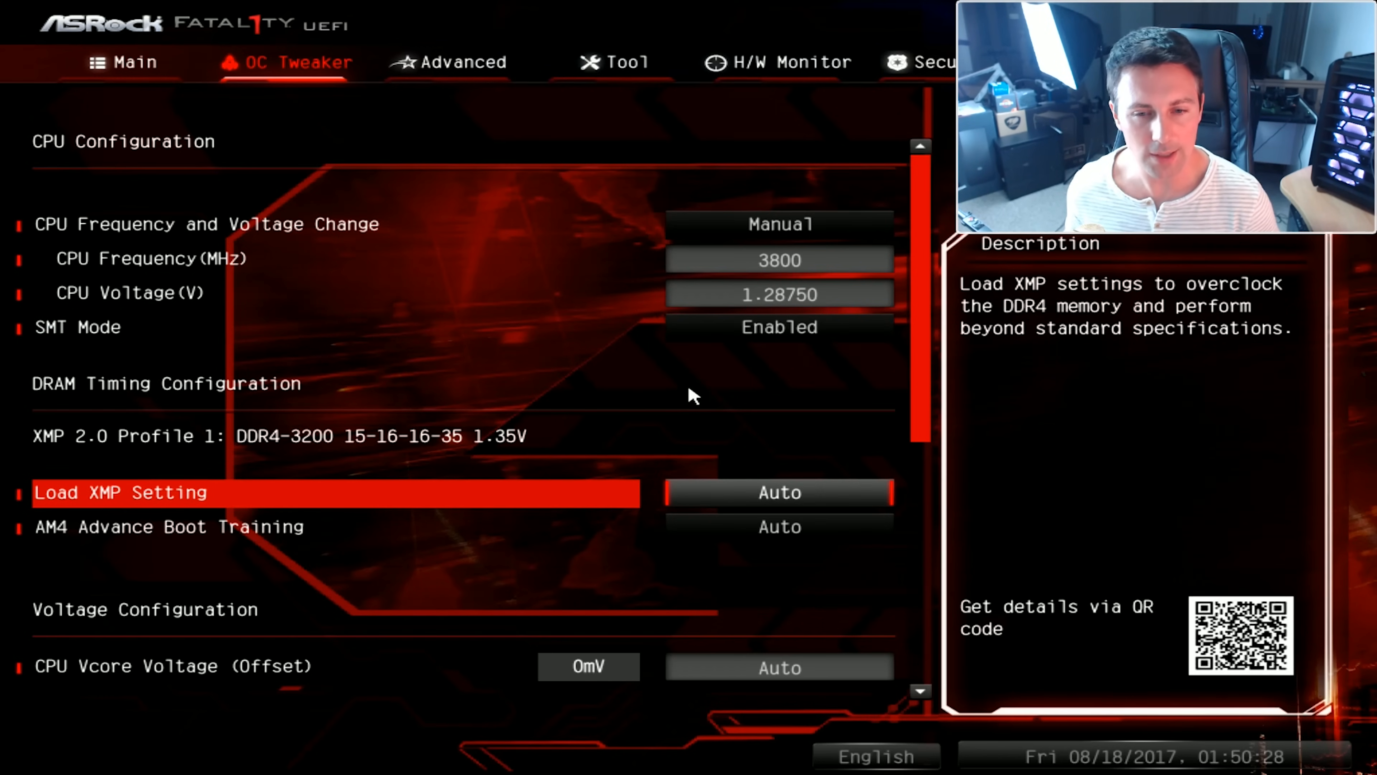
Step: Set Load XMP Setting to XMP 2.0 Profile 1 for DDR4-3200, then move down to VDDCR SOC Voltage
click(779, 492)
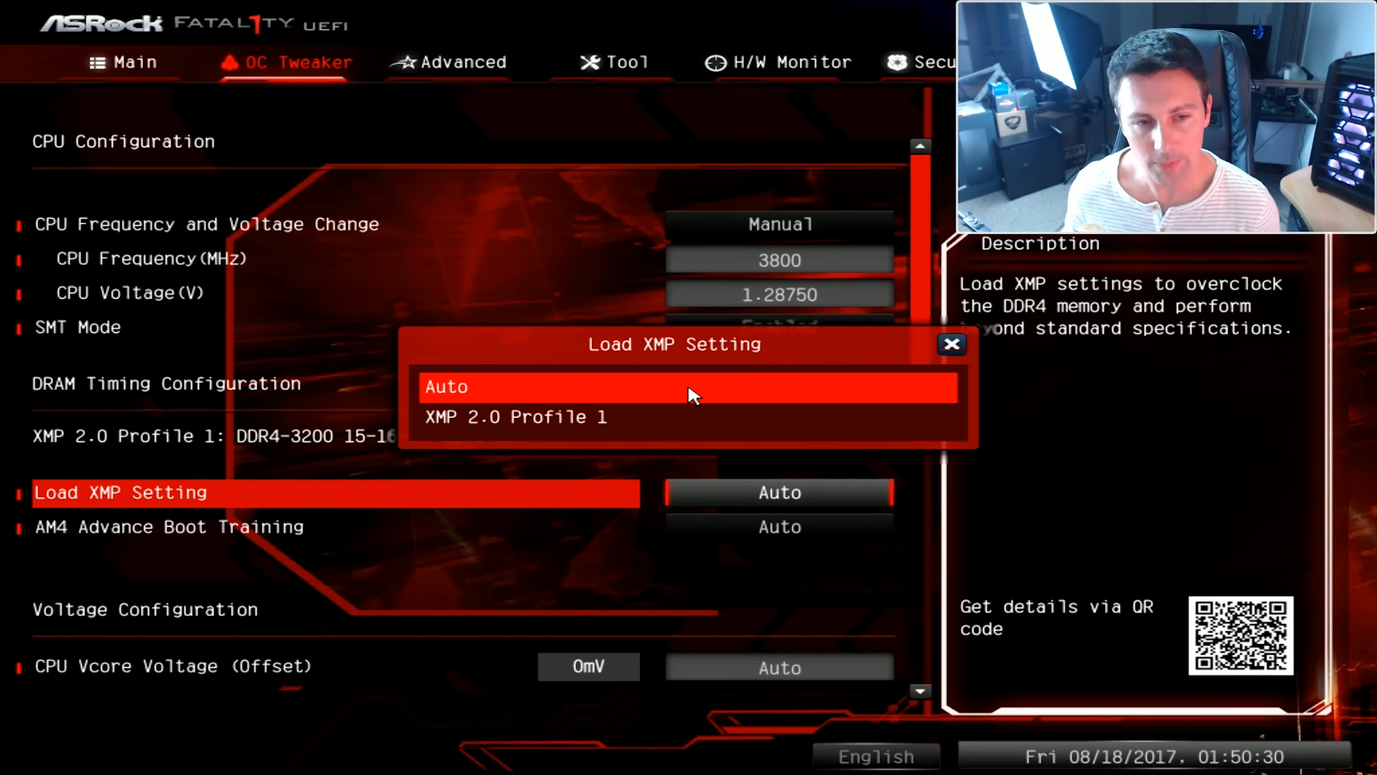
click(517, 416)
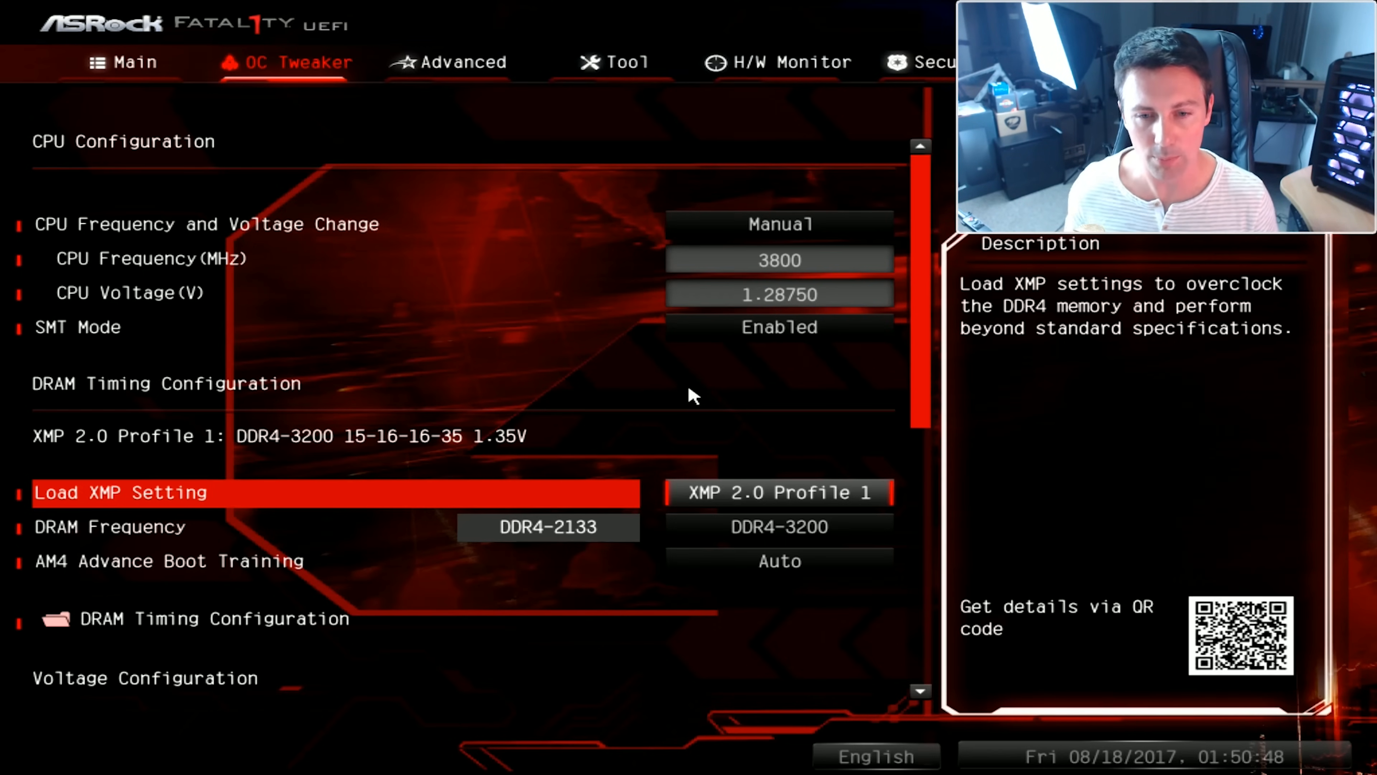
key(Down)
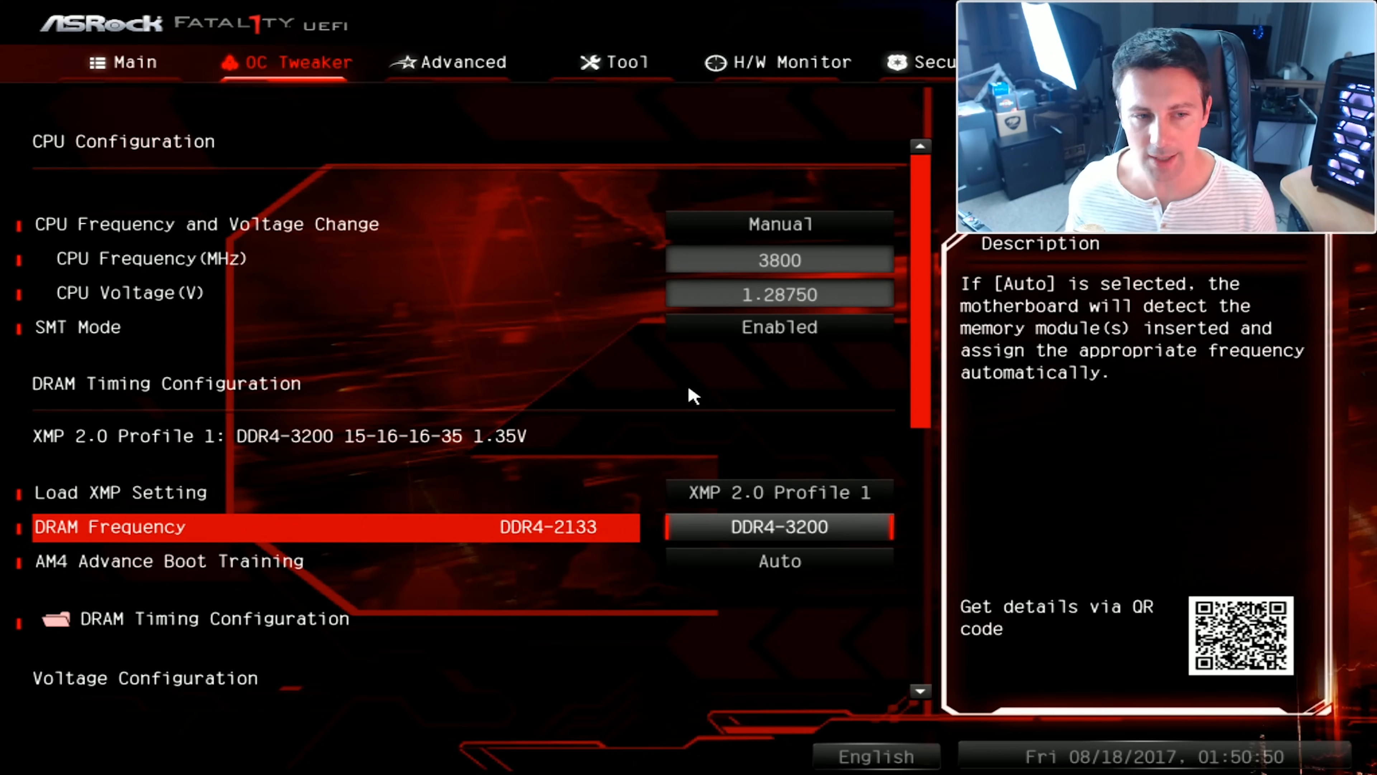
scroll(down, 3)
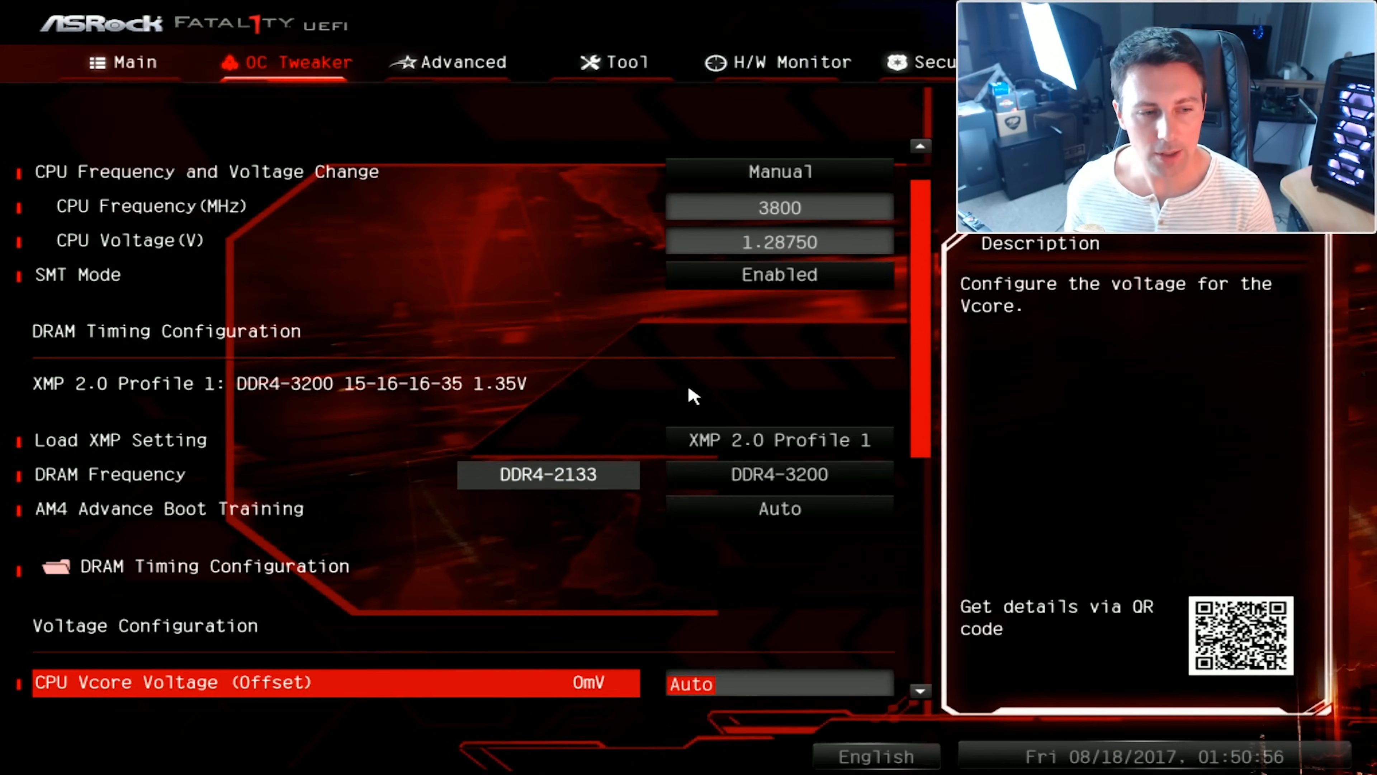
scroll(down, 3)
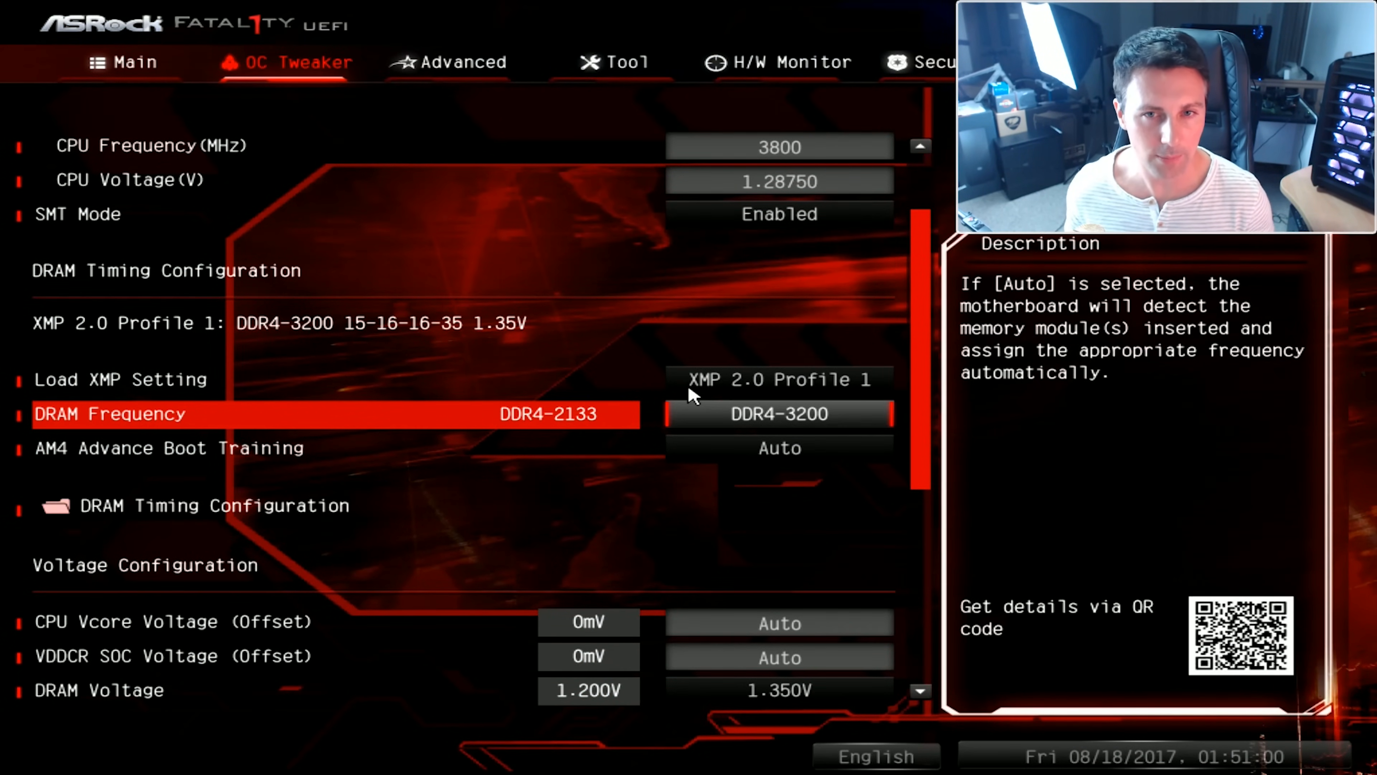
key(down)
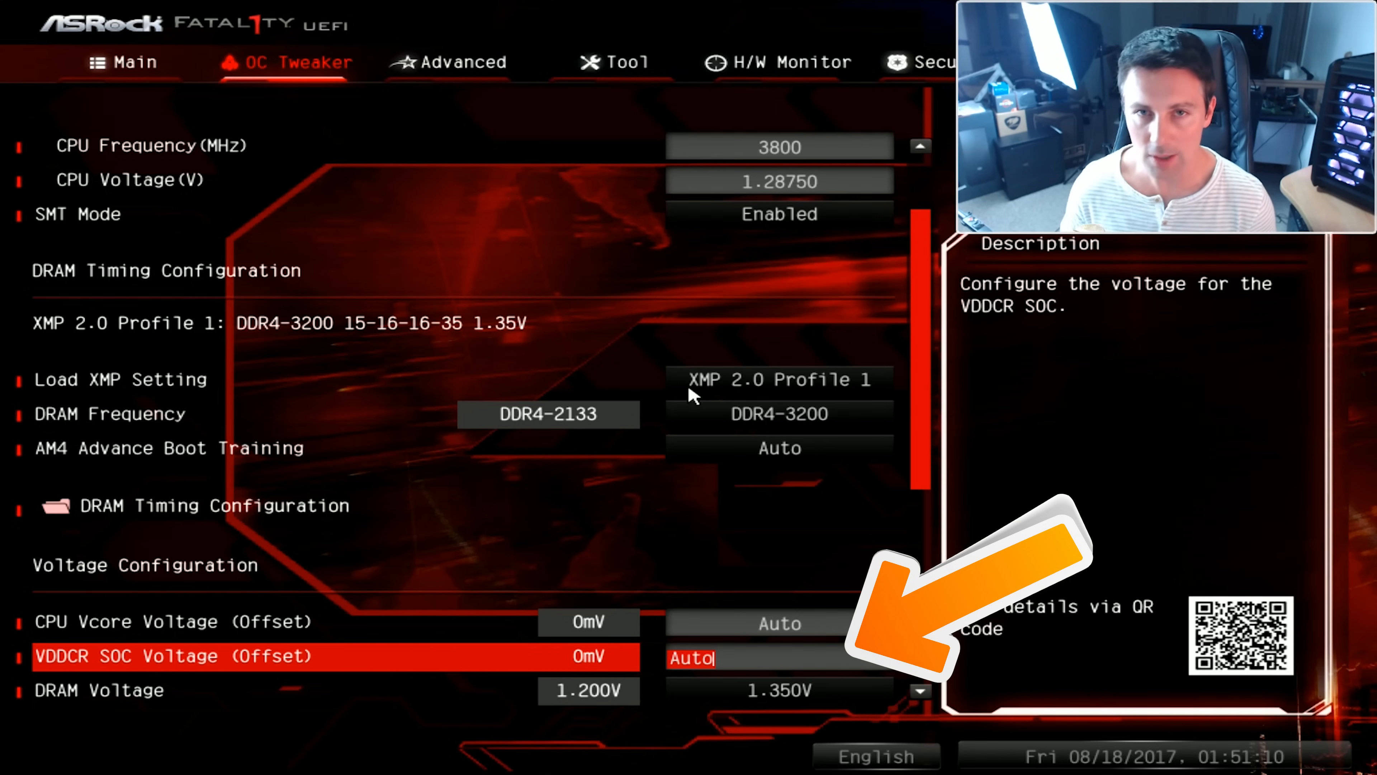
Step: Enter 105 as the VDDCR SOC voltage offset, then save changes and restart into setup
text(105)
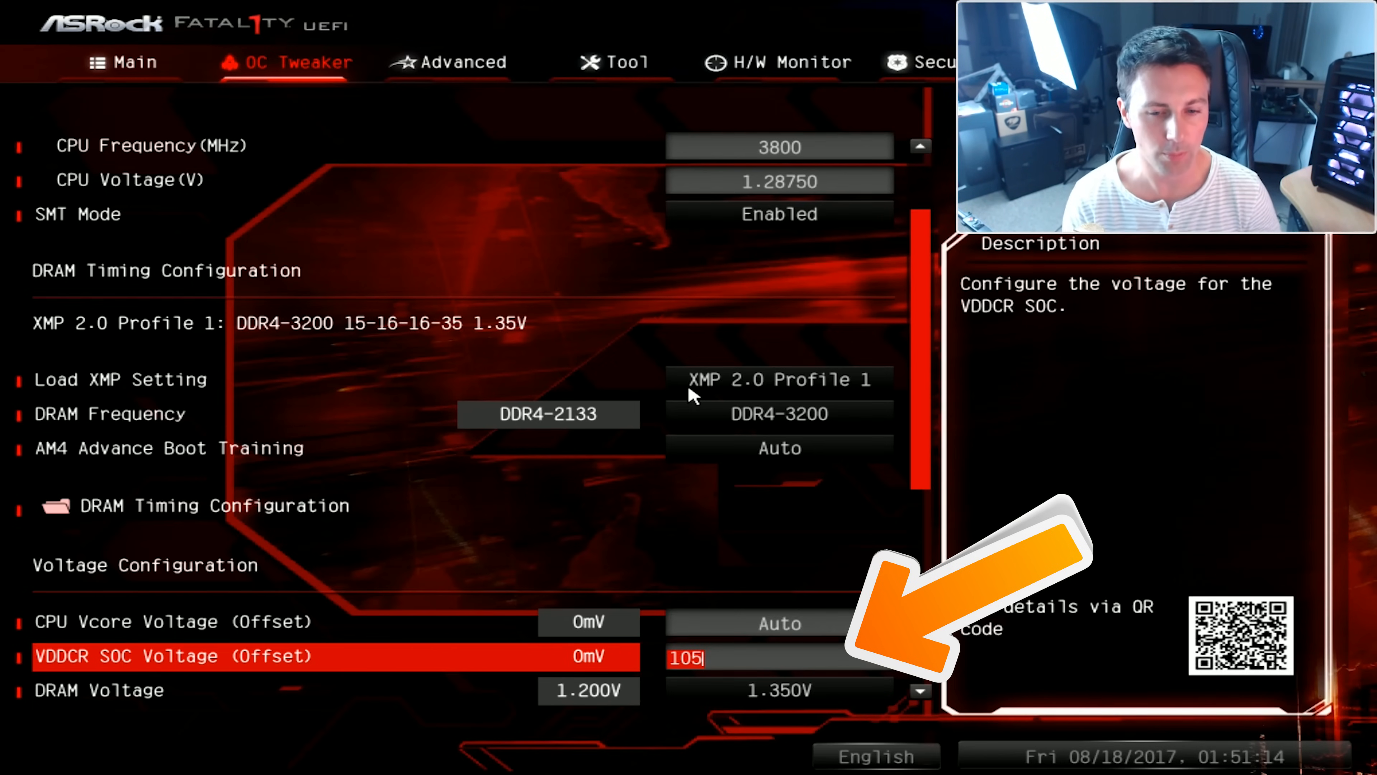
text(140)
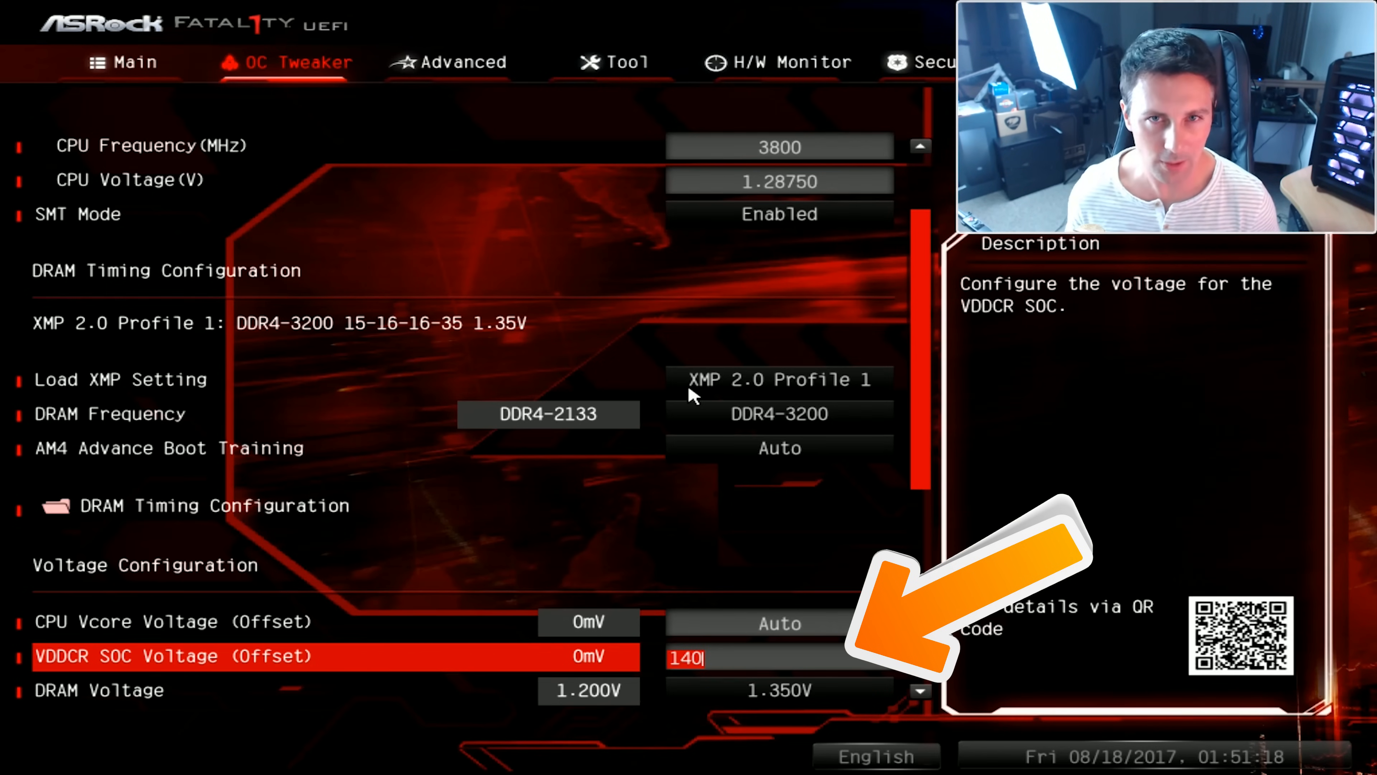
text(105)
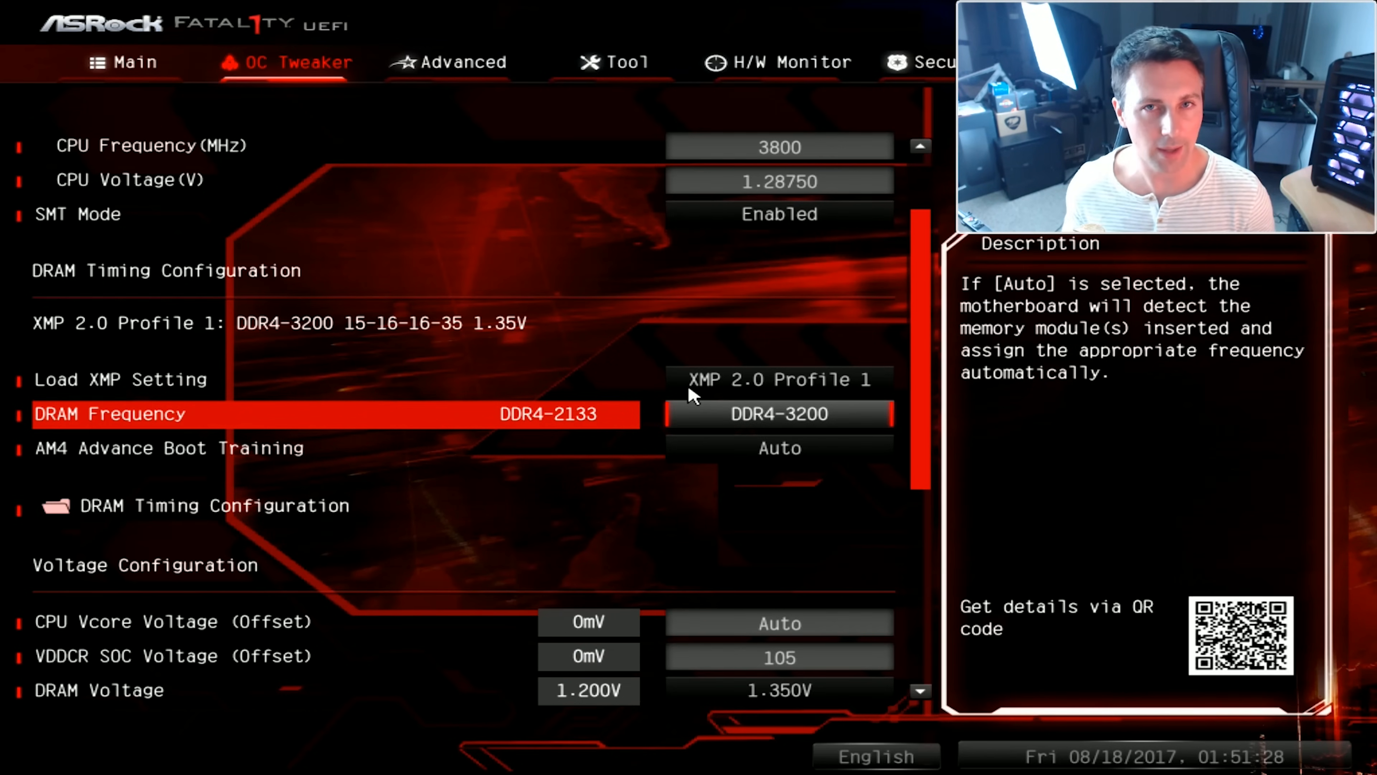
click(1277, 63)
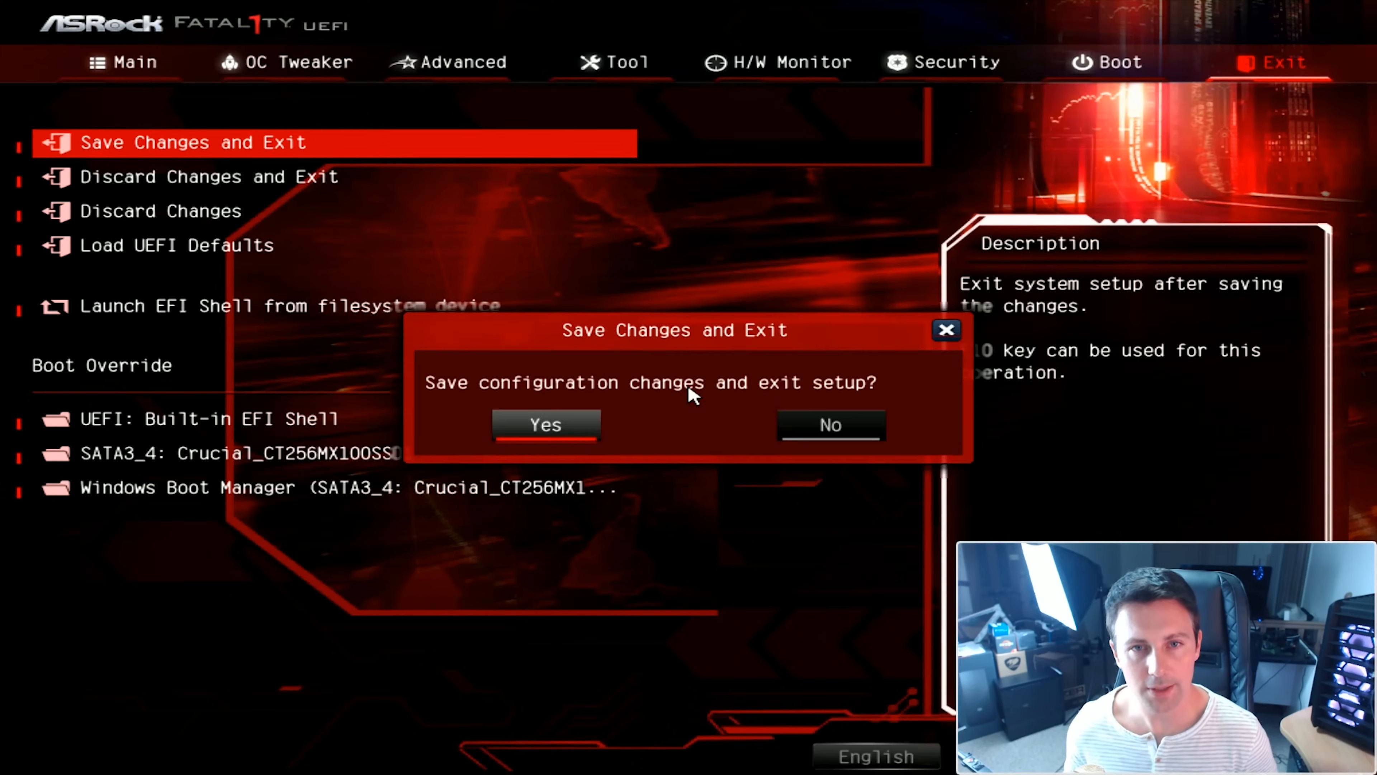
click(544, 425)
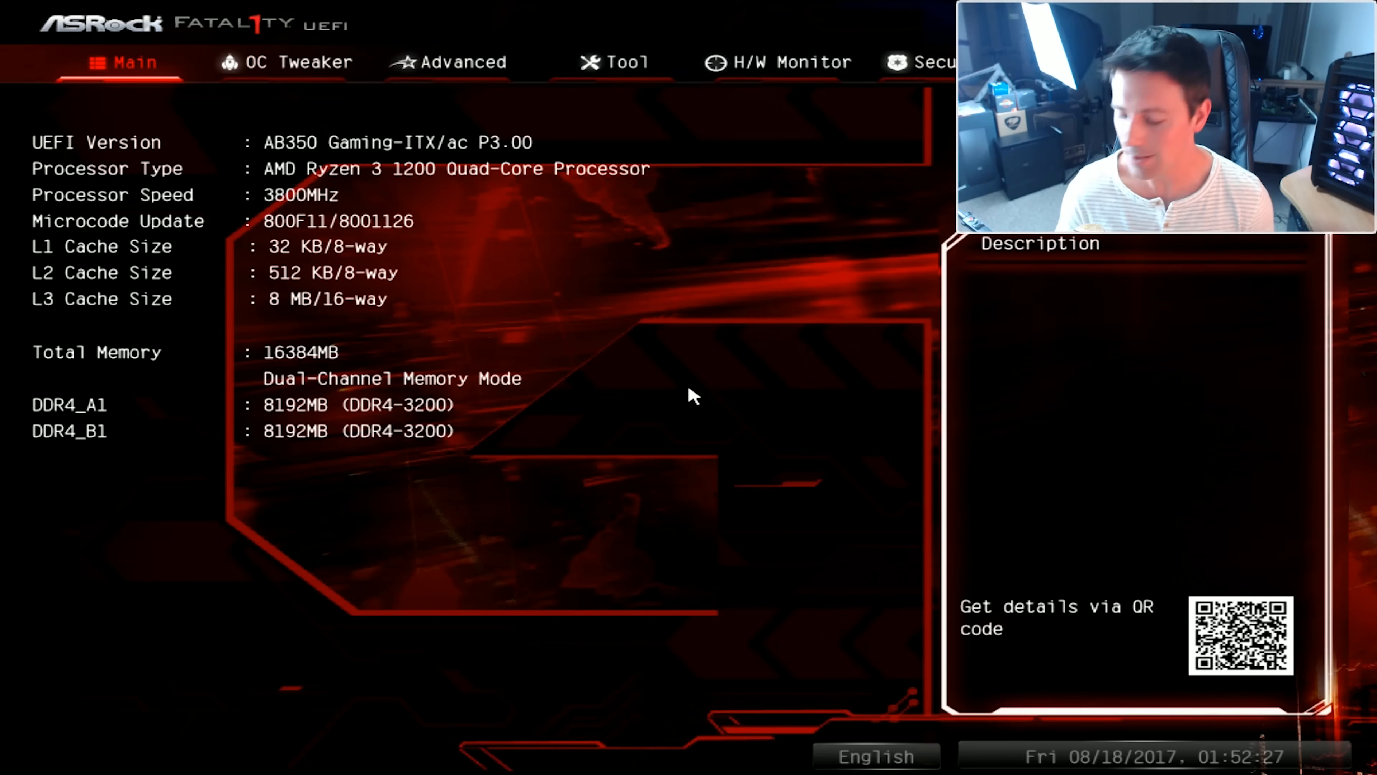
Step: Return to OC Tweaker and set Load XMP Setting back to Auto
click(285, 62)
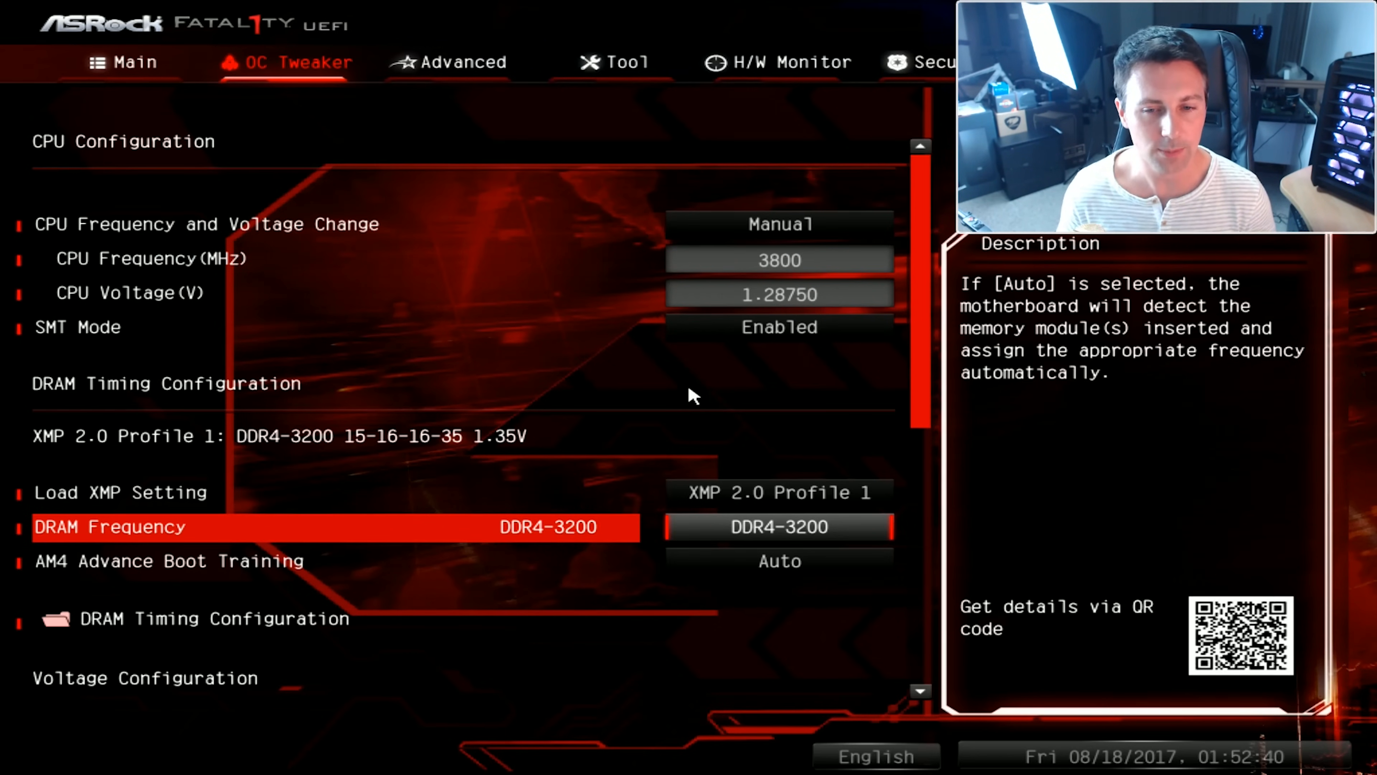
key(Up)
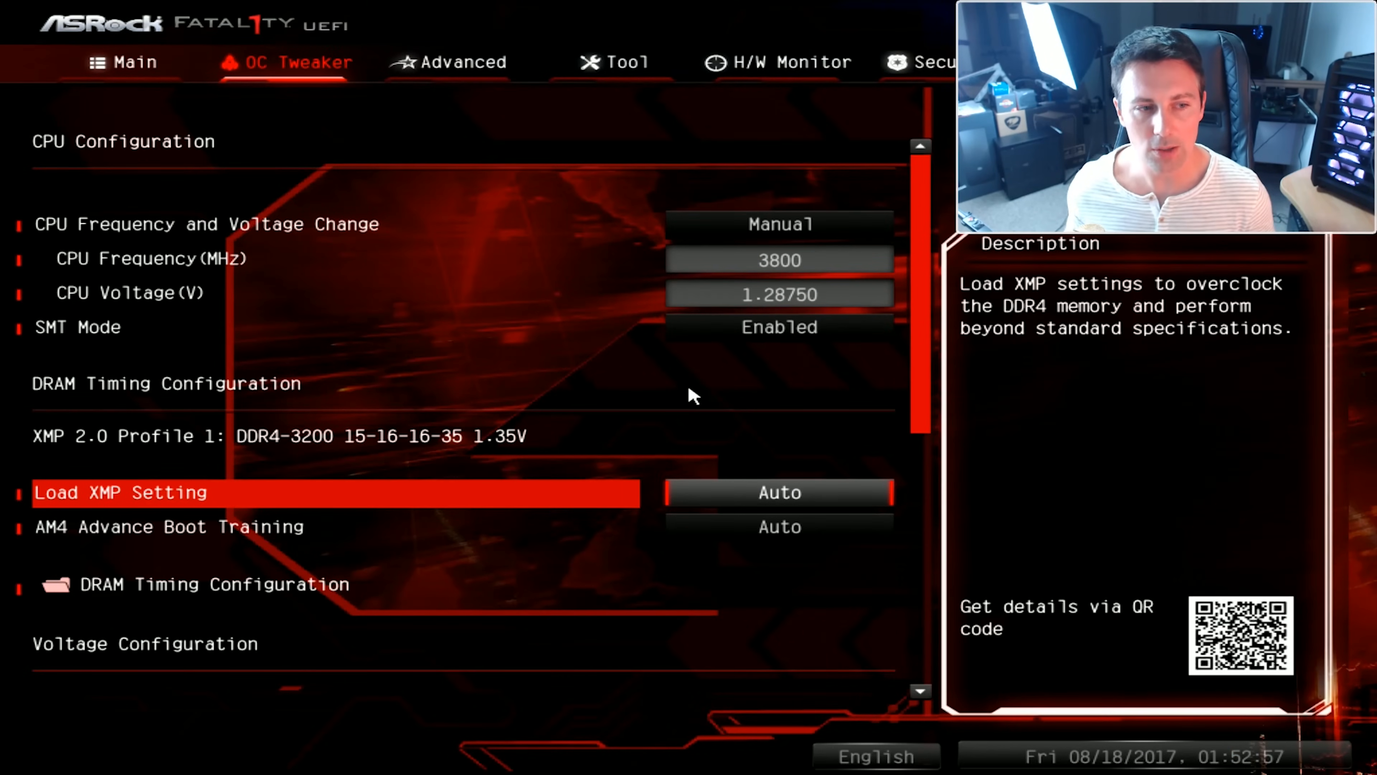
Step: Reload XMP 2.0 Profile 1, lower DRAM Frequency to DDR4-2666 and move to DRAM Timing Configuration
click(779, 492)
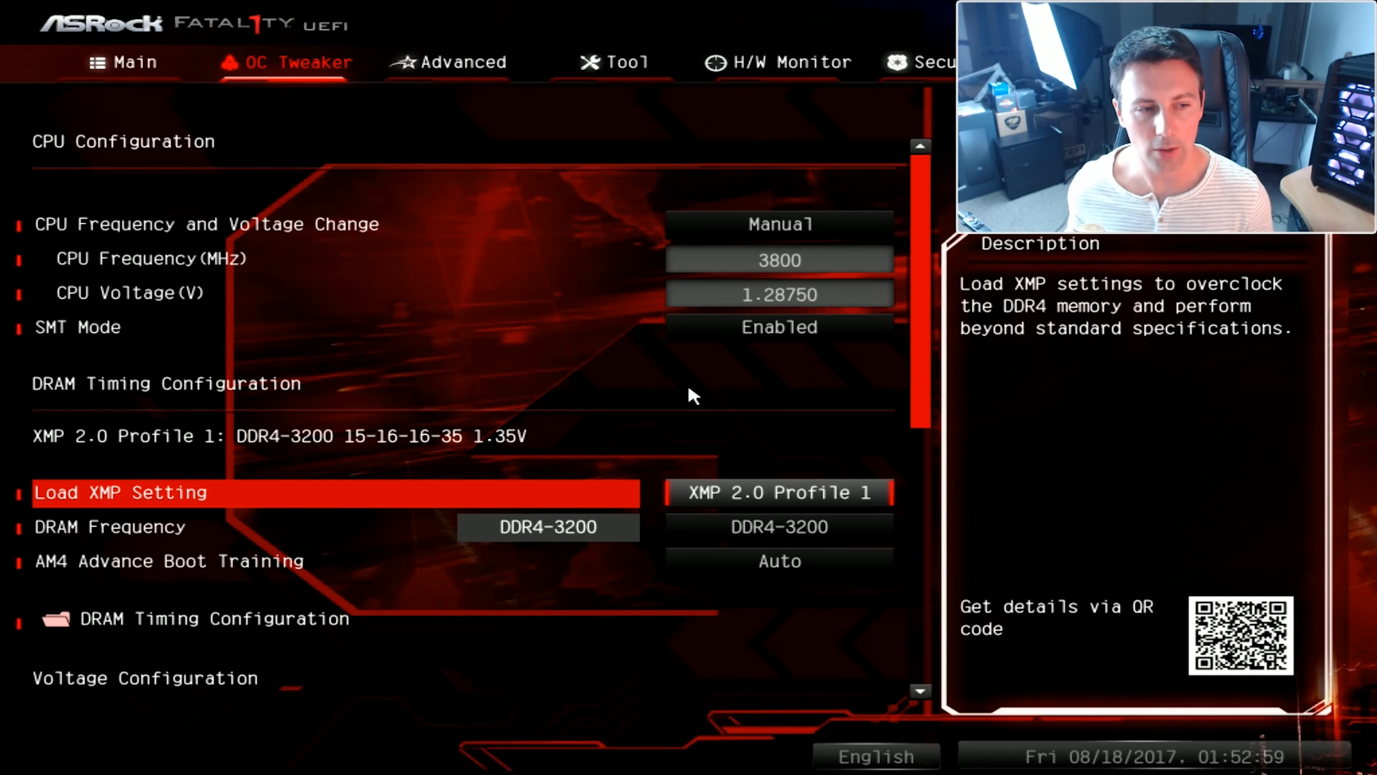
key(Down)
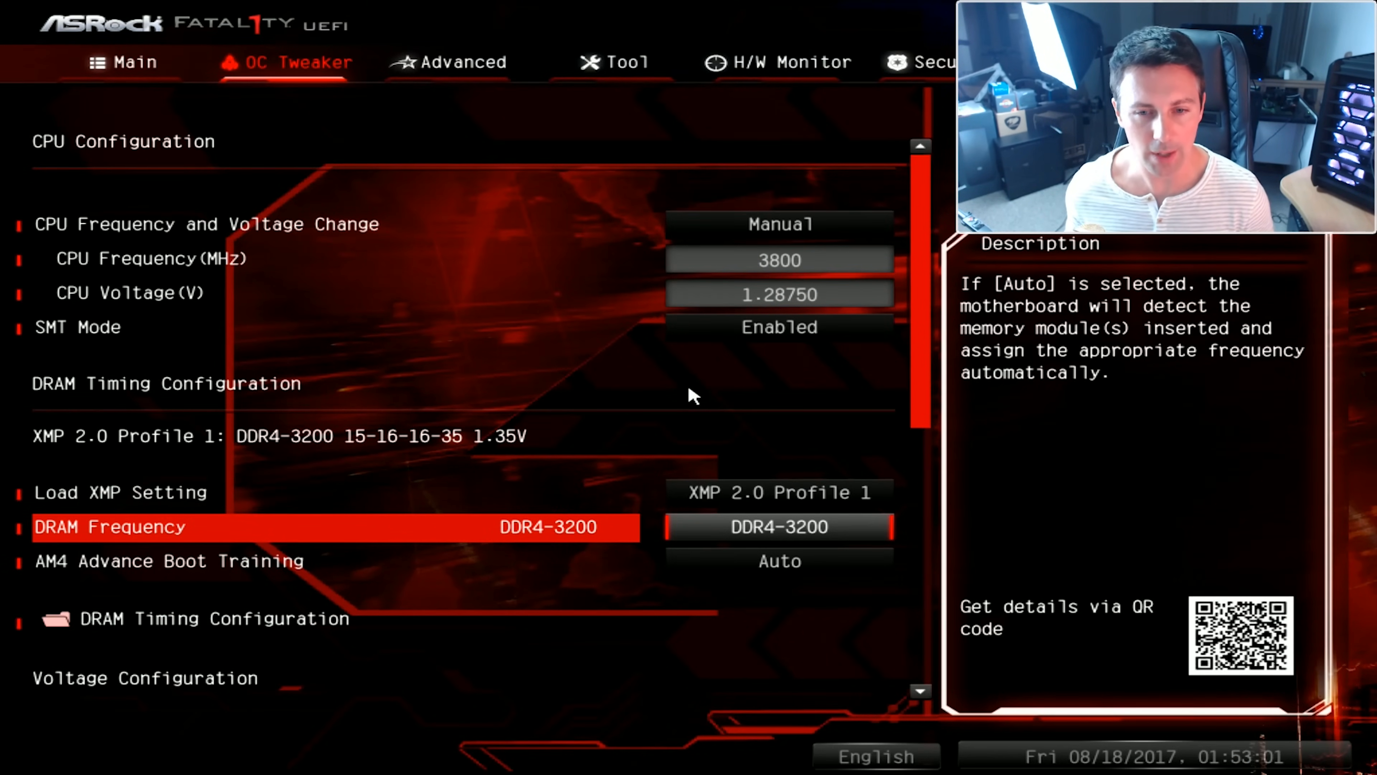
click(778, 525)
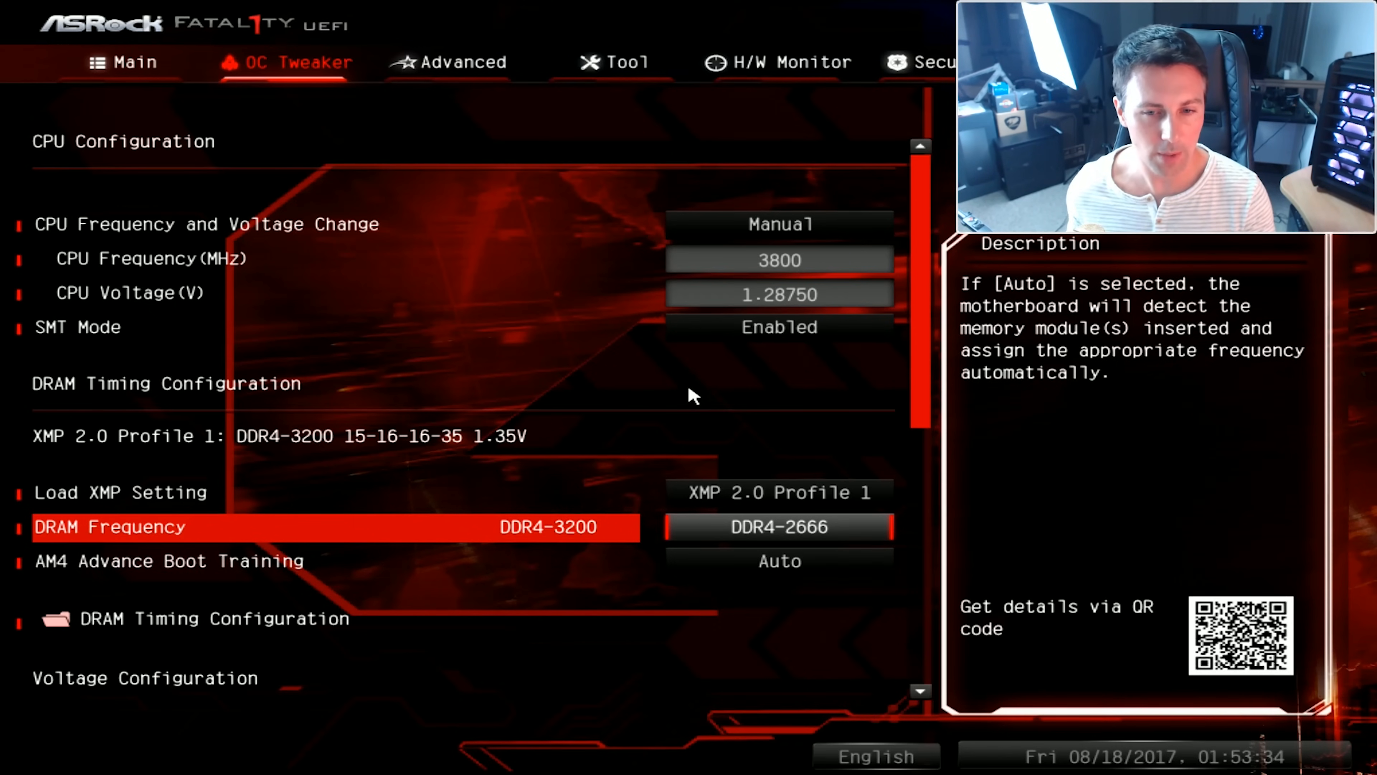
key(down)
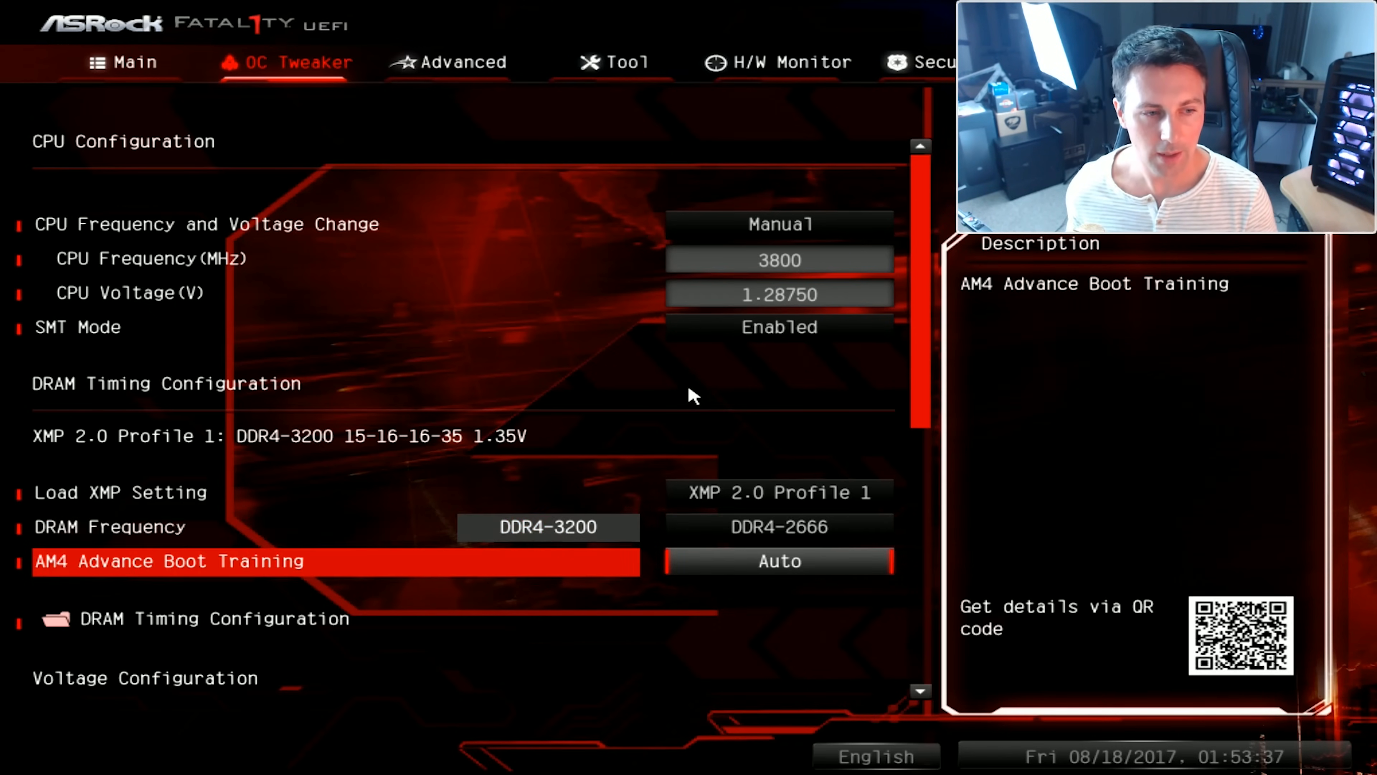
key(Down)
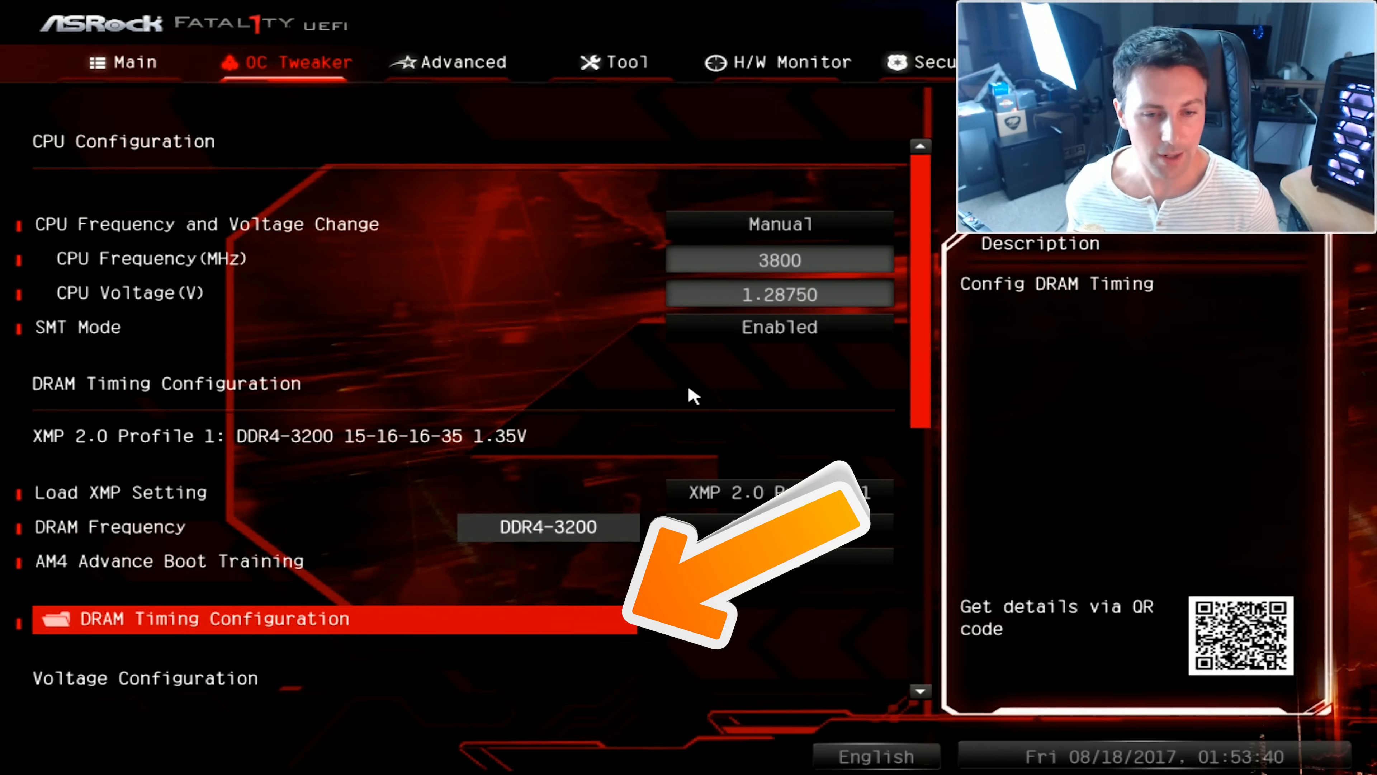
Step: In DRAM Timing Configuration set CAS latency tCL to 16 and tRCDRD to 17
click(211, 619)
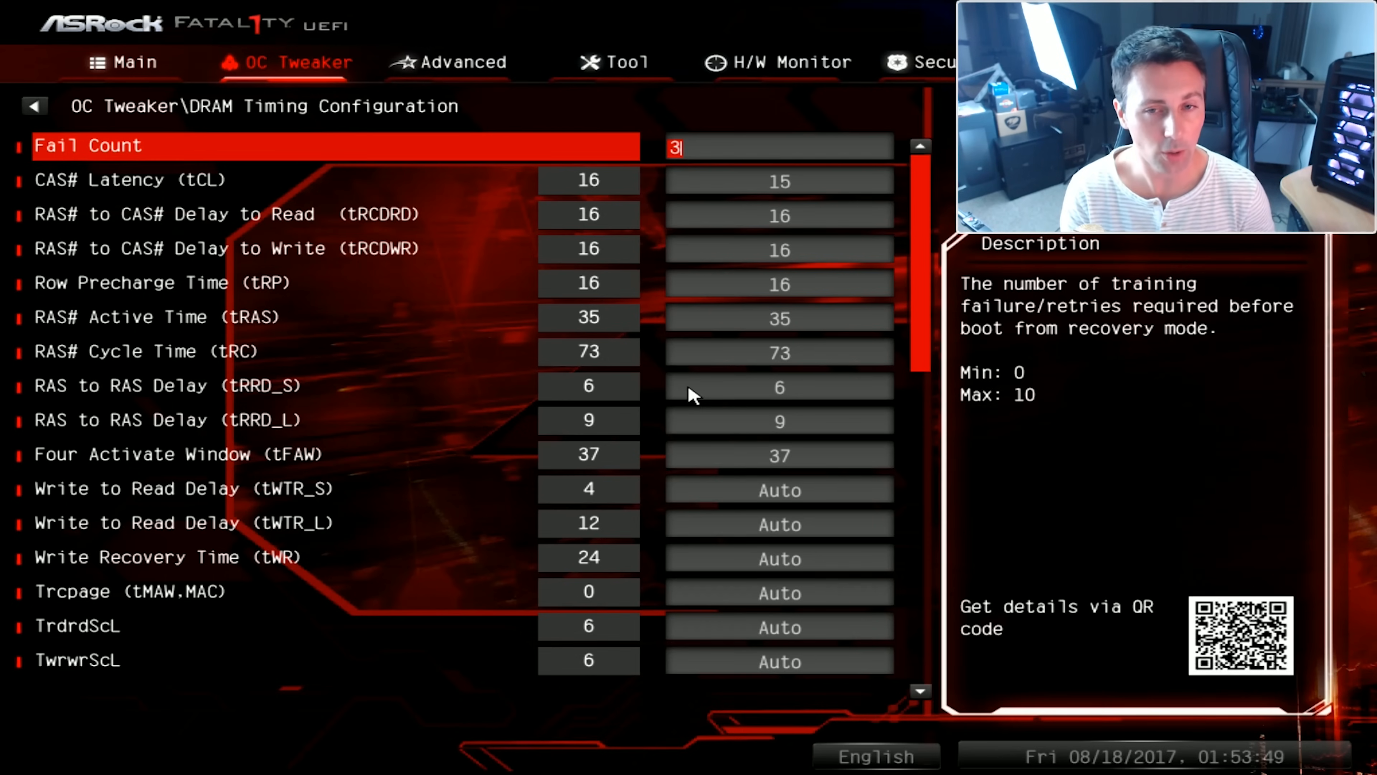
key(down)
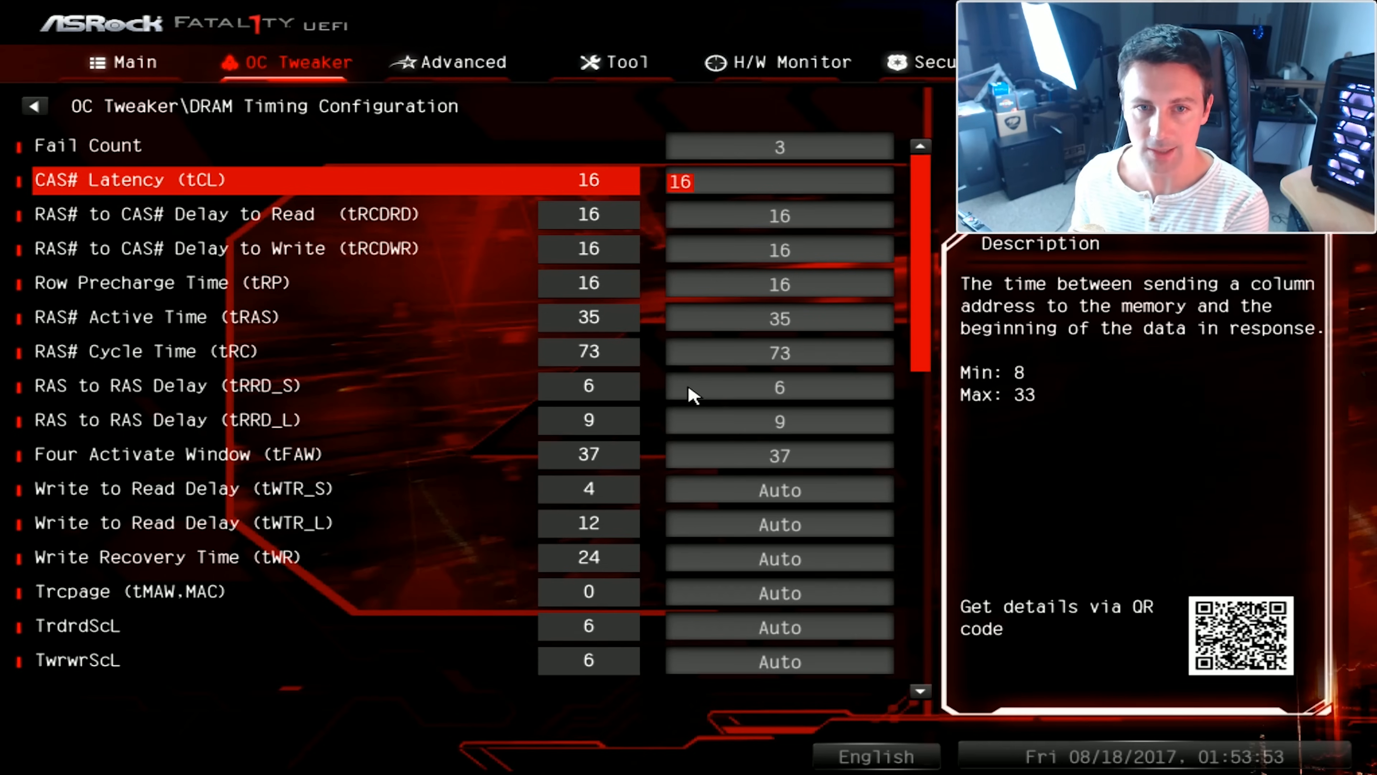
key(Down)
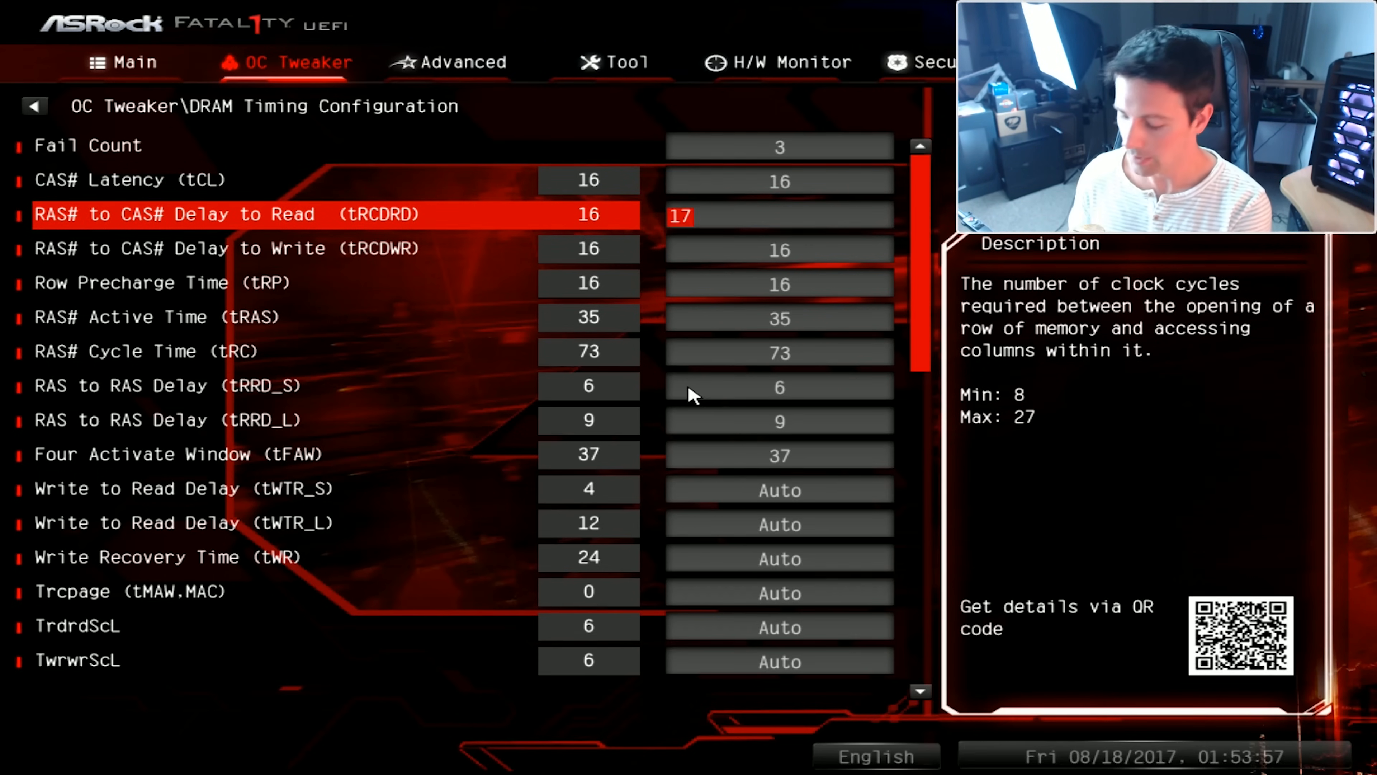
key(down)
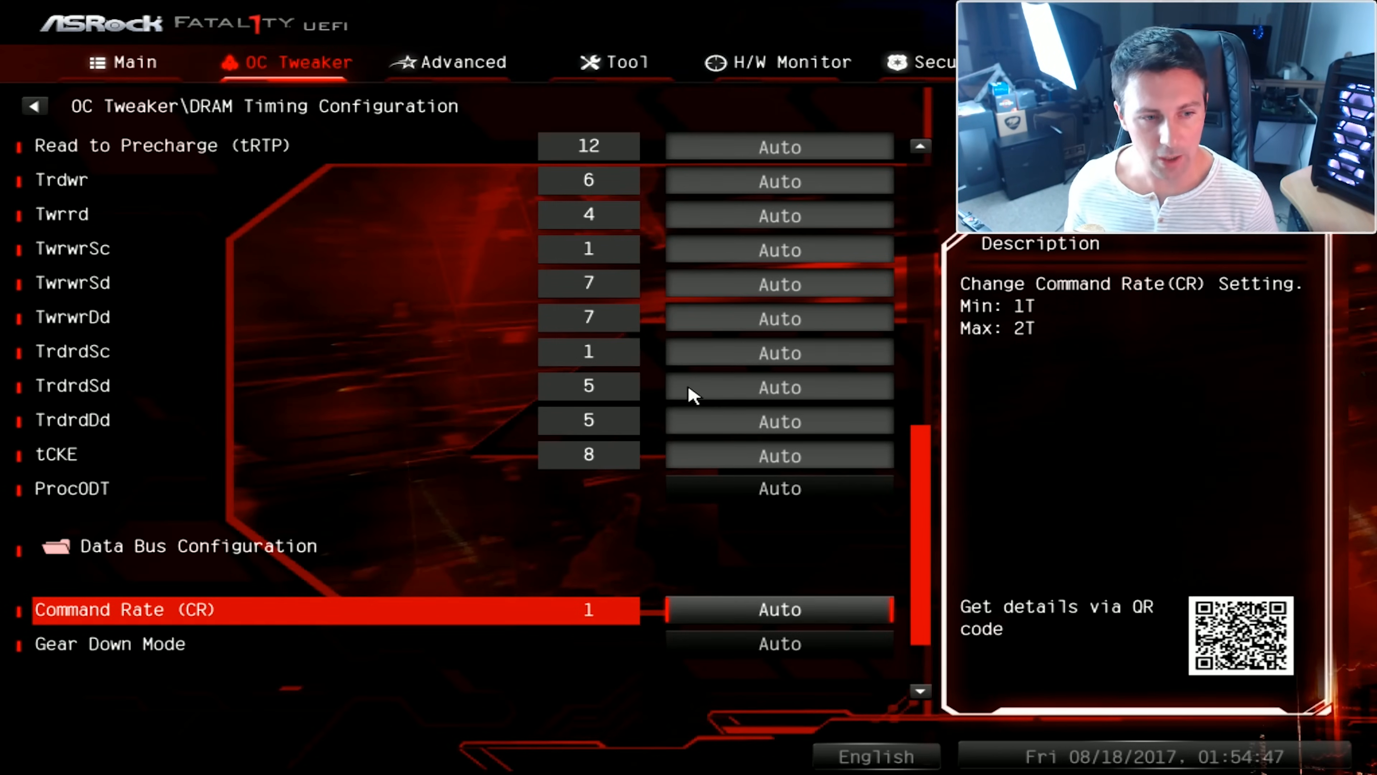
Step: Set Command Rate (CR) to 1T, then go back and save and exit into Windows
click(779, 609)
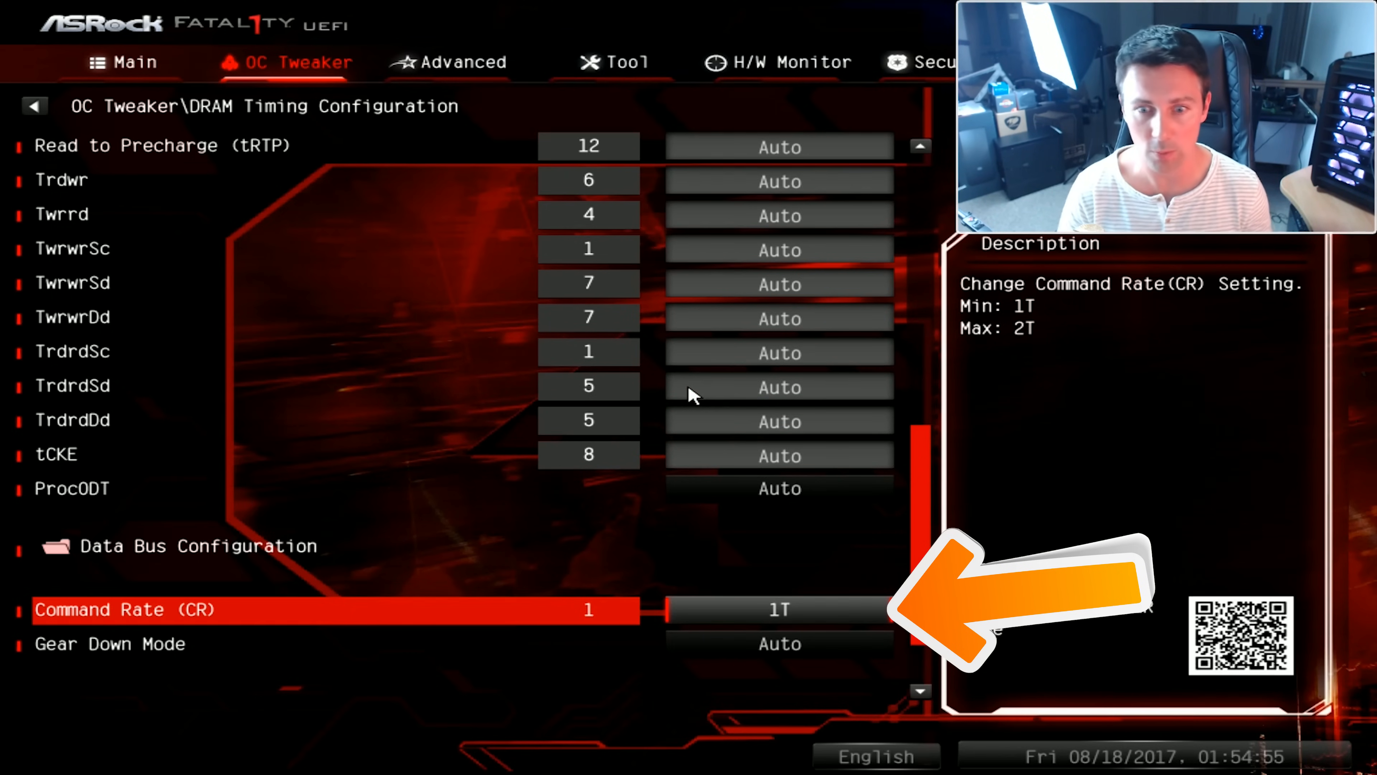
click(778, 609)
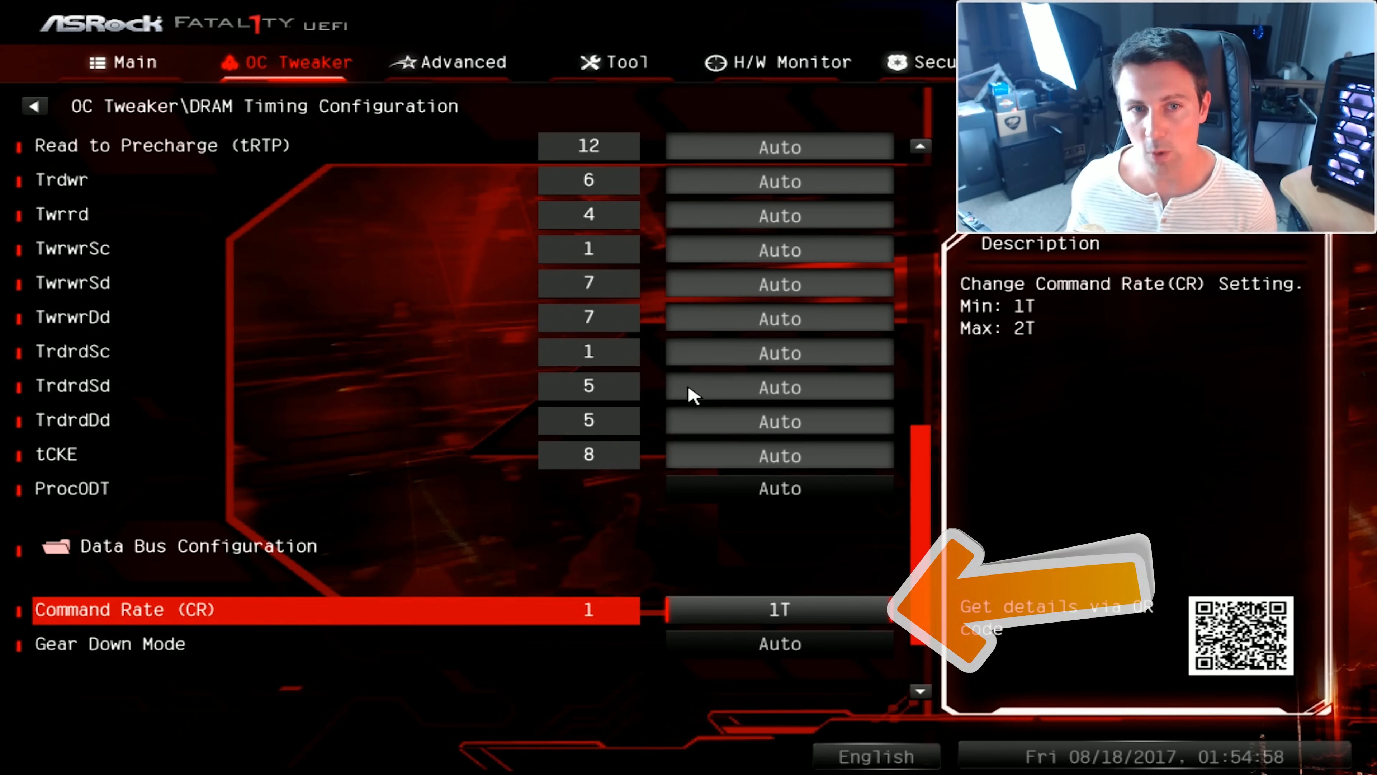
scroll(up, 3)
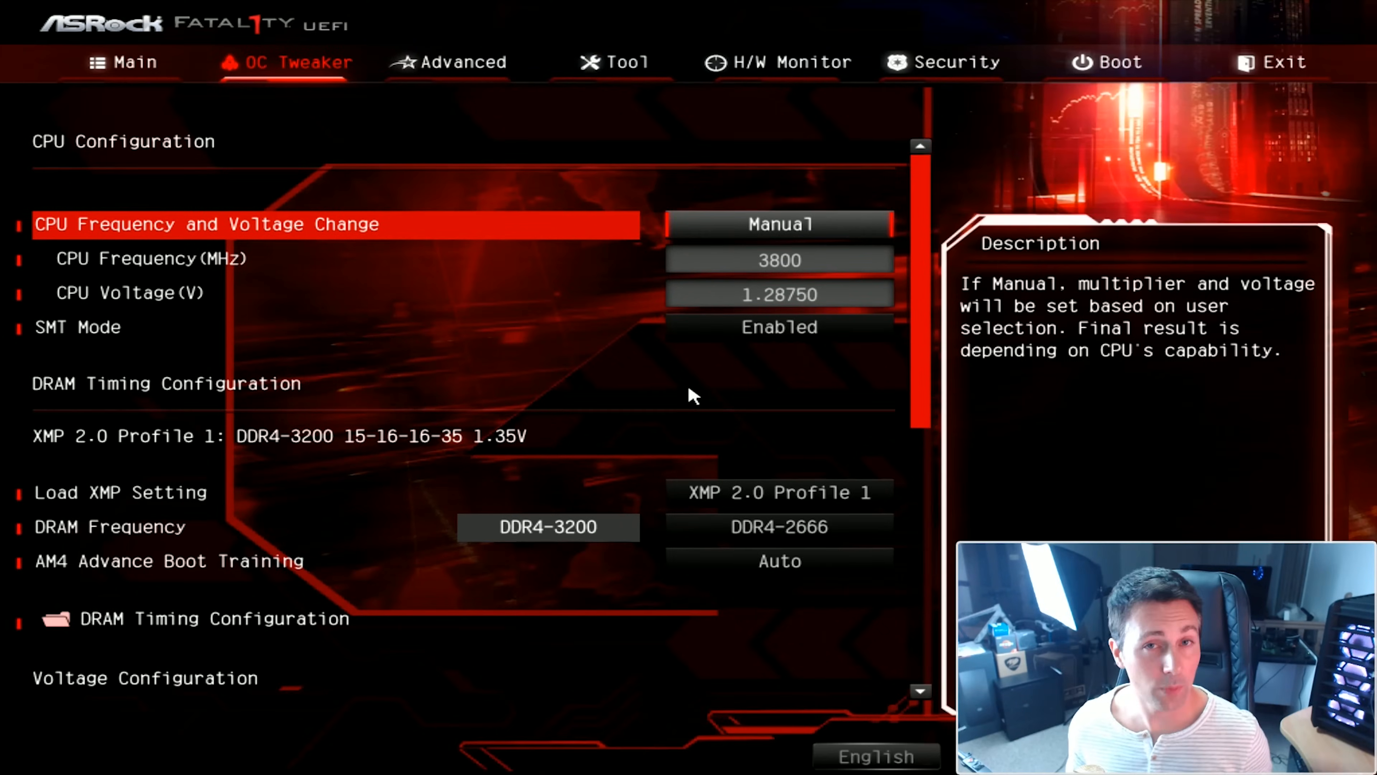
click(1271, 63)
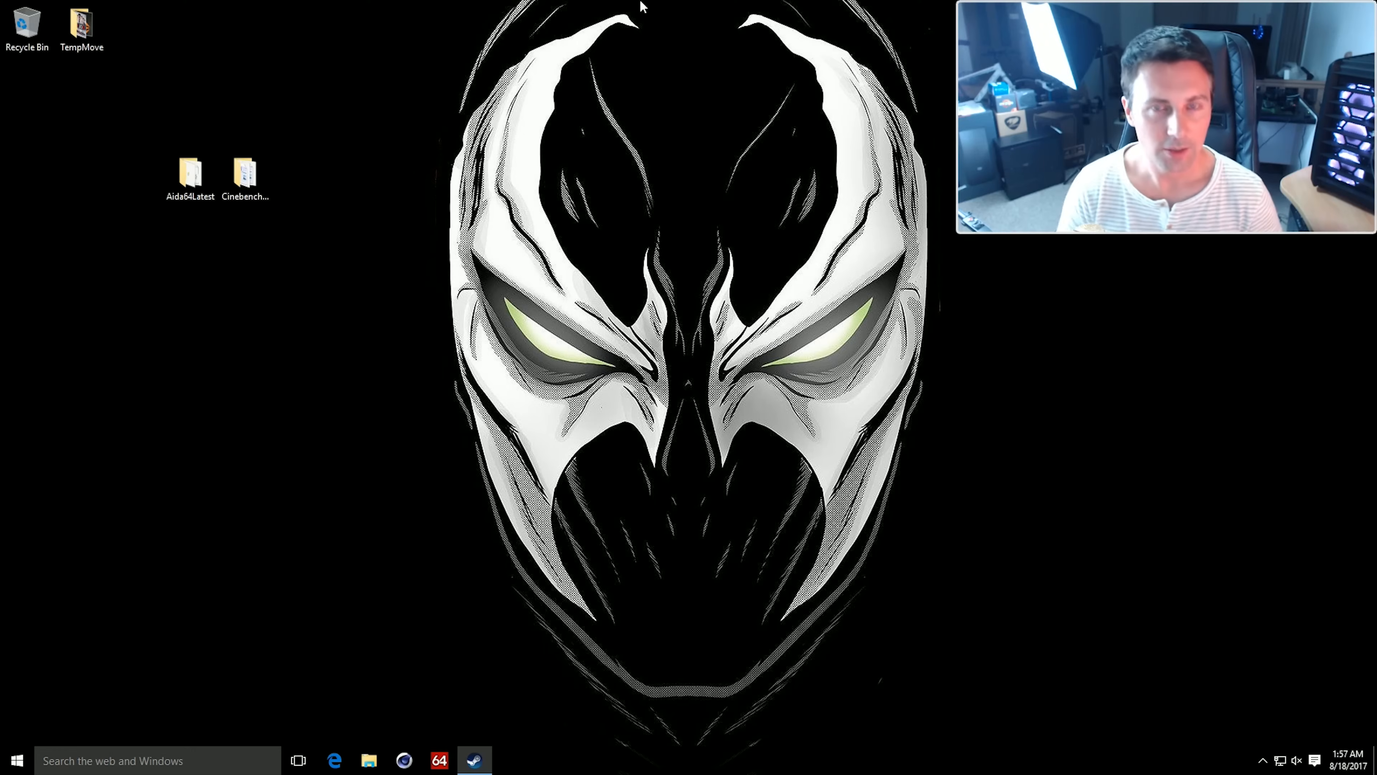
mouse_move(390, 161)
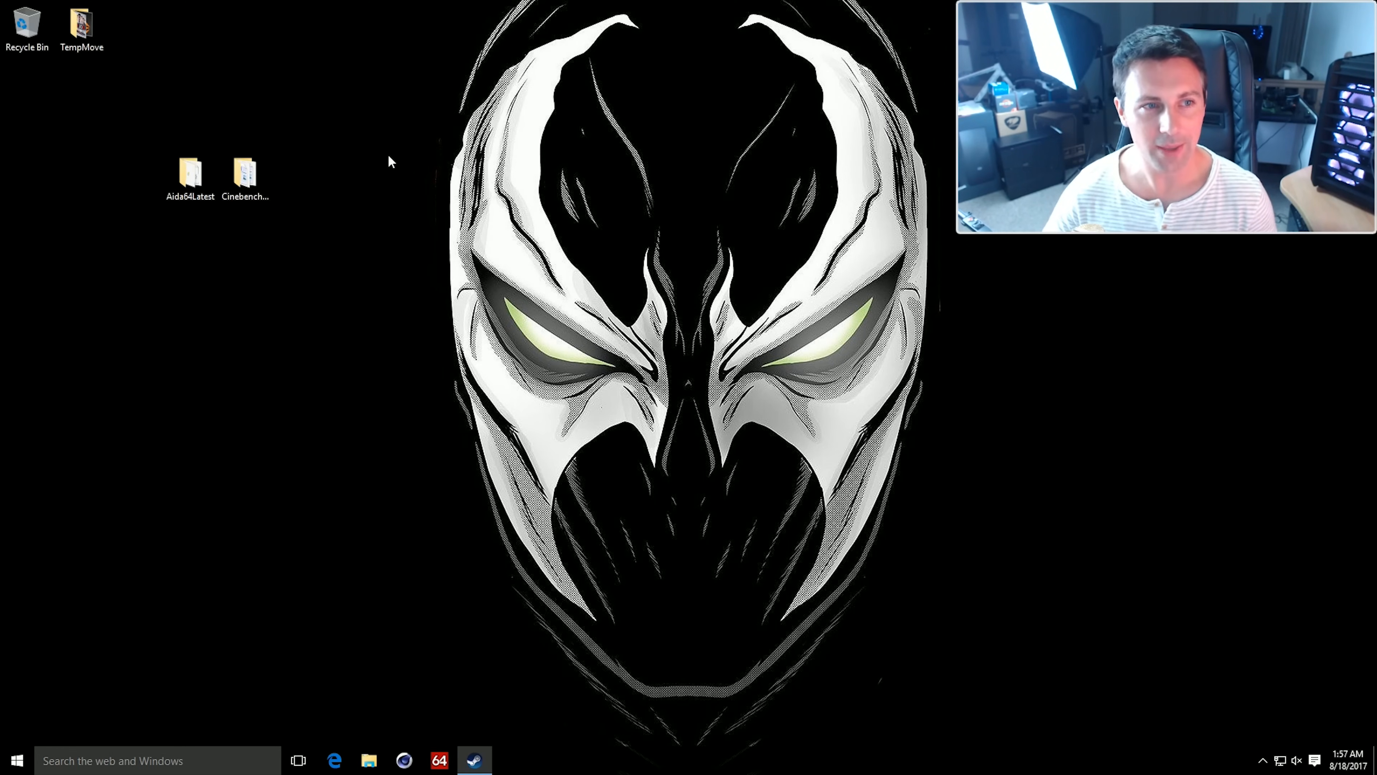
Step: Launch aida64.exe from the Aida64Latest folder
double_click(190, 172)
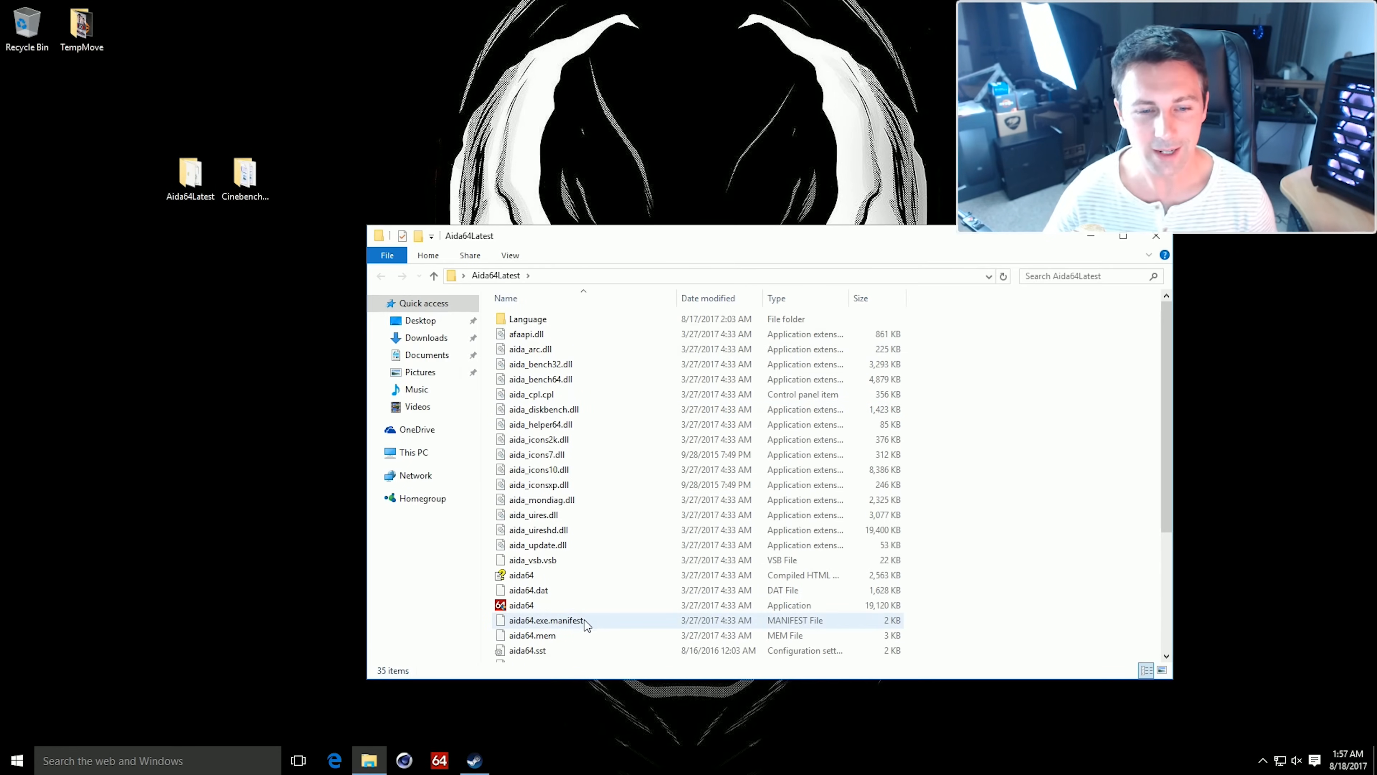
click(520, 604)
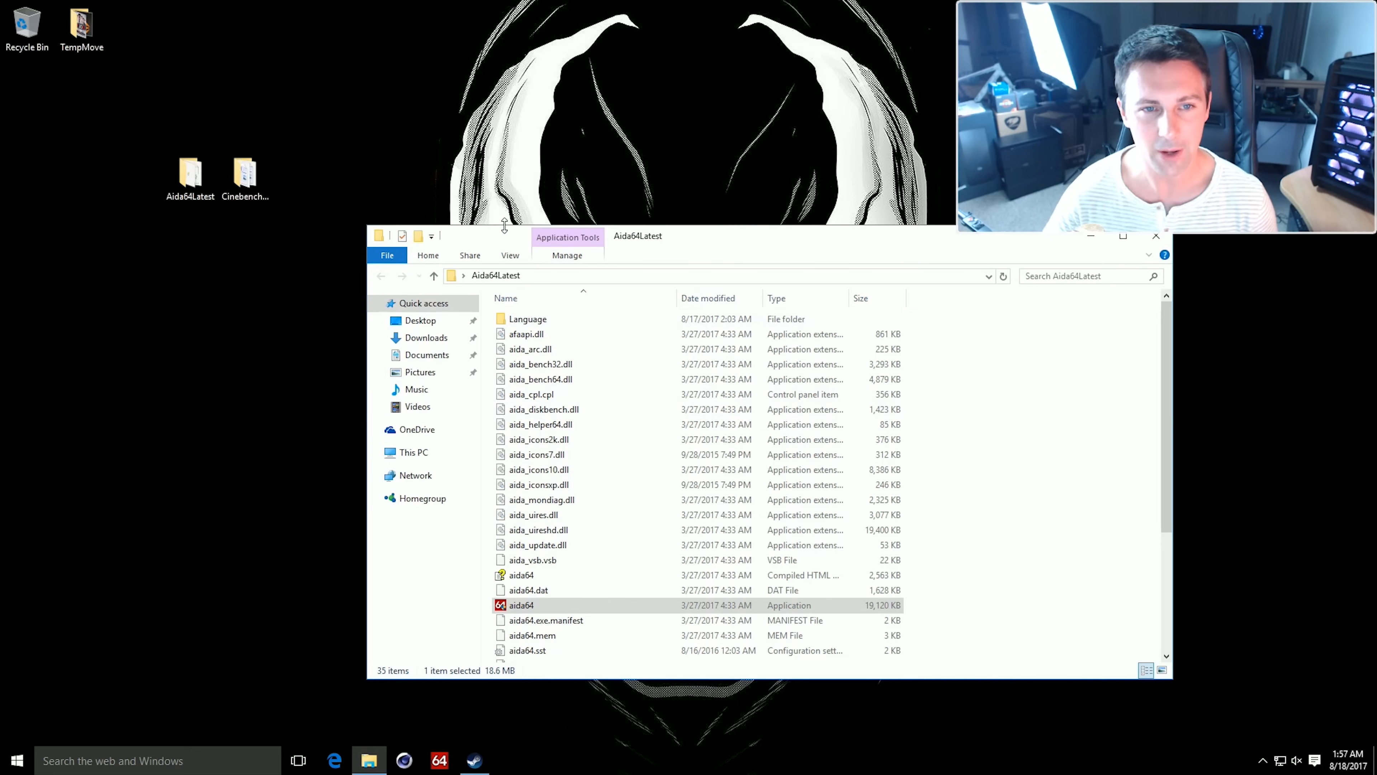
double_click(521, 604)
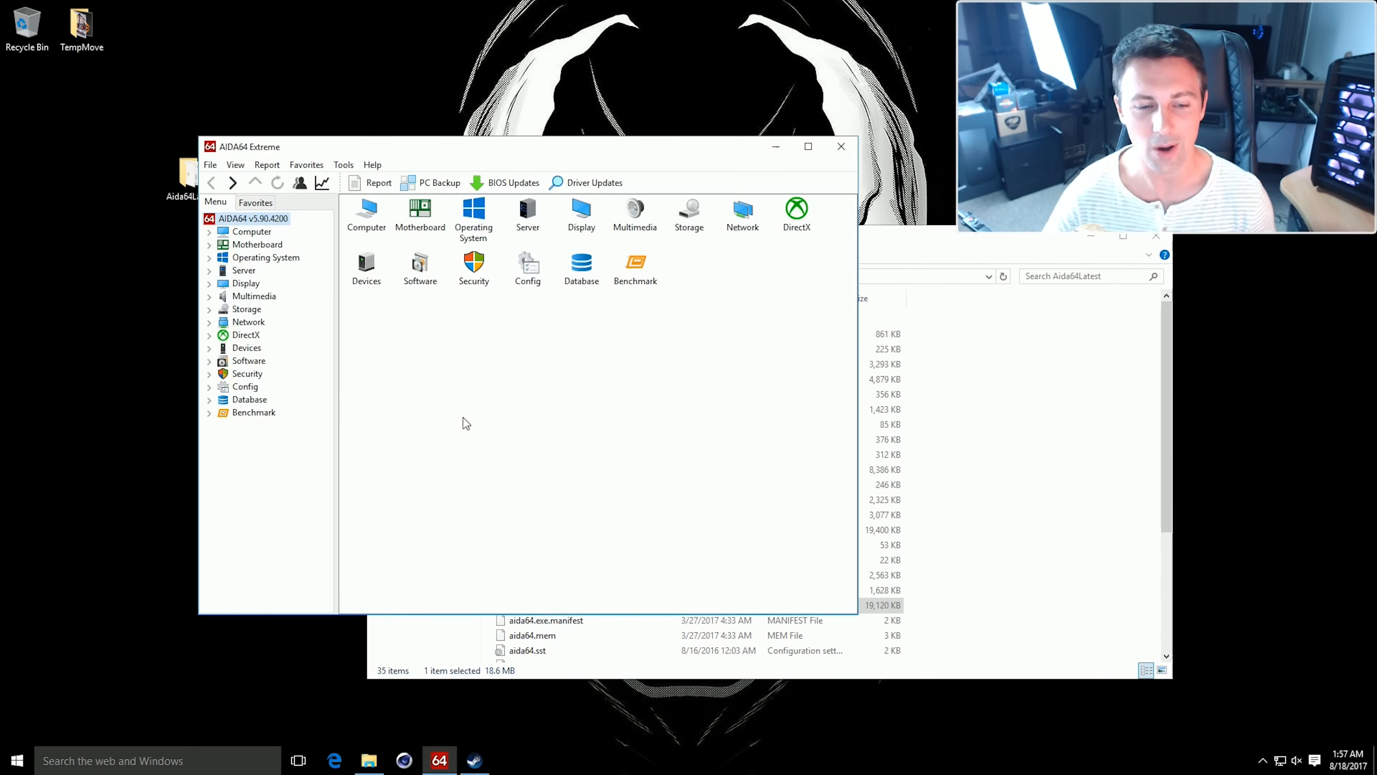
Step: View the AIDA64 CPUID summary, then start the System Stability Test from Tools
click(343, 164)
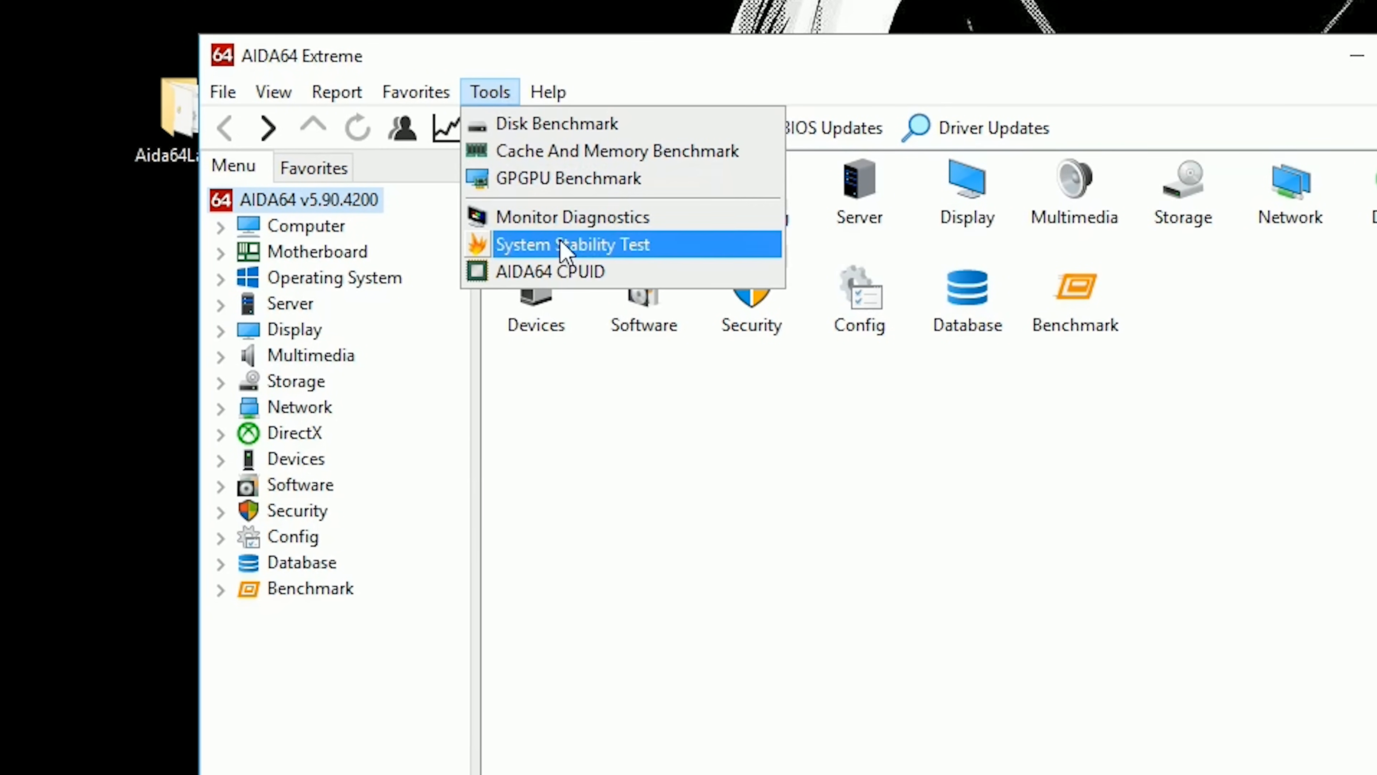
click(551, 271)
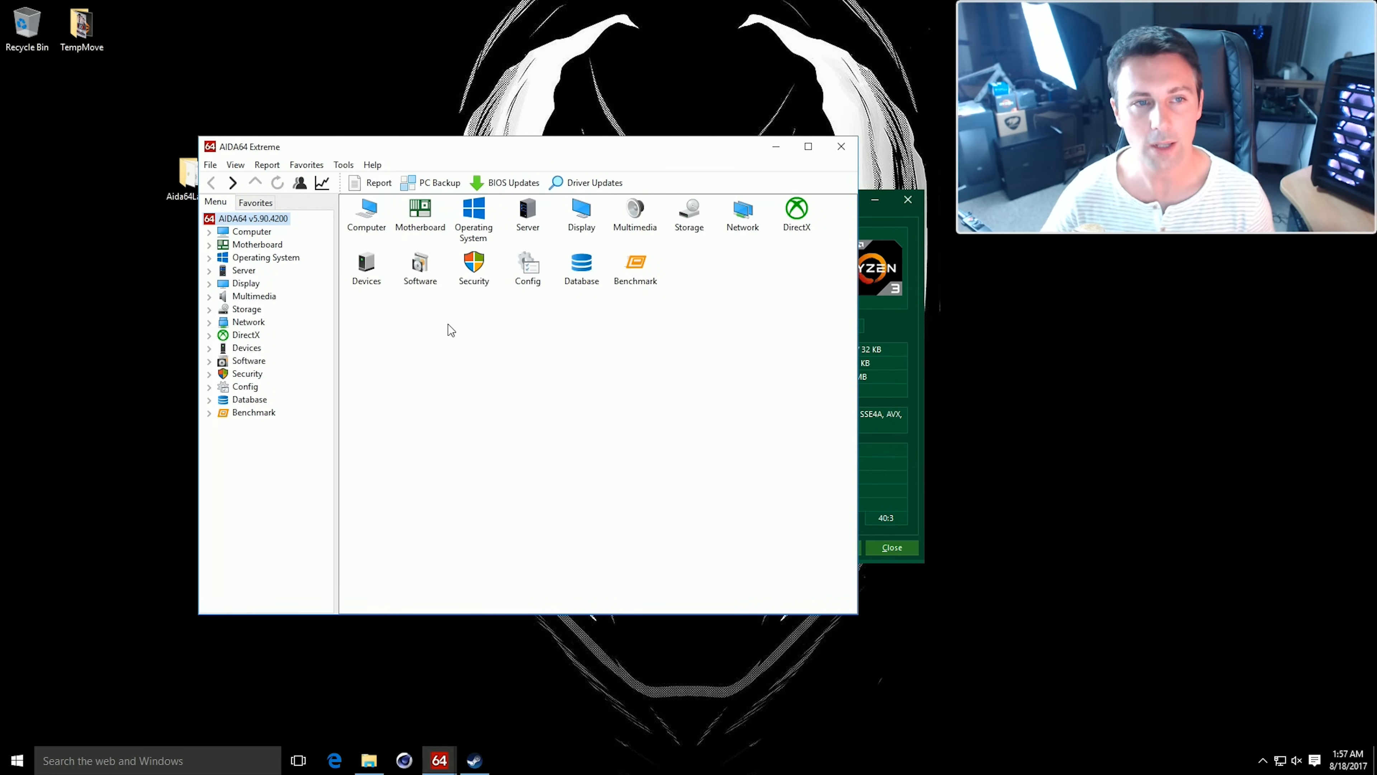
click(343, 165)
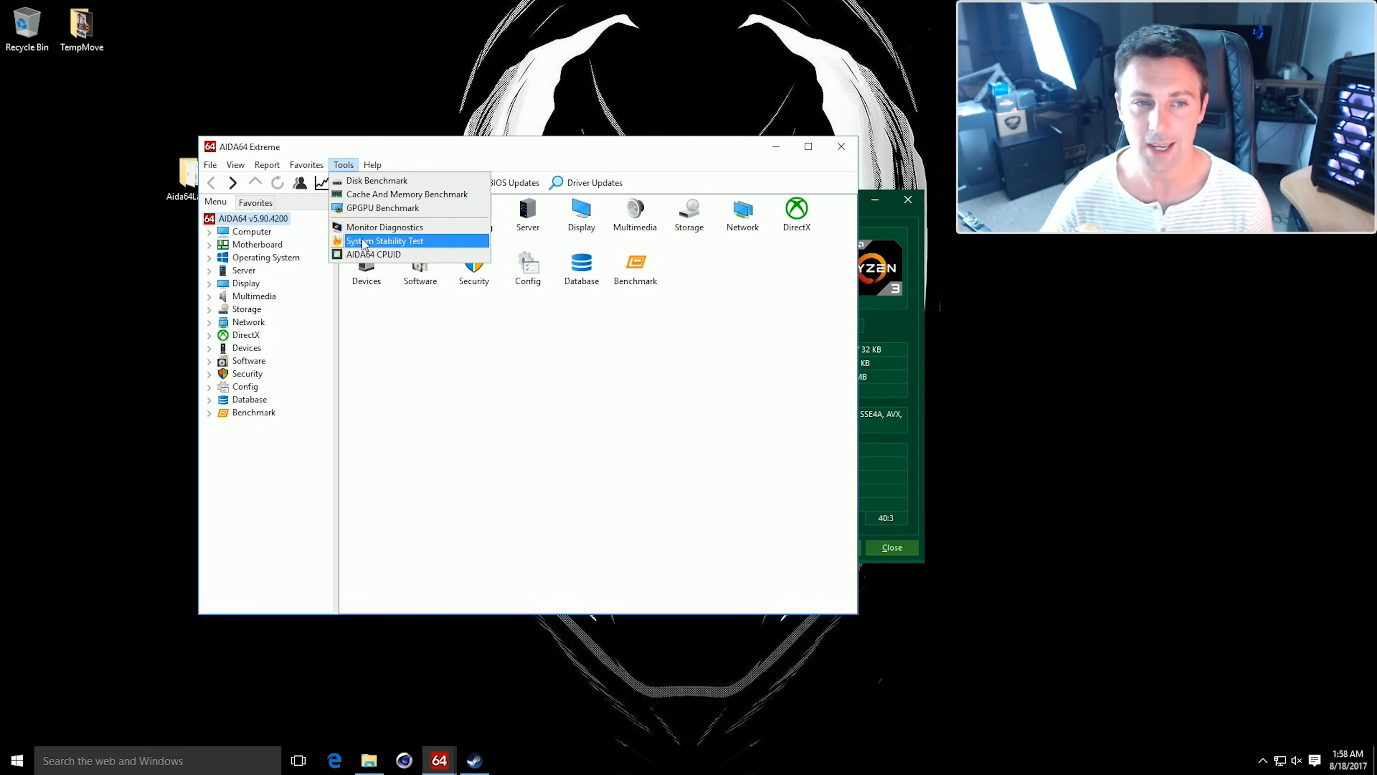
click(384, 241)
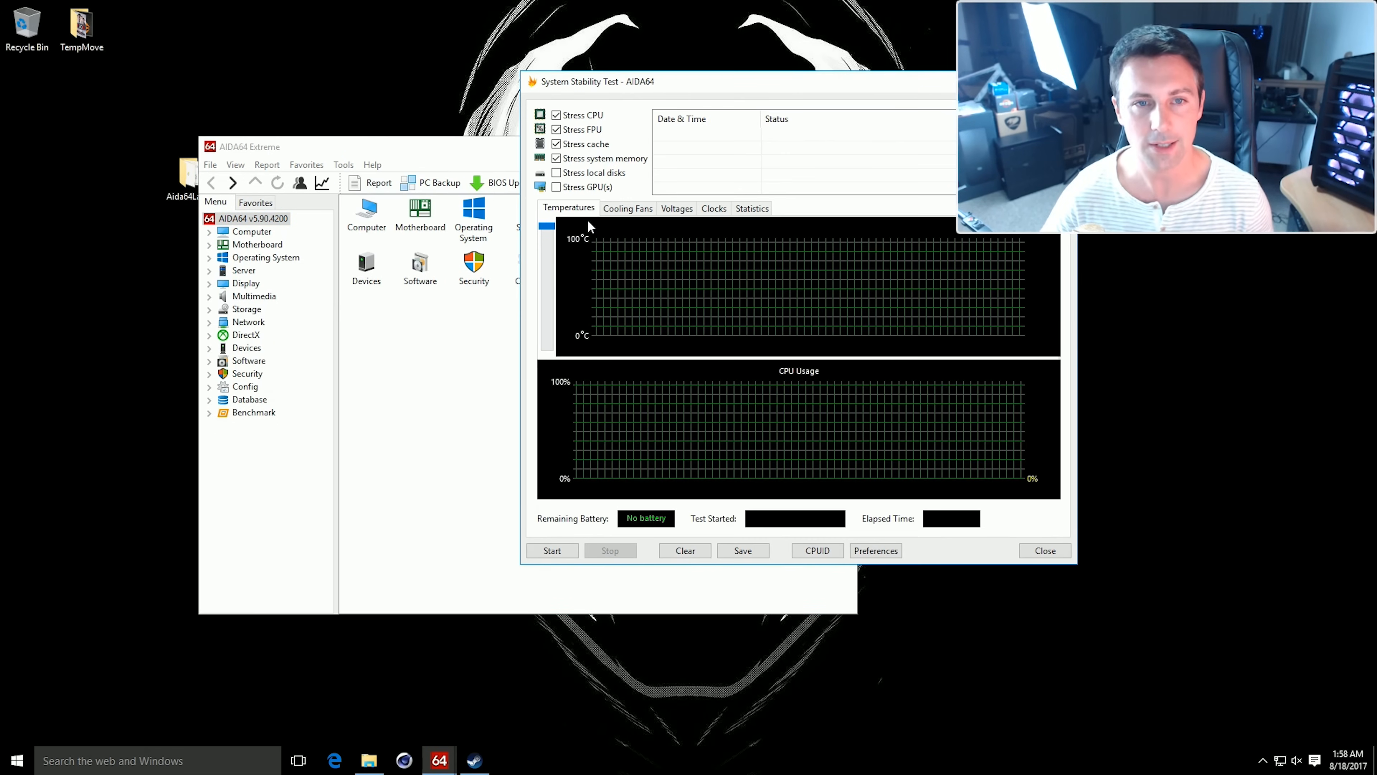